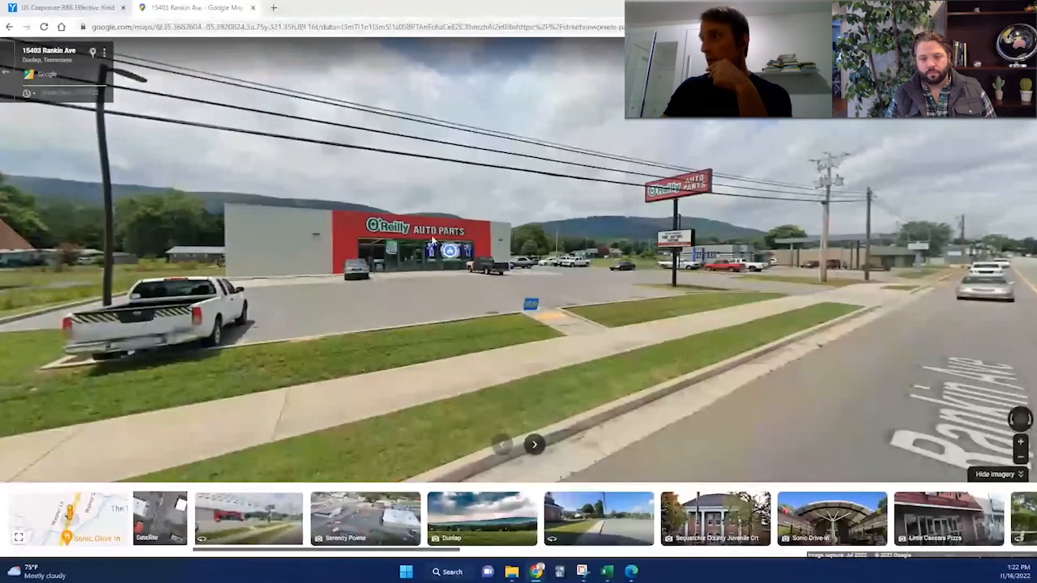
mouse_move(444, 249)
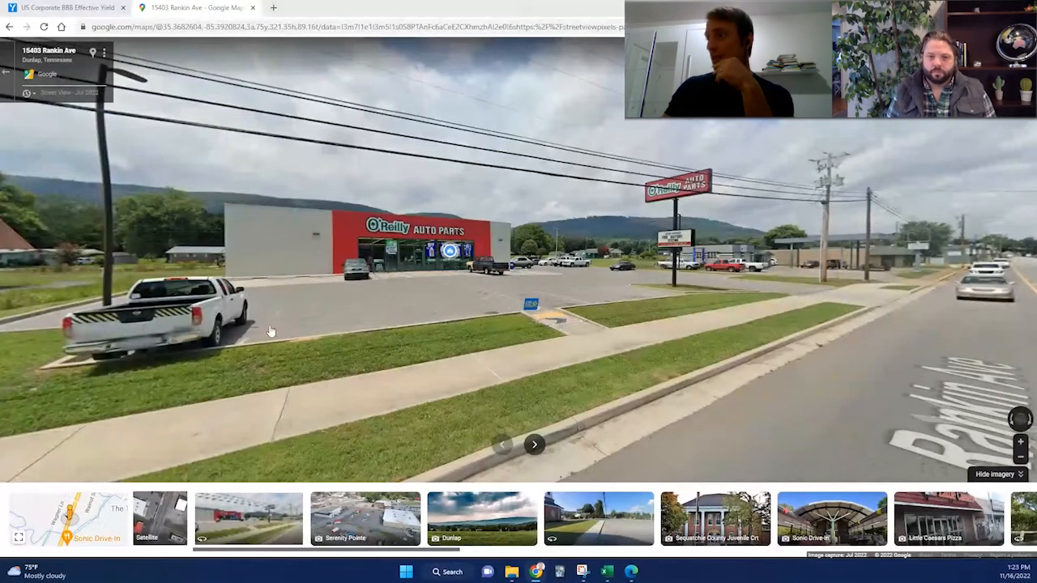
mouse_move(527, 311)
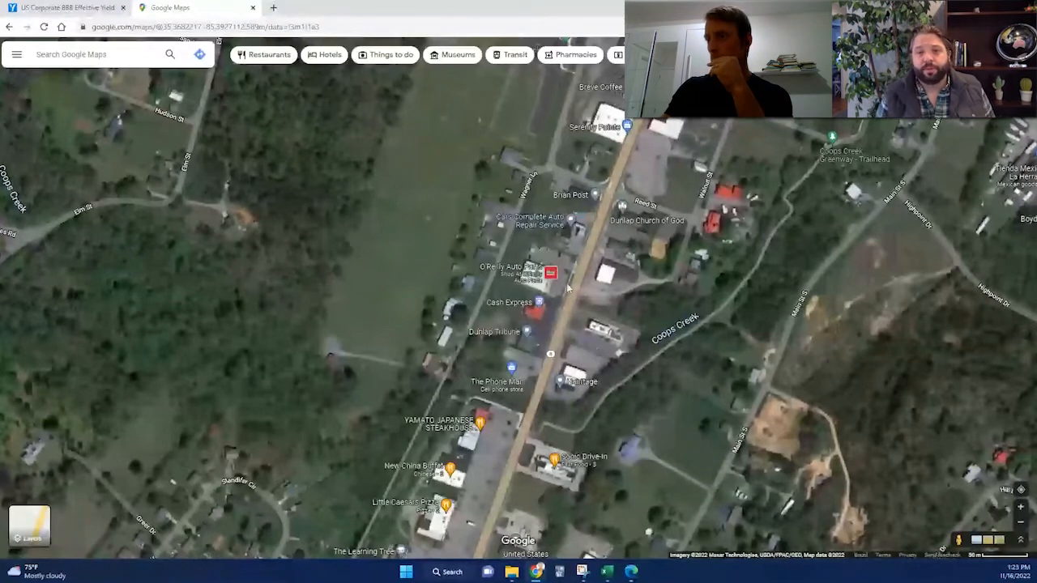
mouse_move(340, 268)
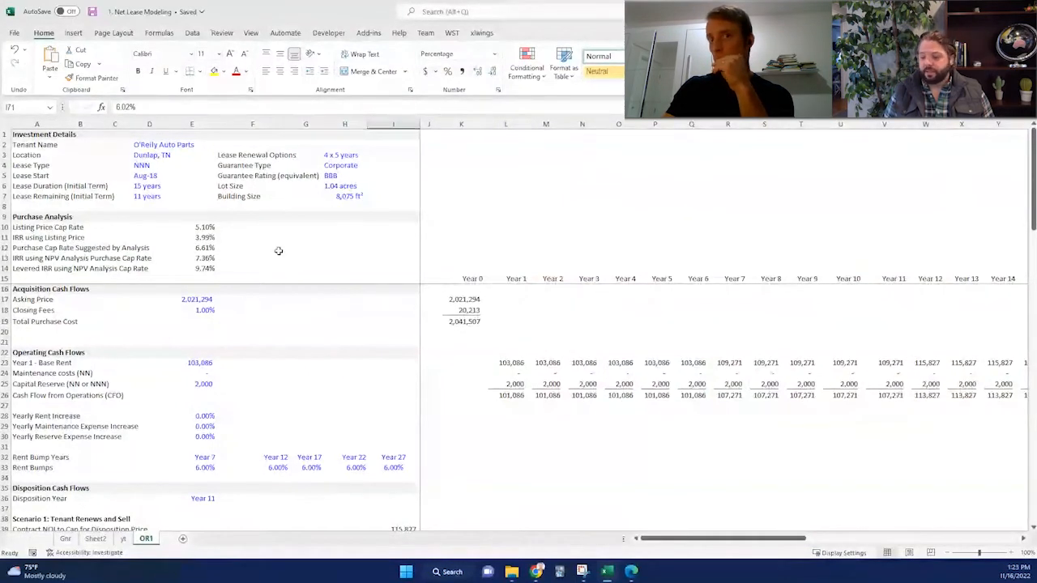
mouse_move(267, 252)
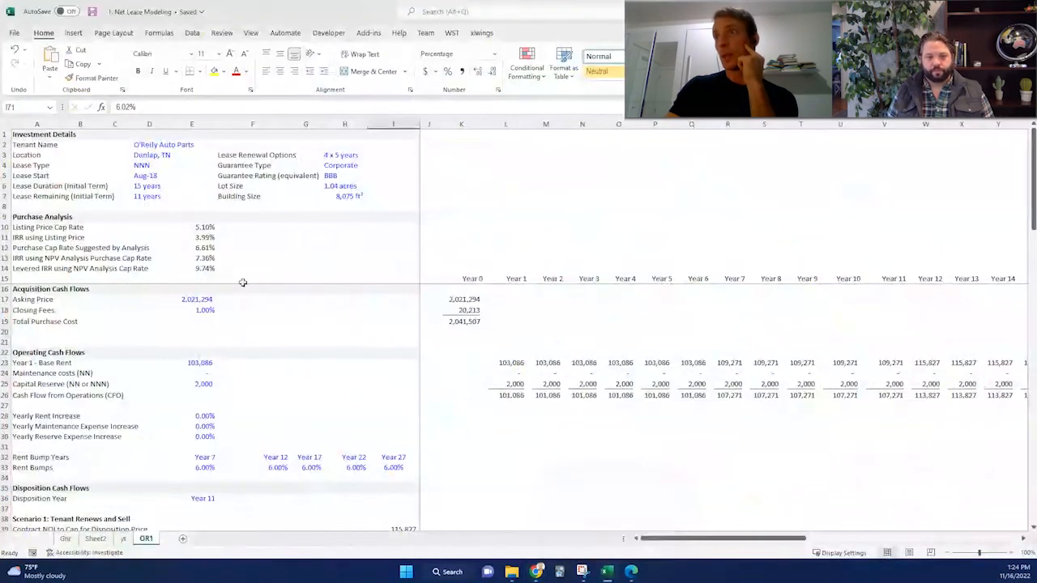
mouse_move(254, 215)
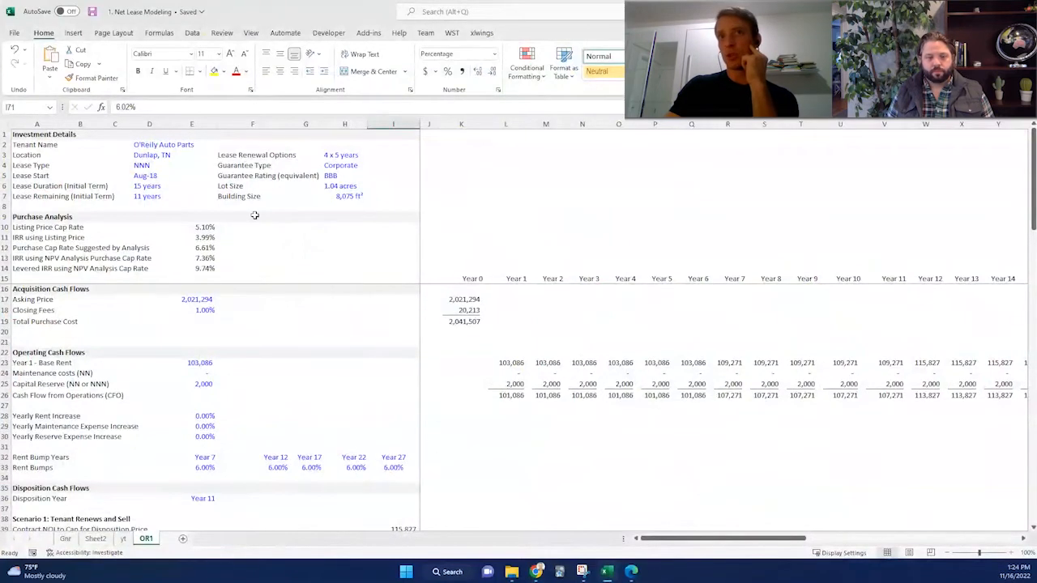
mouse_move(169, 197)
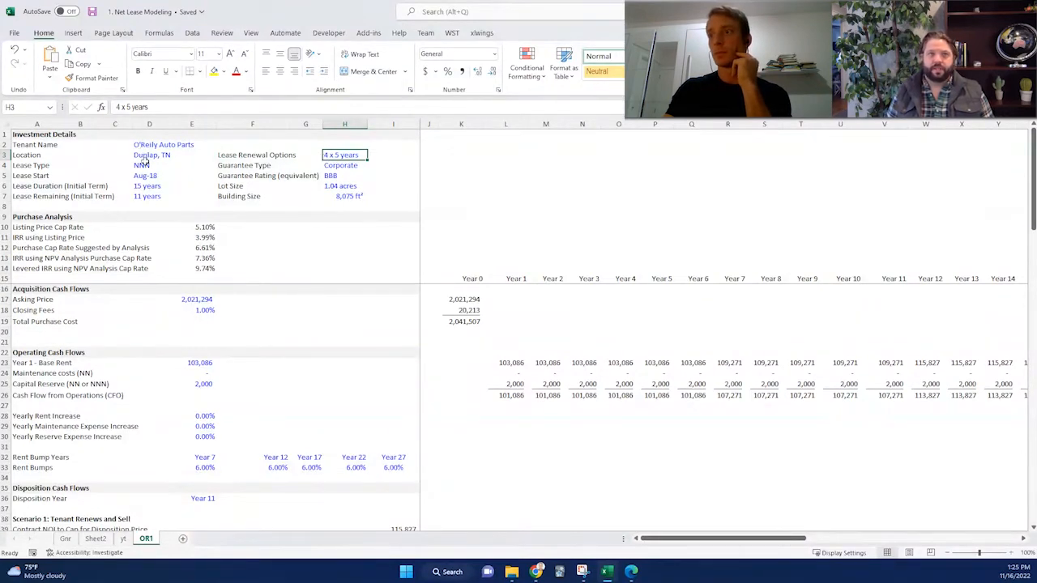
click(149, 165)
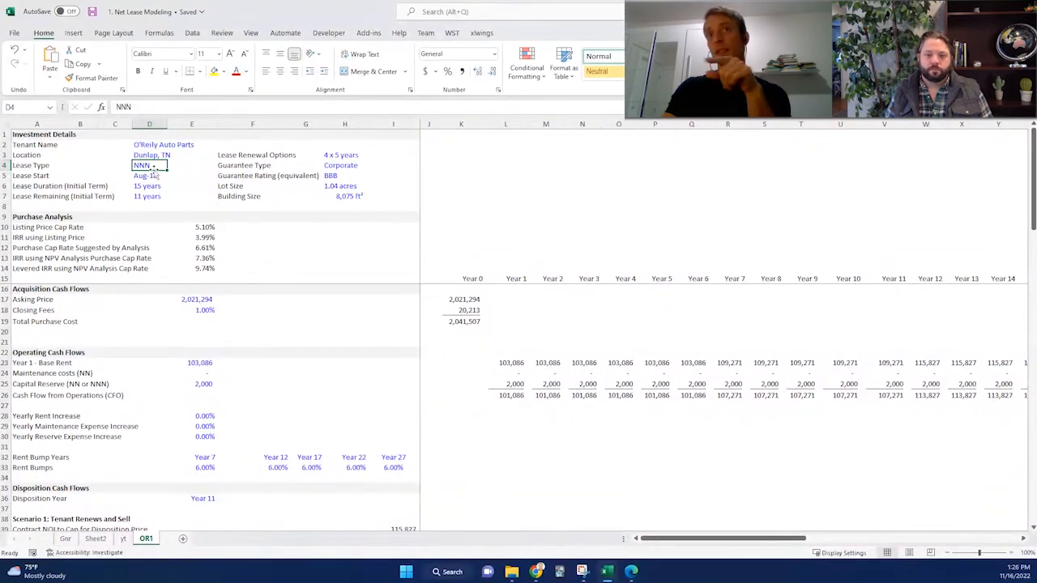
mouse_move(150, 171)
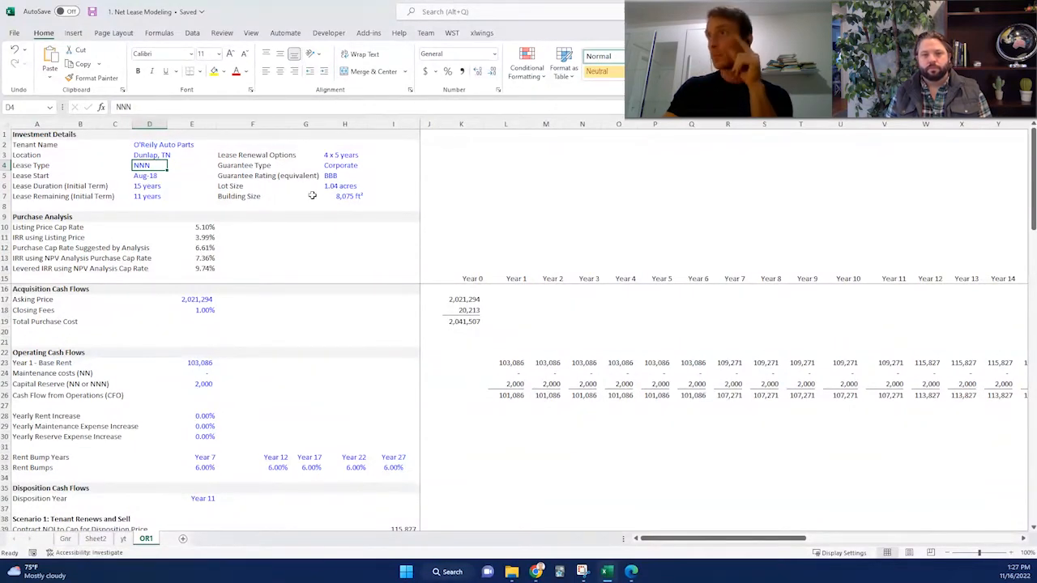
mouse_move(495, 240)
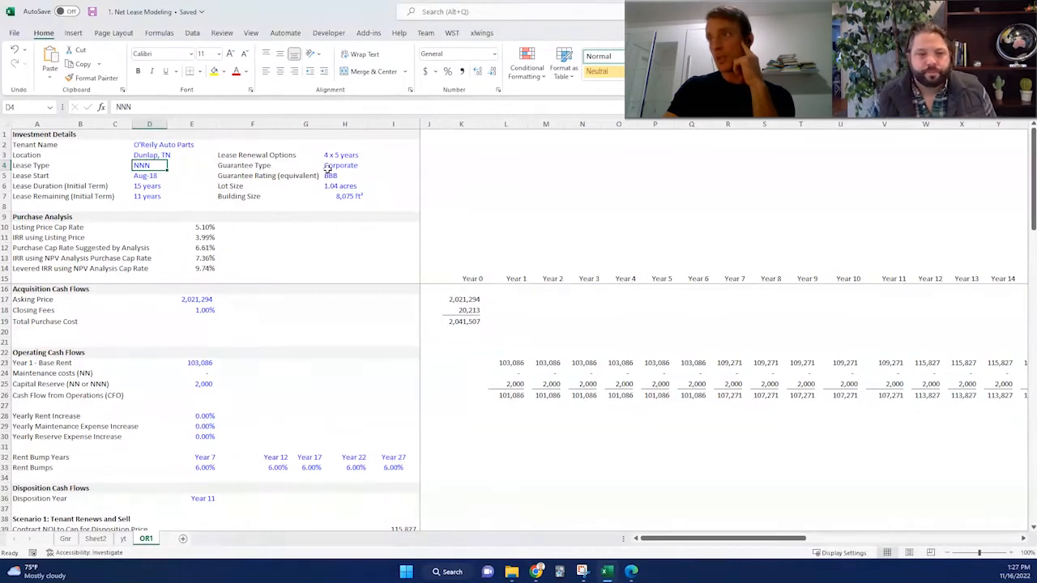
click(347, 175)
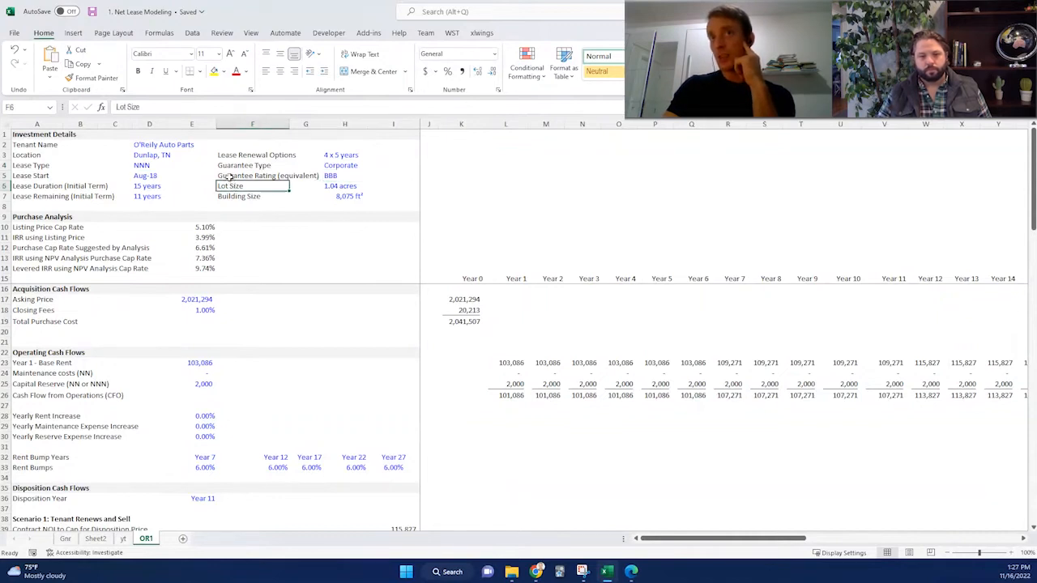
click(344, 175)
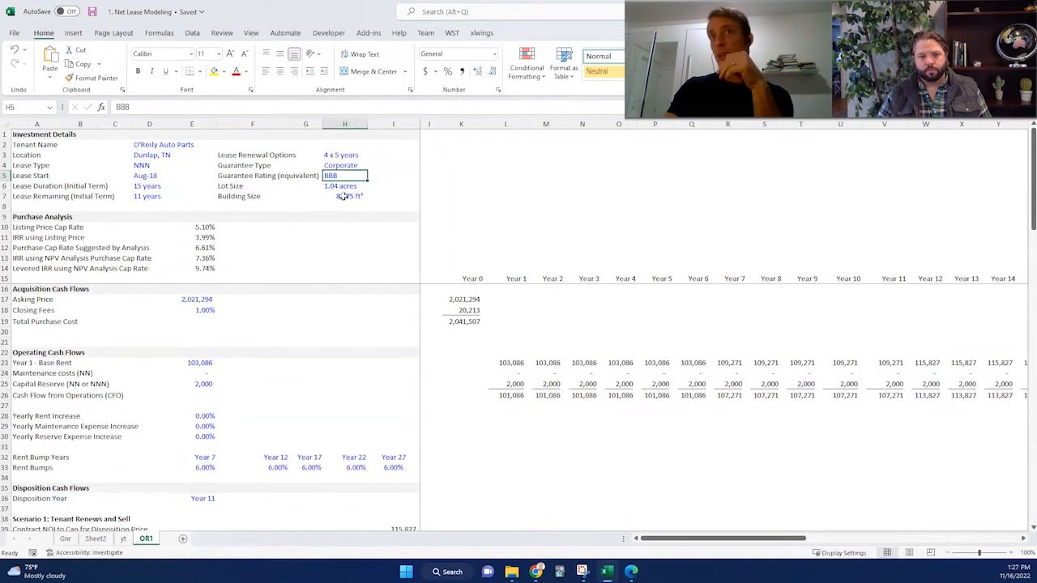
click(343, 184)
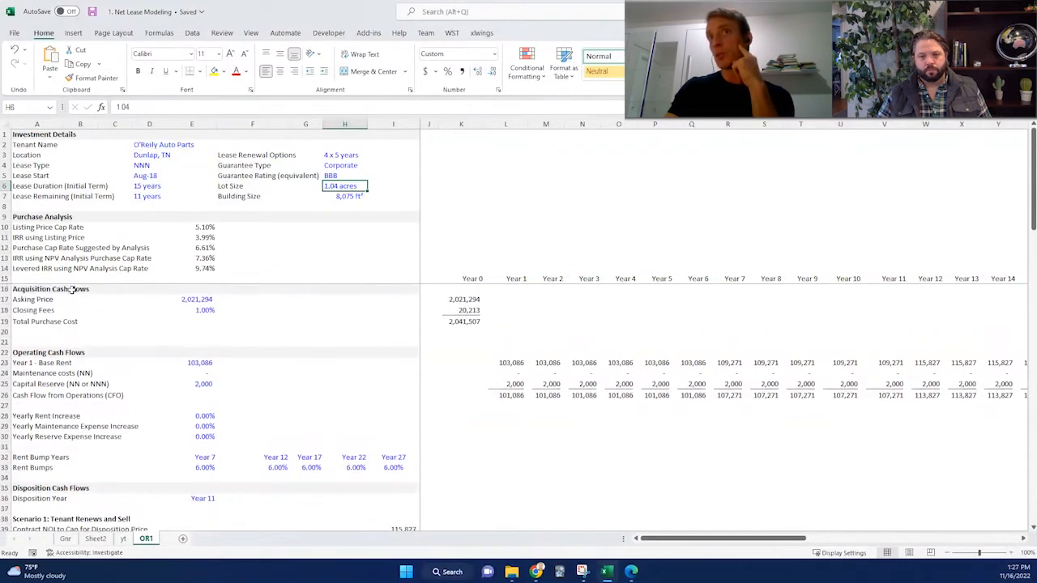
click(50, 289)
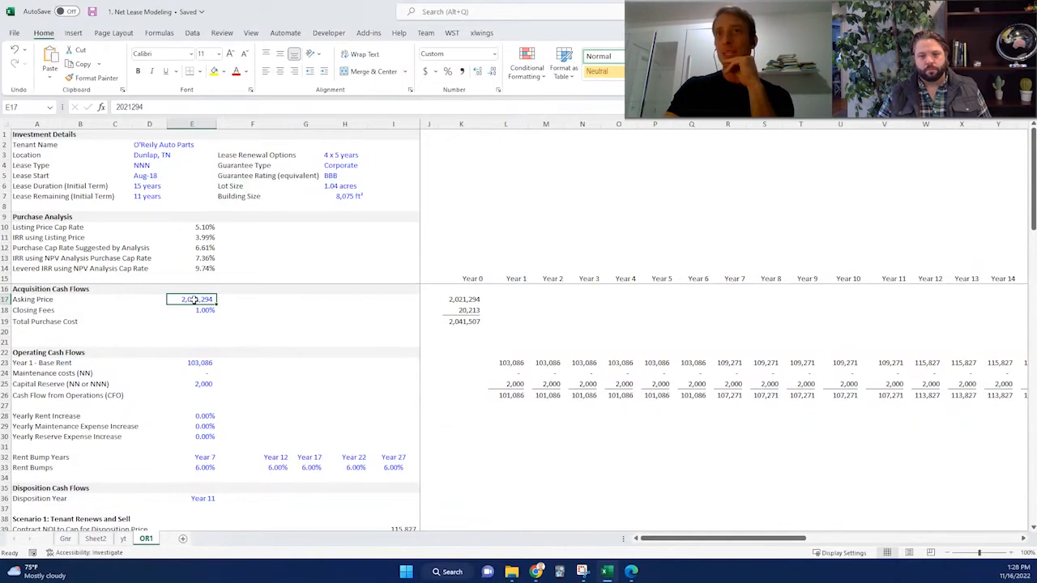
click(191, 363)
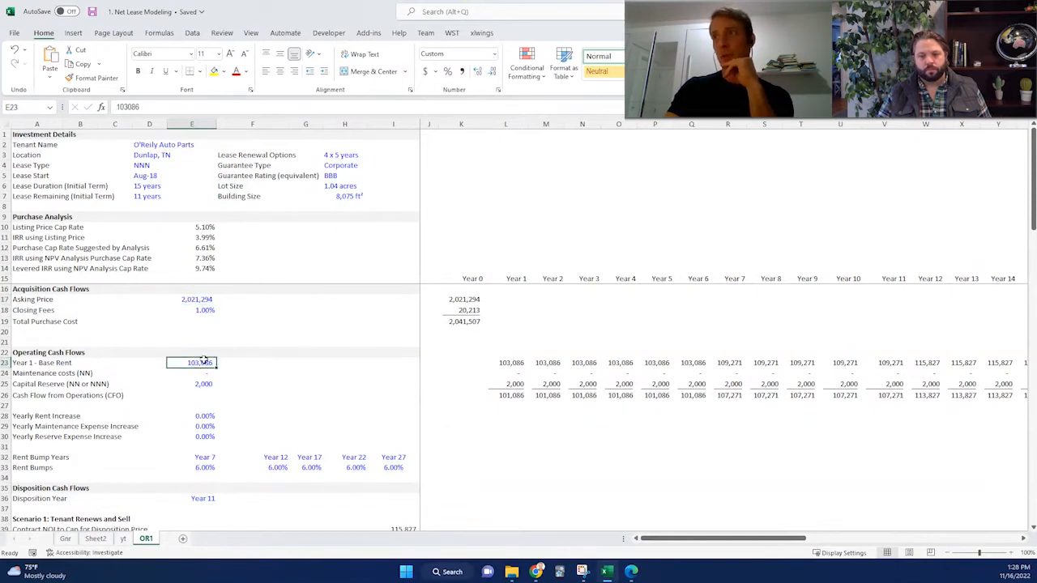
mouse_move(183, 350)
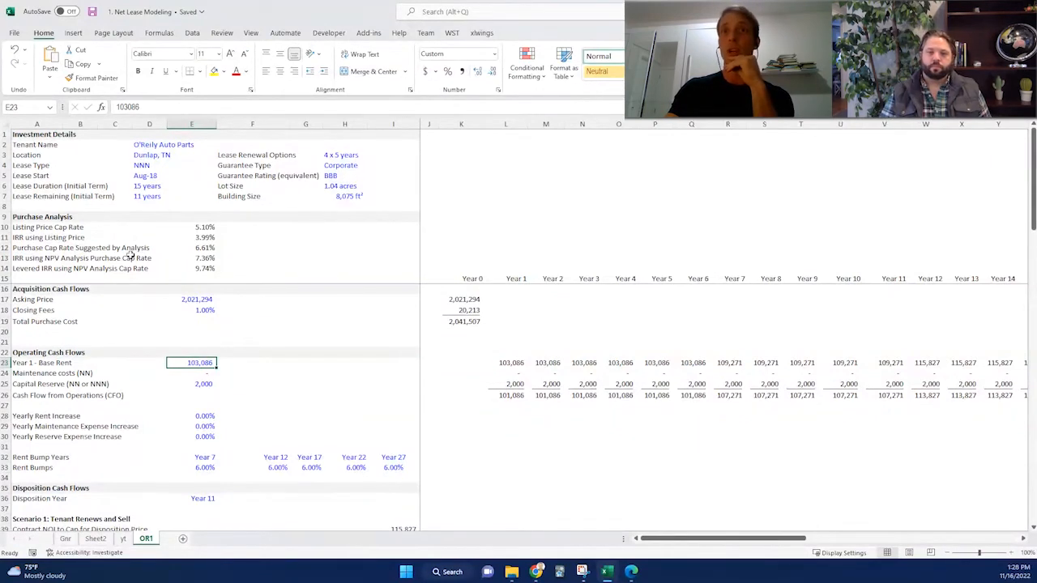
mouse_move(159, 376)
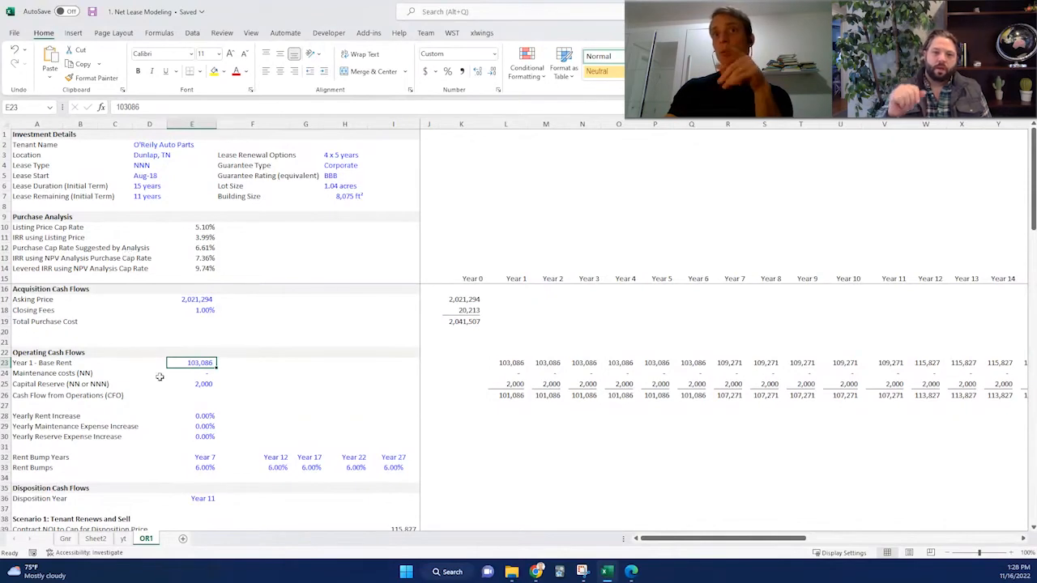
mouse_move(182, 298)
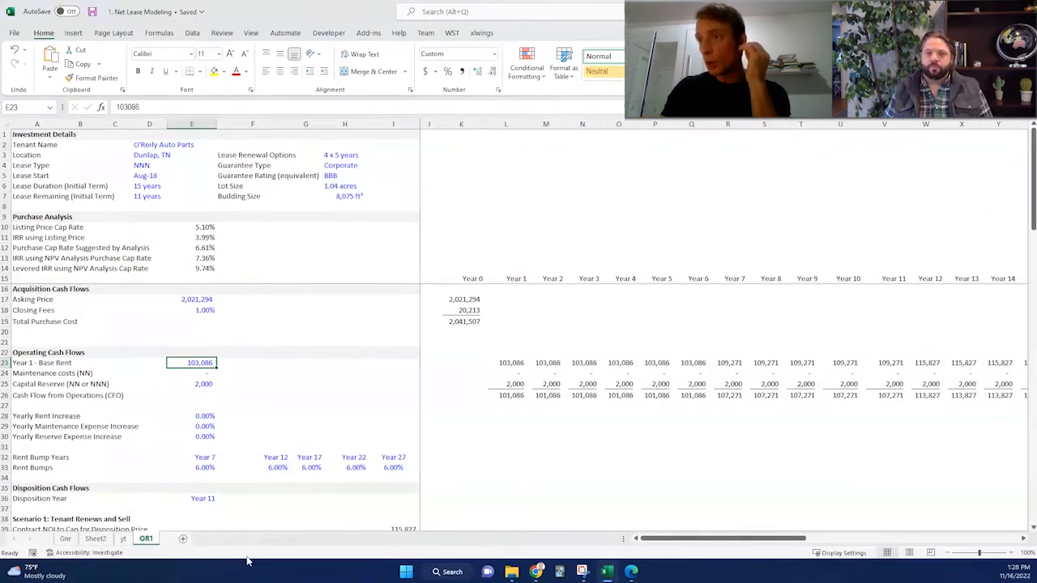
mouse_move(213, 408)
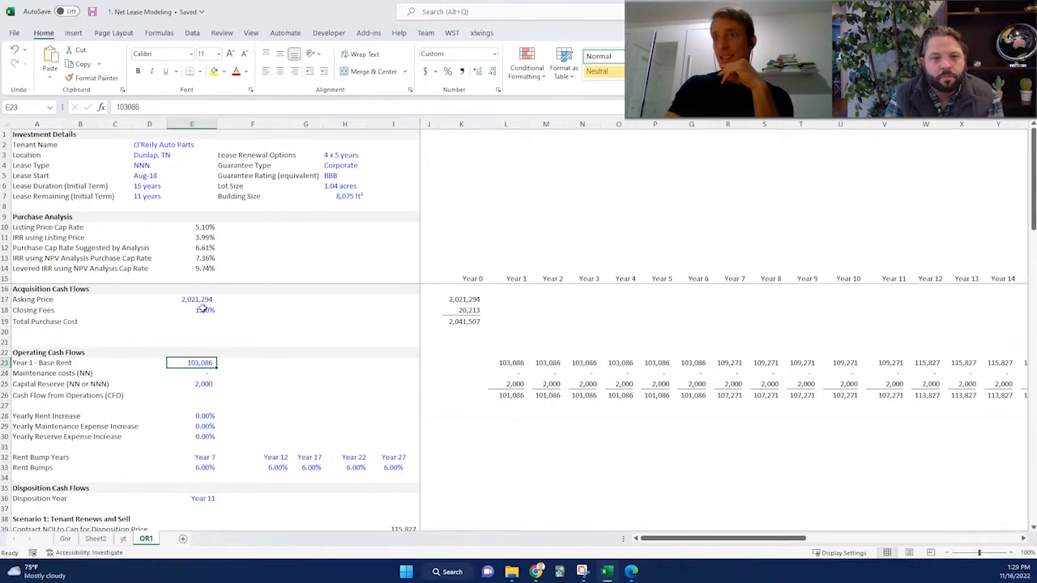
click(191, 298)
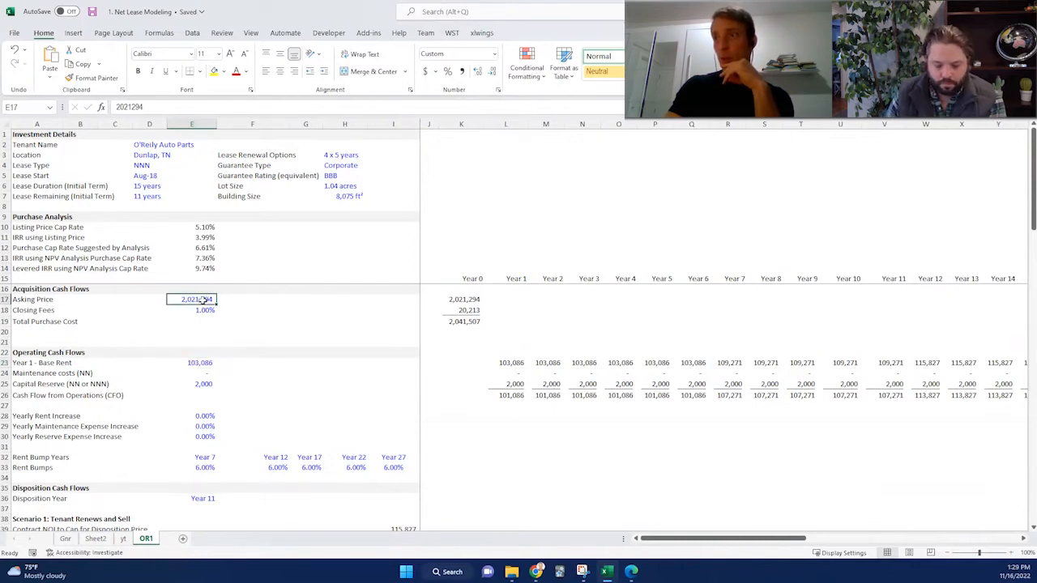
click(191, 311)
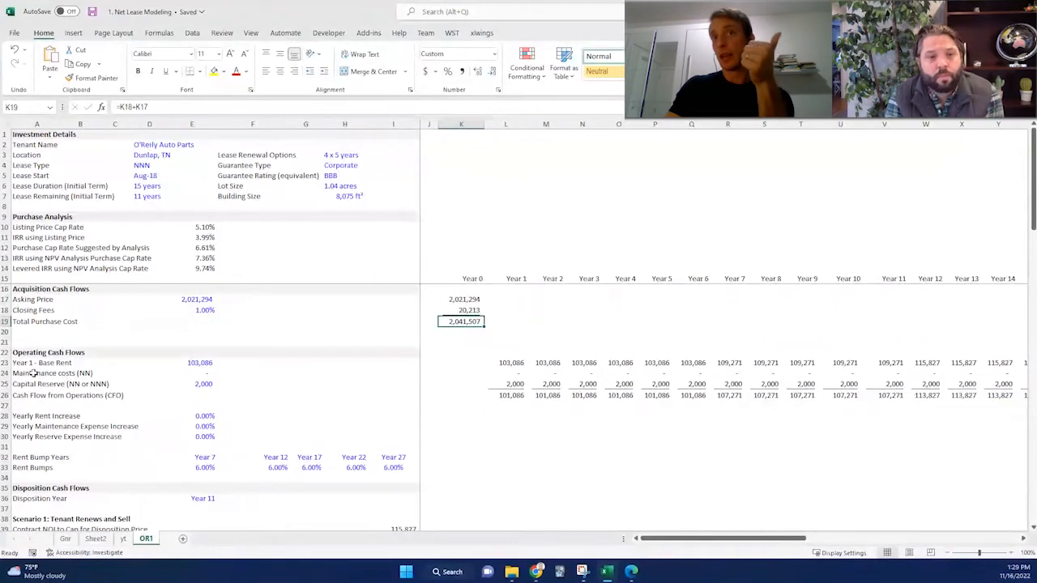
Review the Total Purchase Cost, $2,000 Capital Reserve and Year 1 Cash Flow from Operations formulas.
click(192, 363)
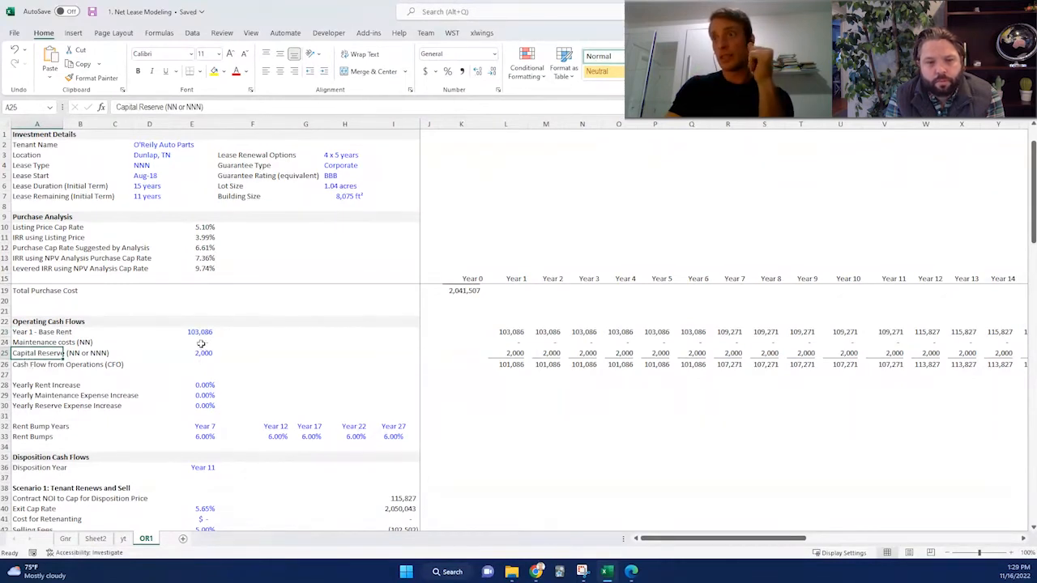
click(192, 353)
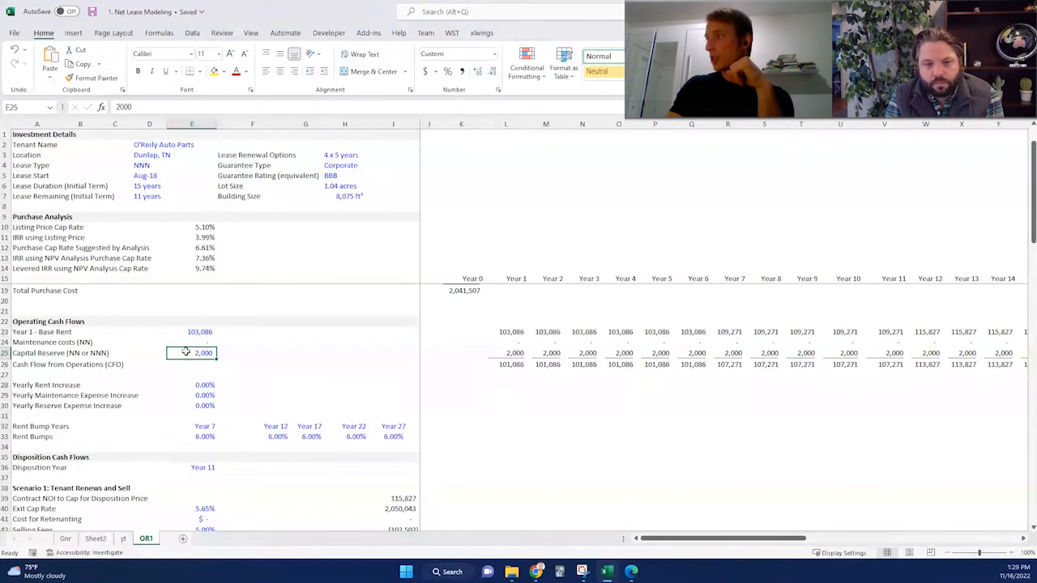
click(68, 363)
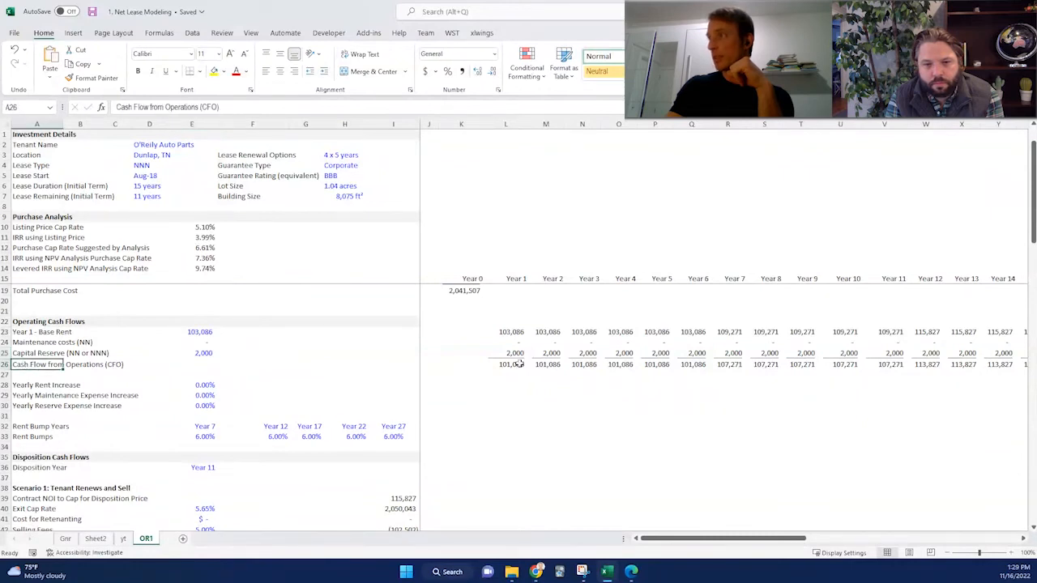
click(505, 363)
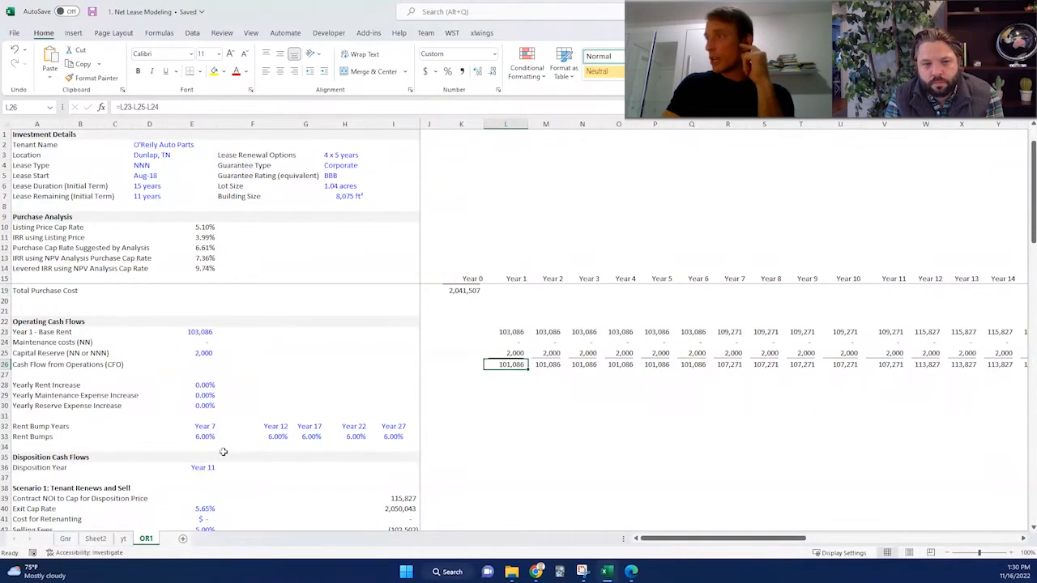
mouse_move(217, 450)
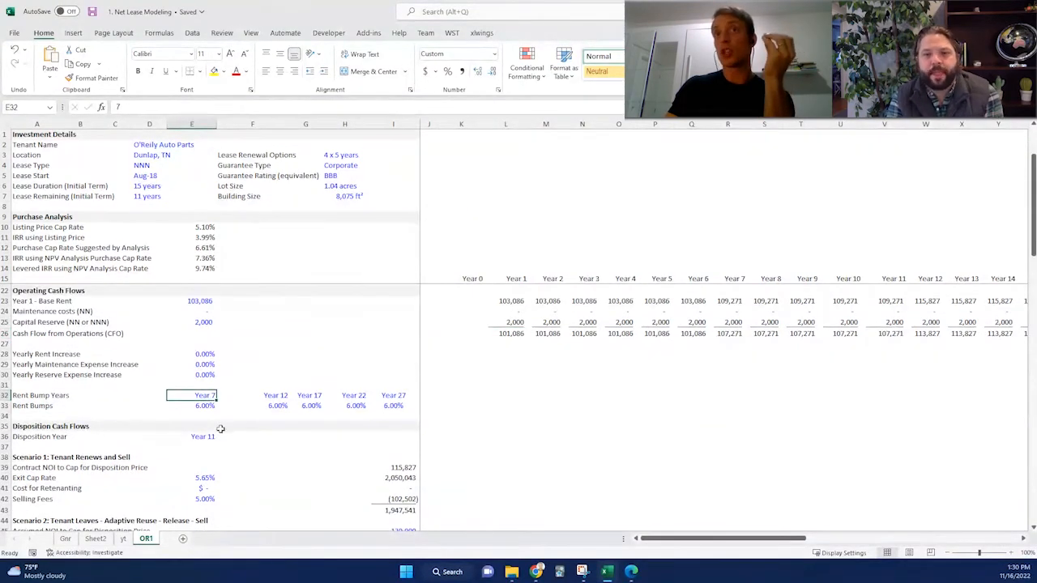
Check the 6% rent bump percentage cell.
click(191, 405)
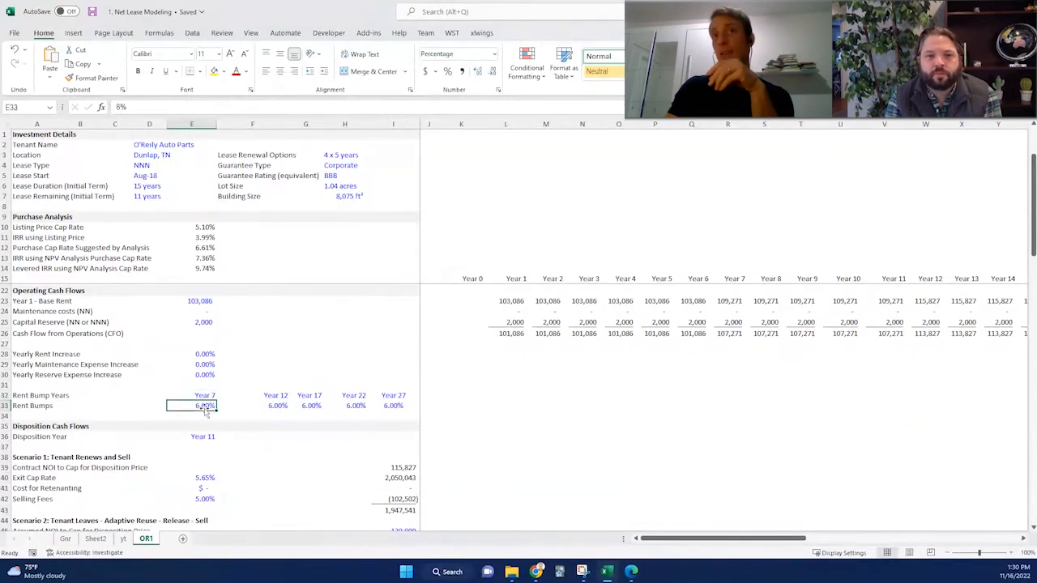
click(305, 405)
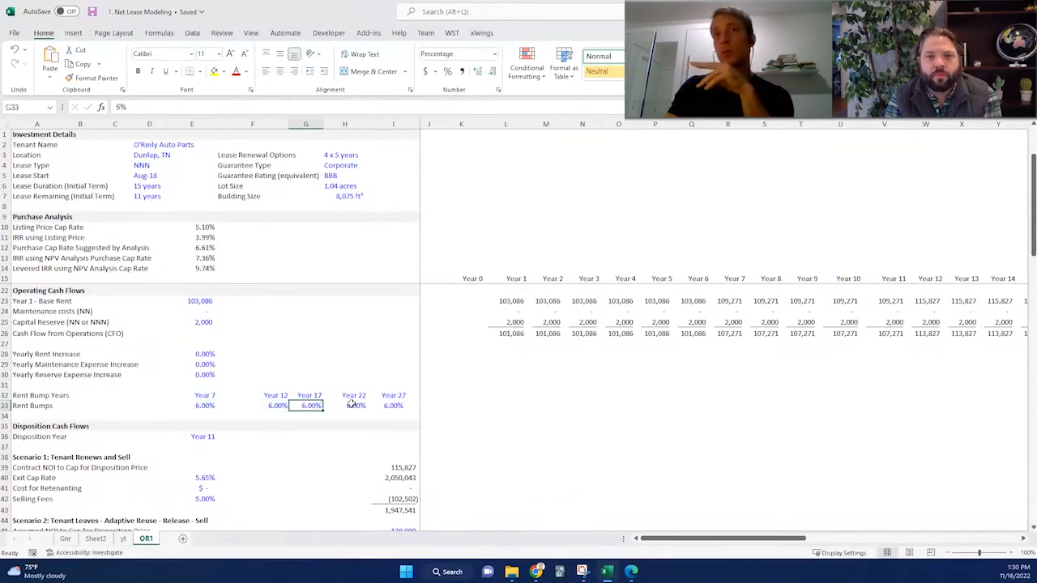
click(393, 405)
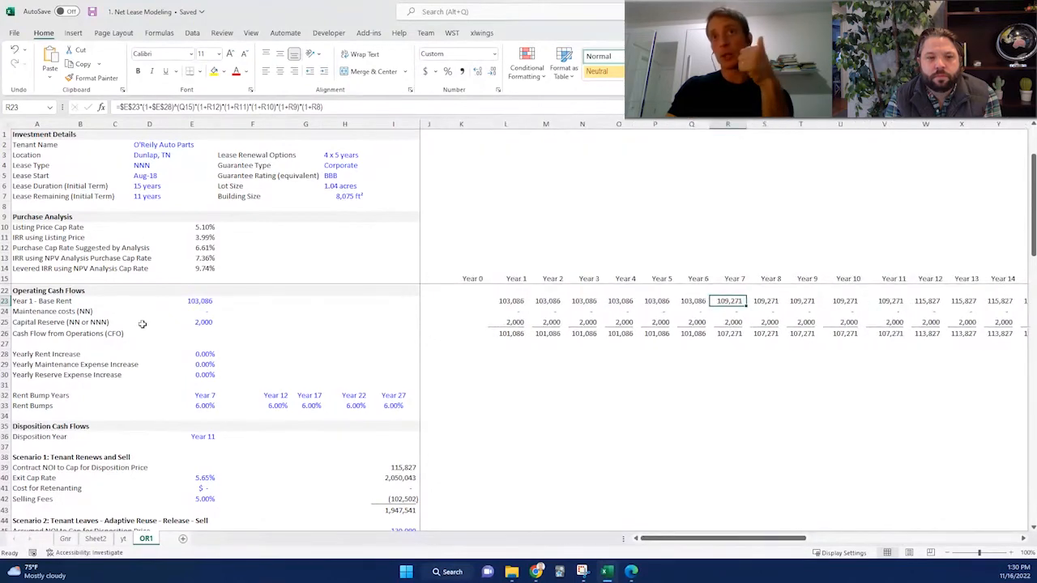
scroll(down, 3)
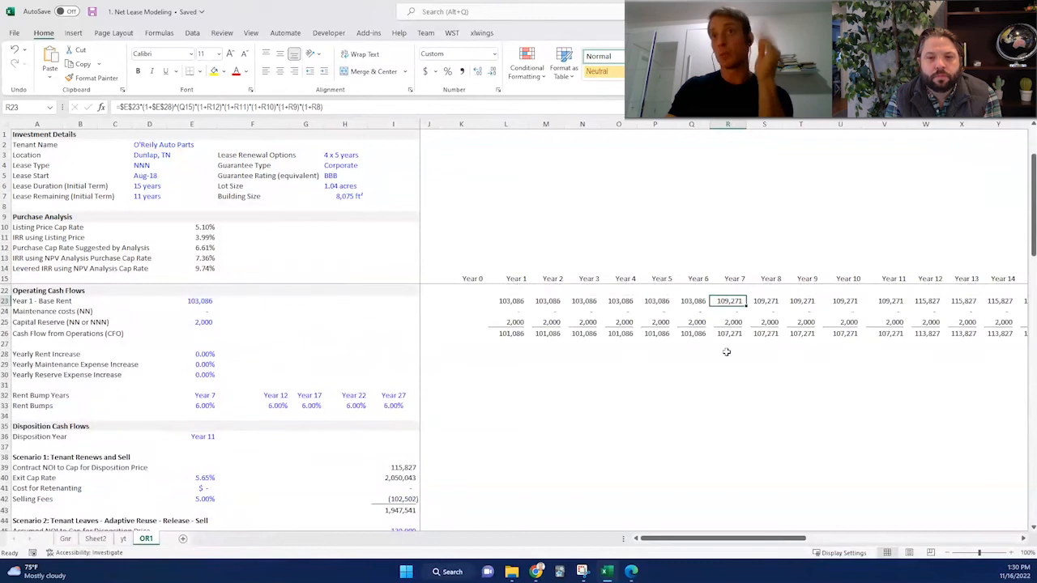
mouse_move(525, 305)
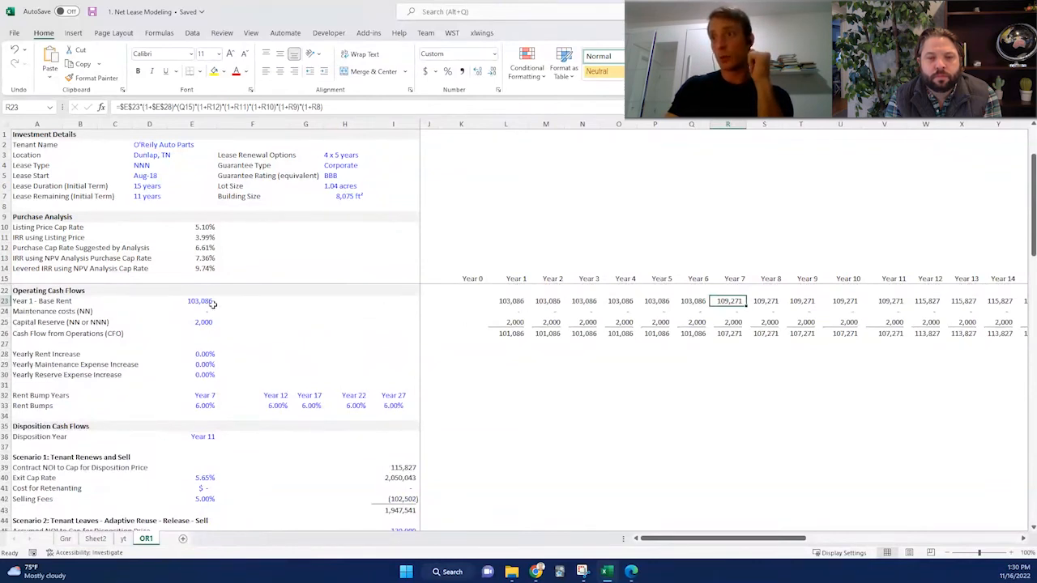
scroll(down, 3)
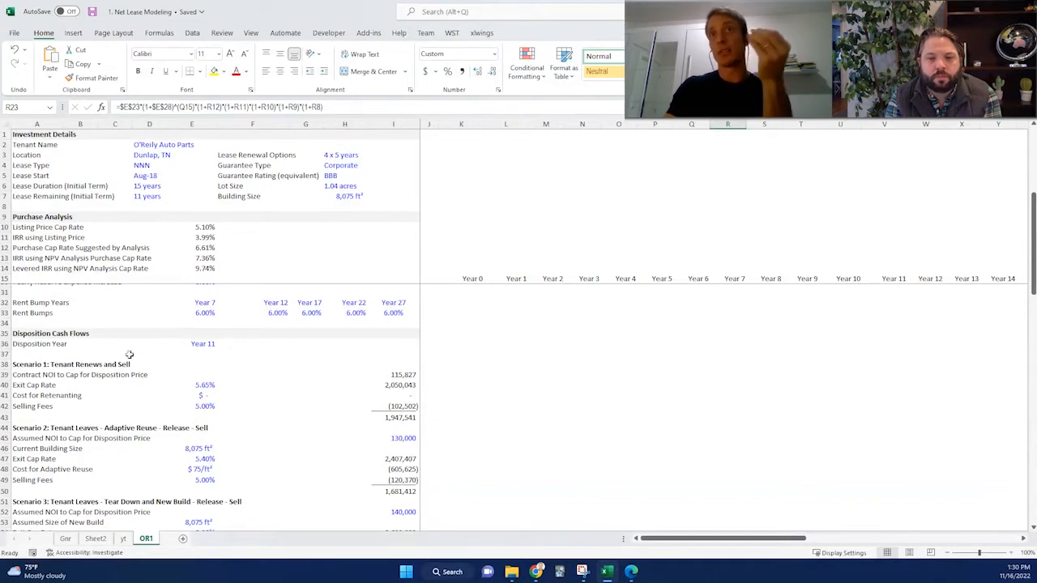
scroll(down, 3)
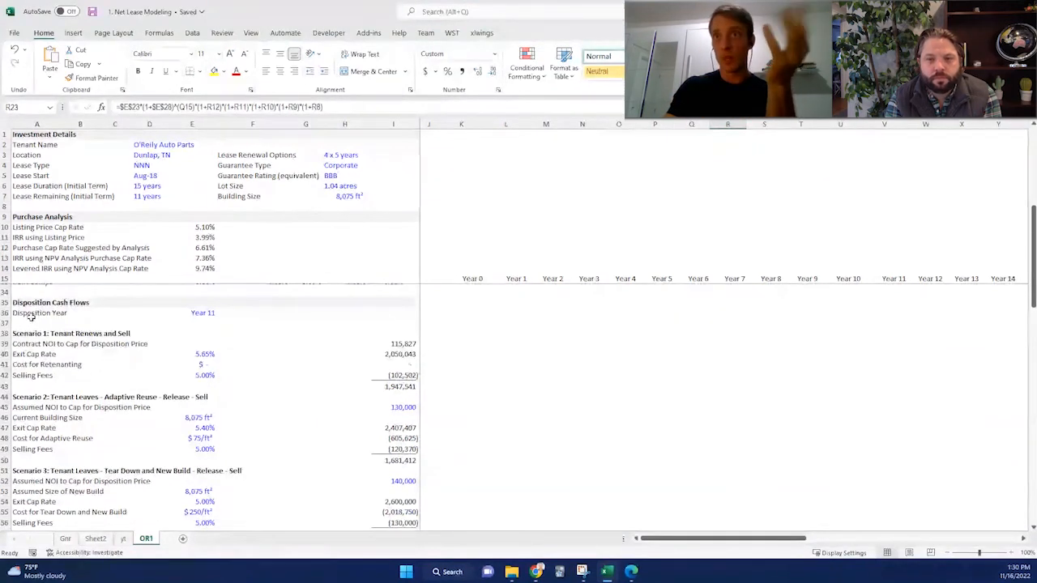
click(191, 313)
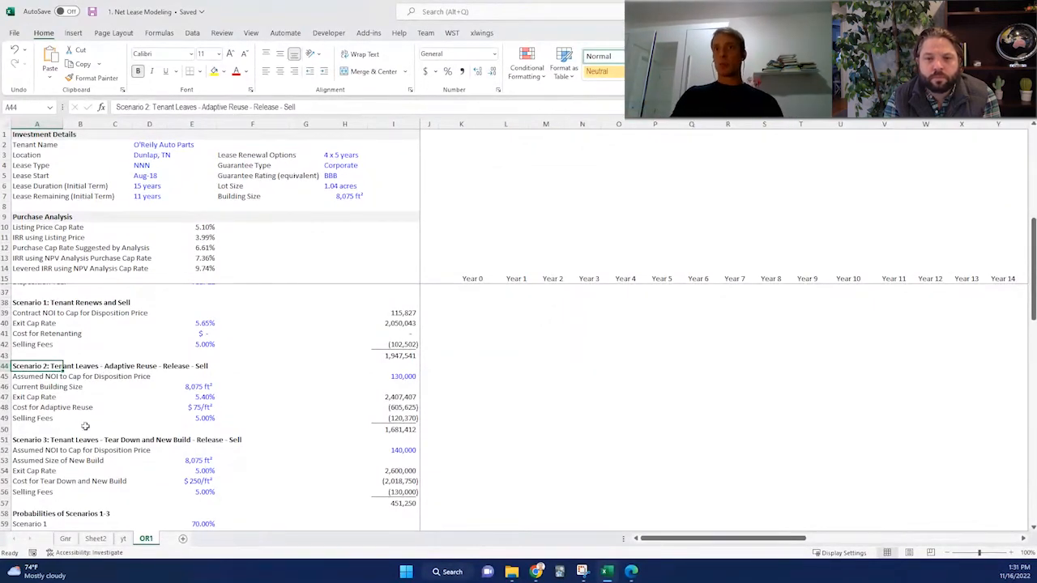
mouse_move(111, 415)
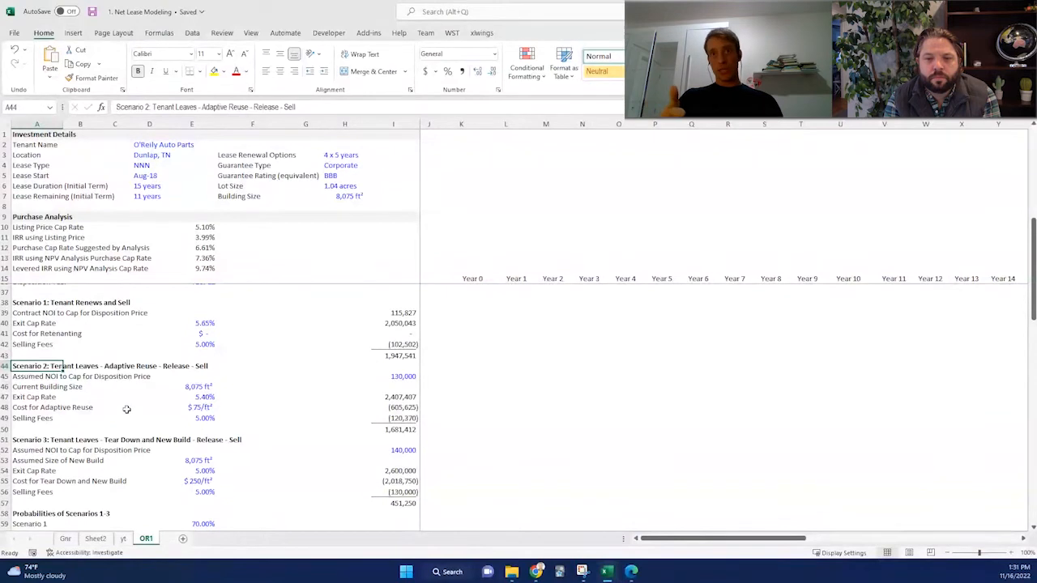
scroll(down, 3)
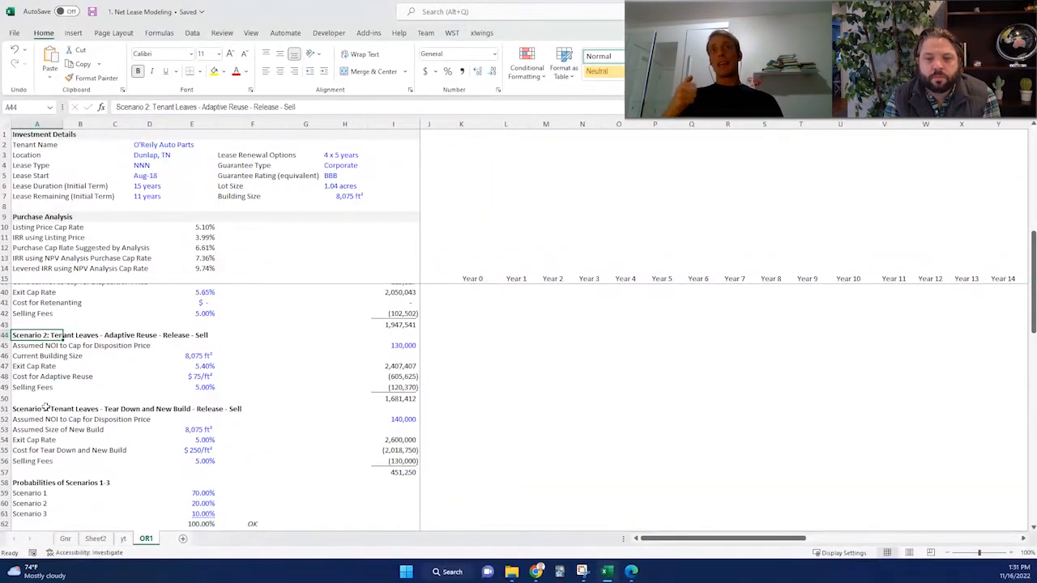
click(36, 408)
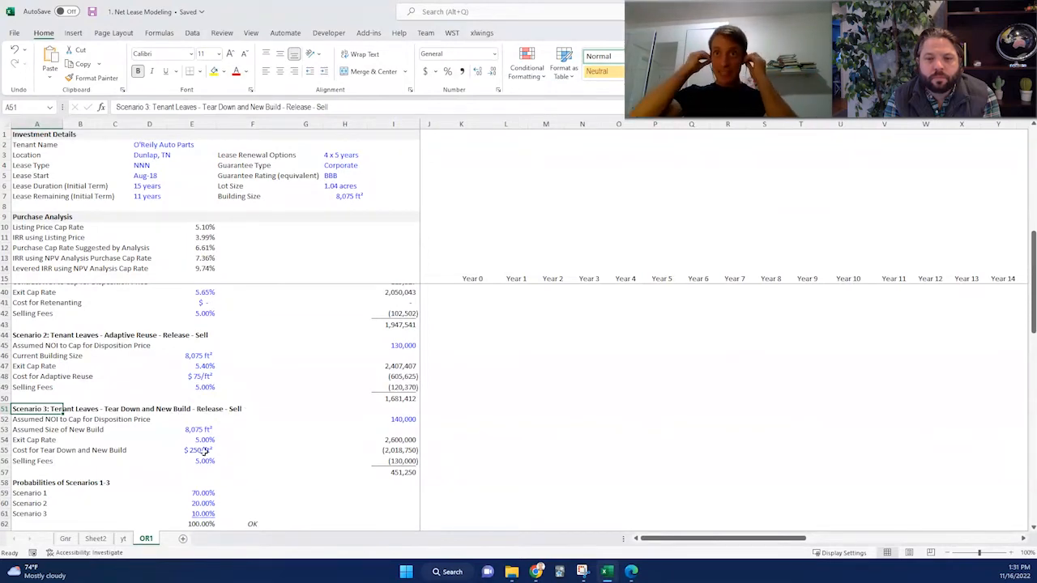
mouse_move(278, 450)
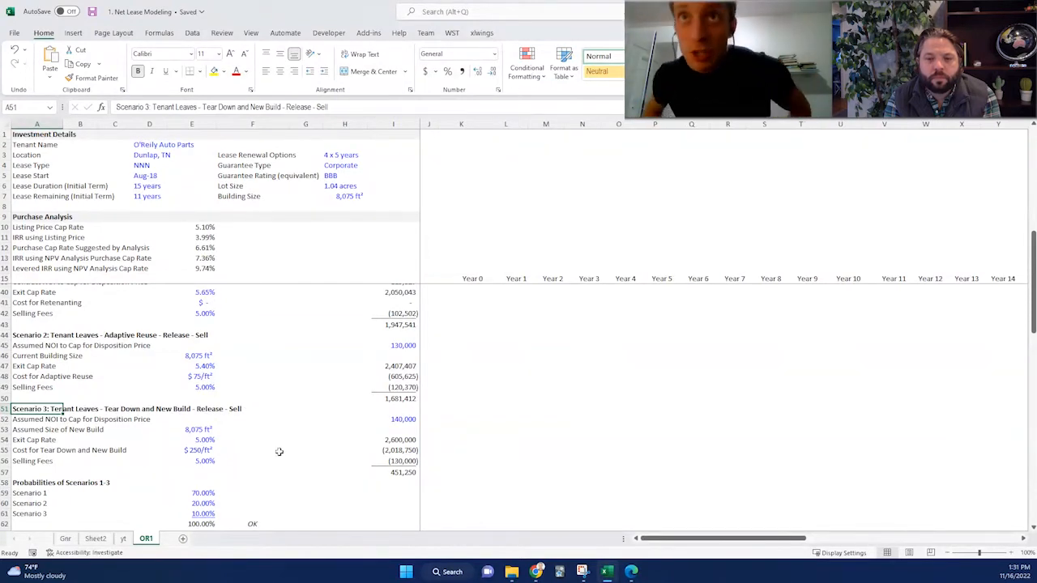
mouse_move(264, 441)
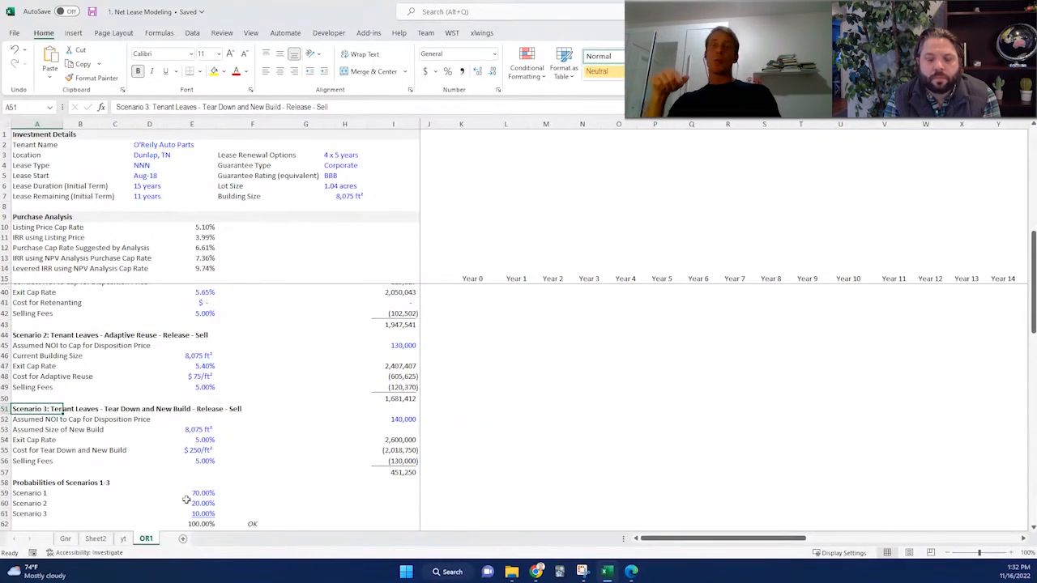
mouse_move(128, 495)
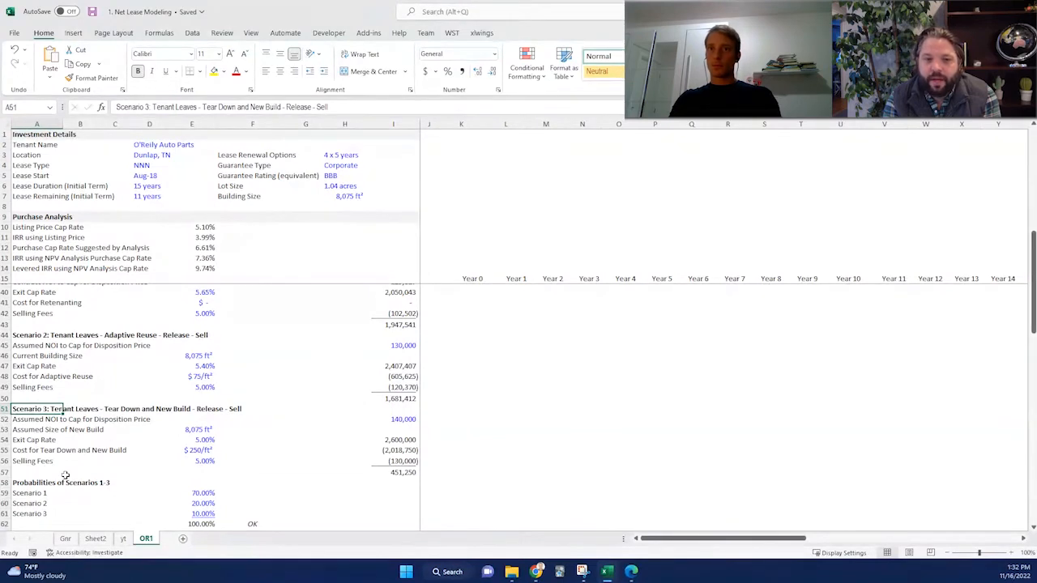
mouse_move(35, 489)
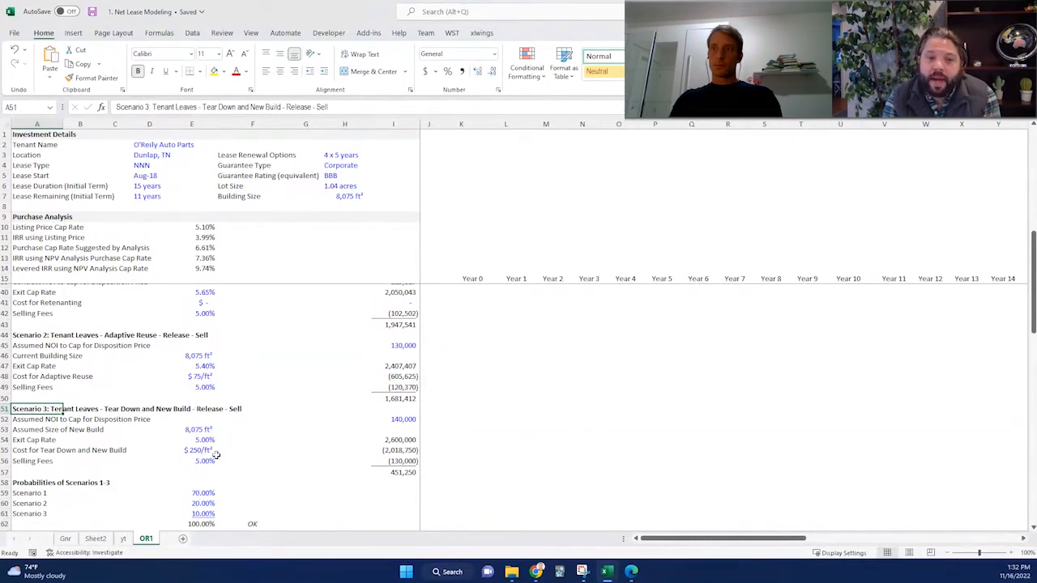
mouse_move(246, 467)
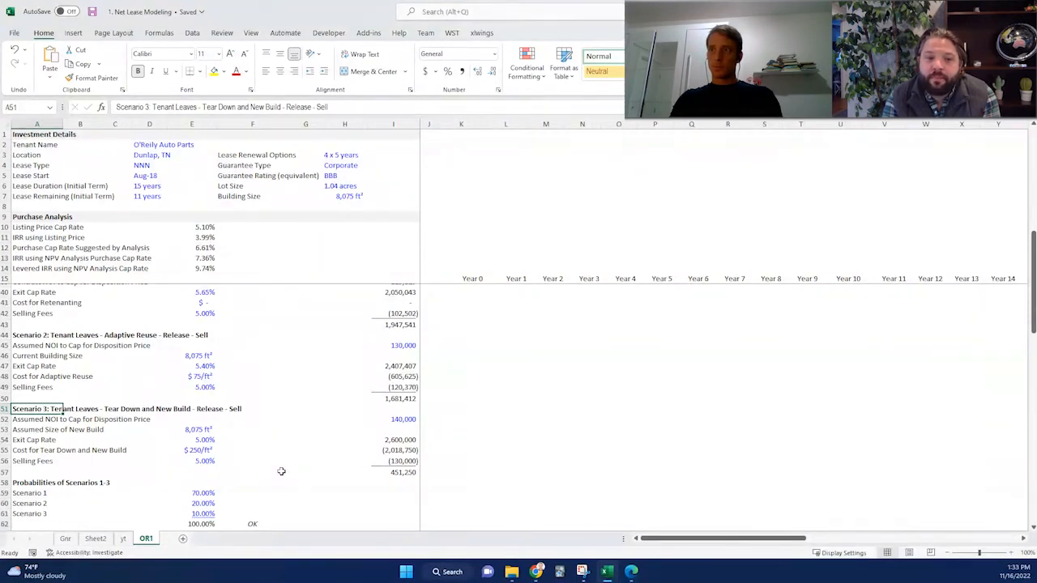
mouse_move(274, 453)
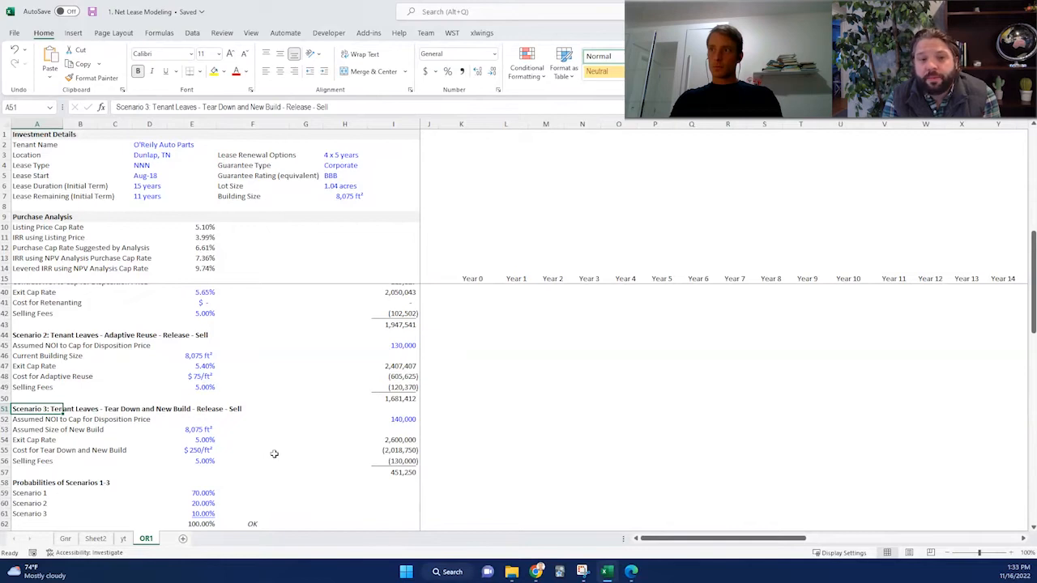
mouse_move(273, 463)
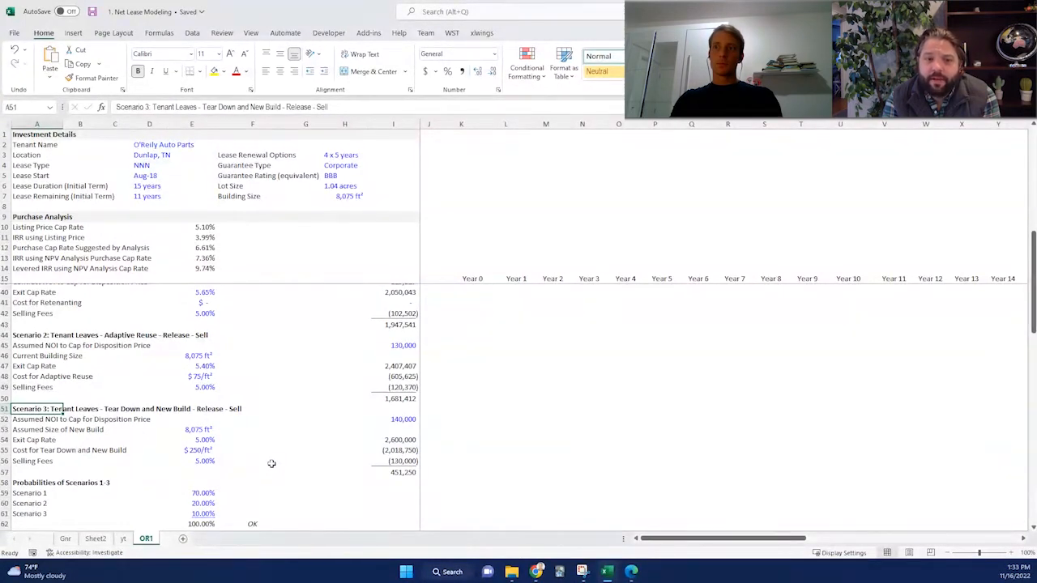
mouse_move(276, 460)
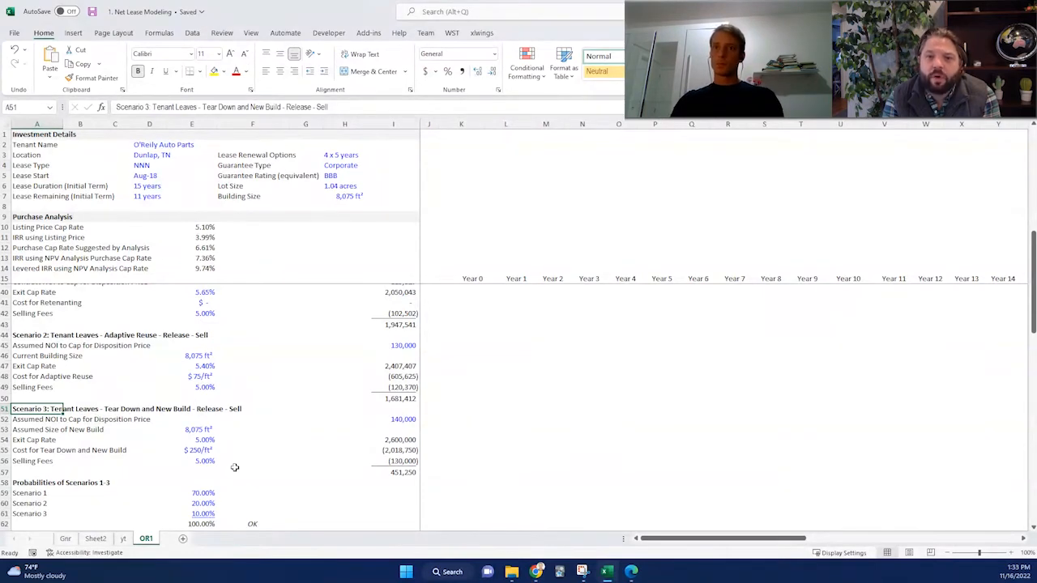
mouse_move(259, 449)
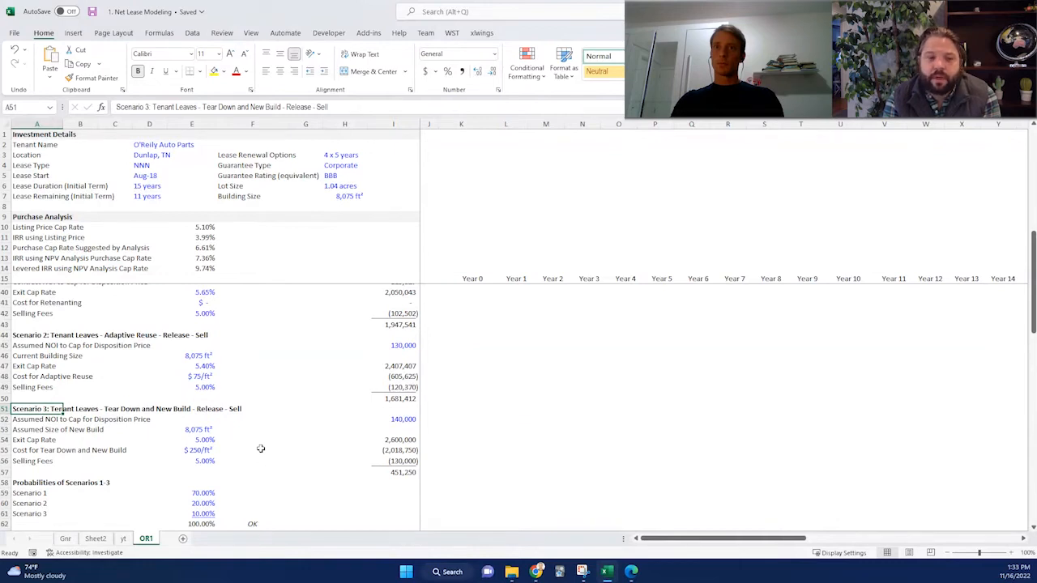
scroll(down, 3)
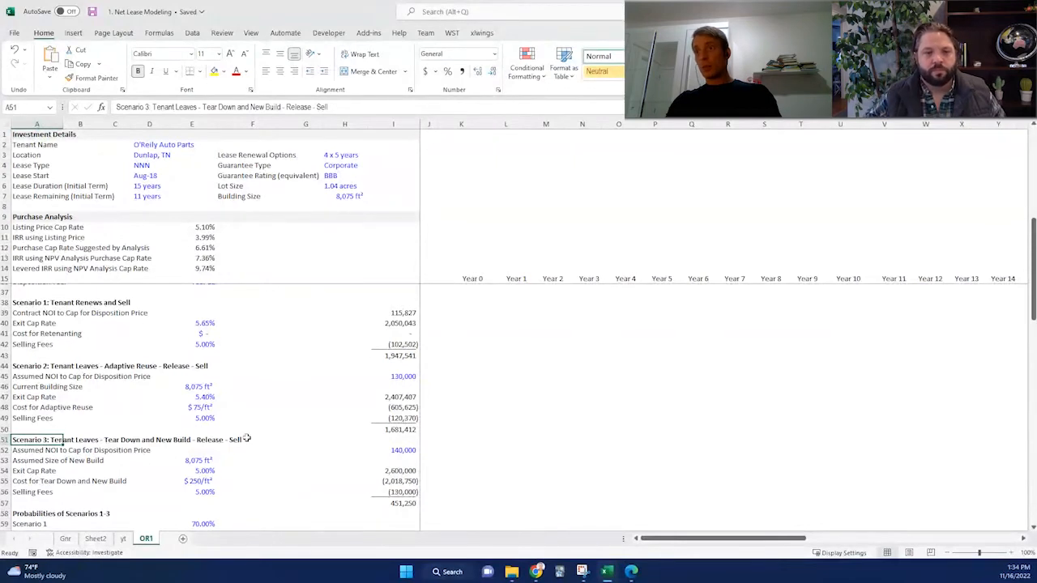
mouse_move(256, 411)
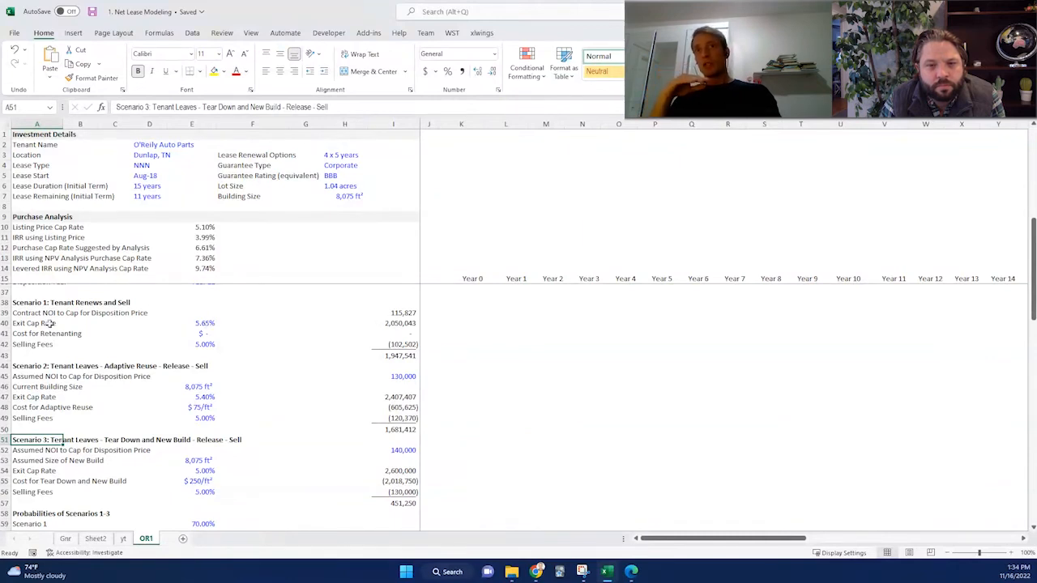
mouse_move(115, 350)
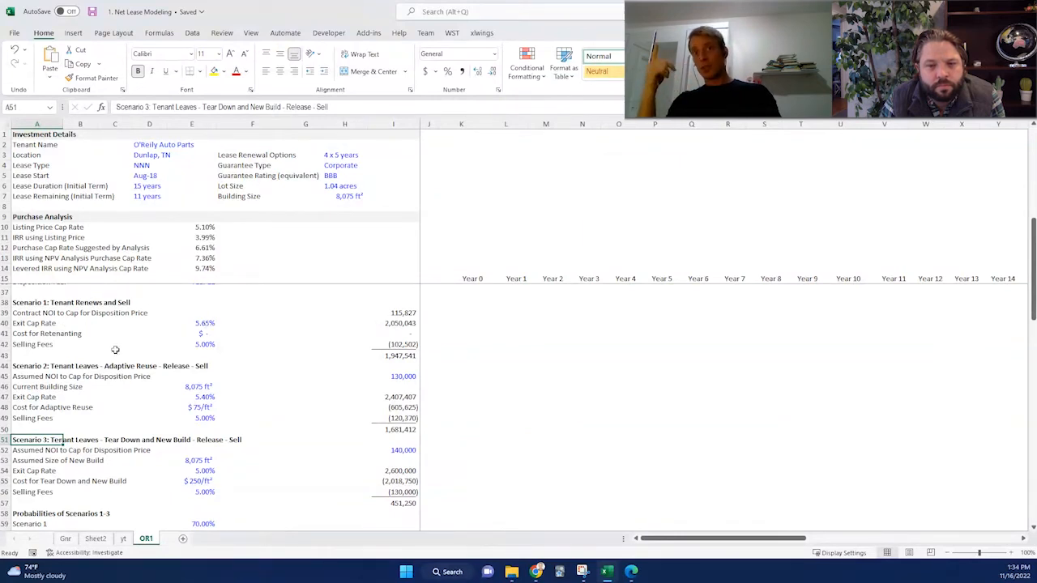
click(393, 313)
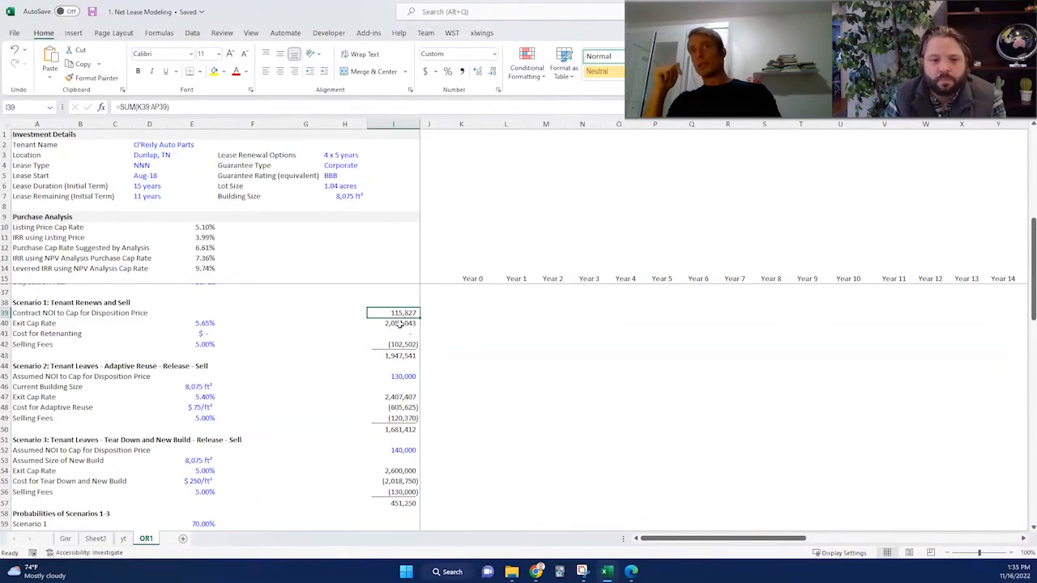
click(191, 323)
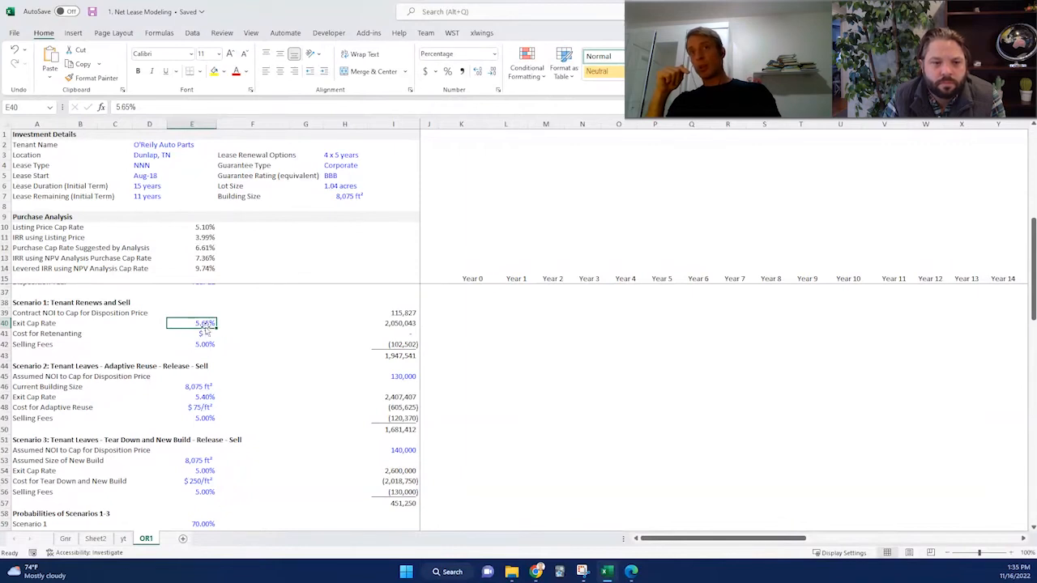
mouse_move(259, 327)
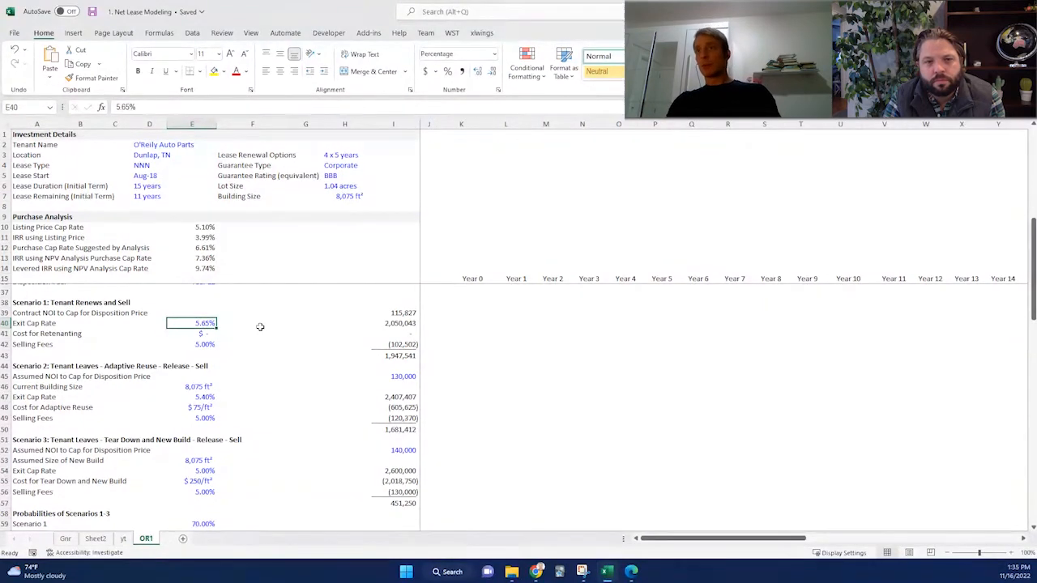
mouse_move(149, 347)
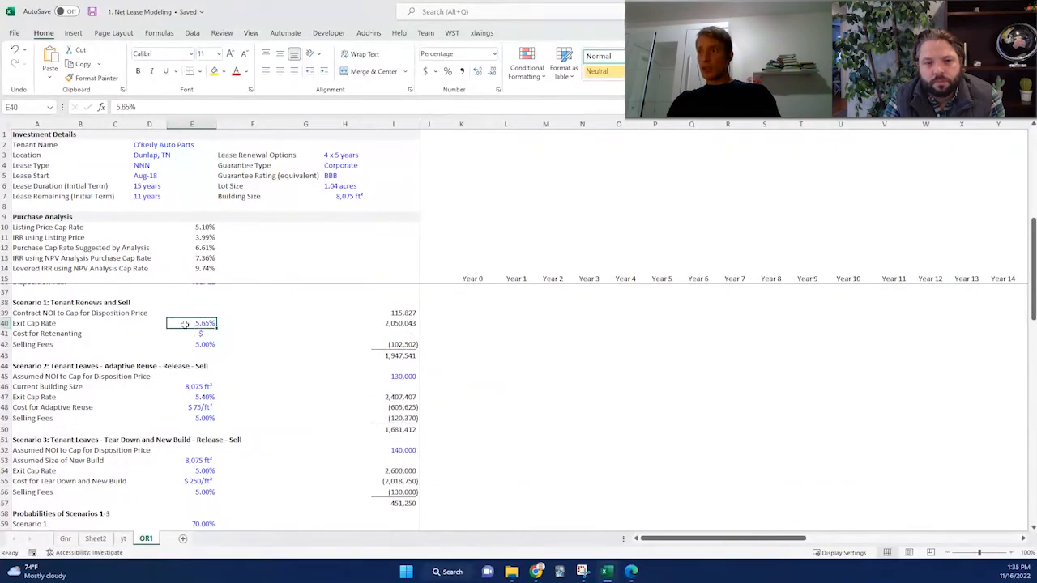
click(191, 344)
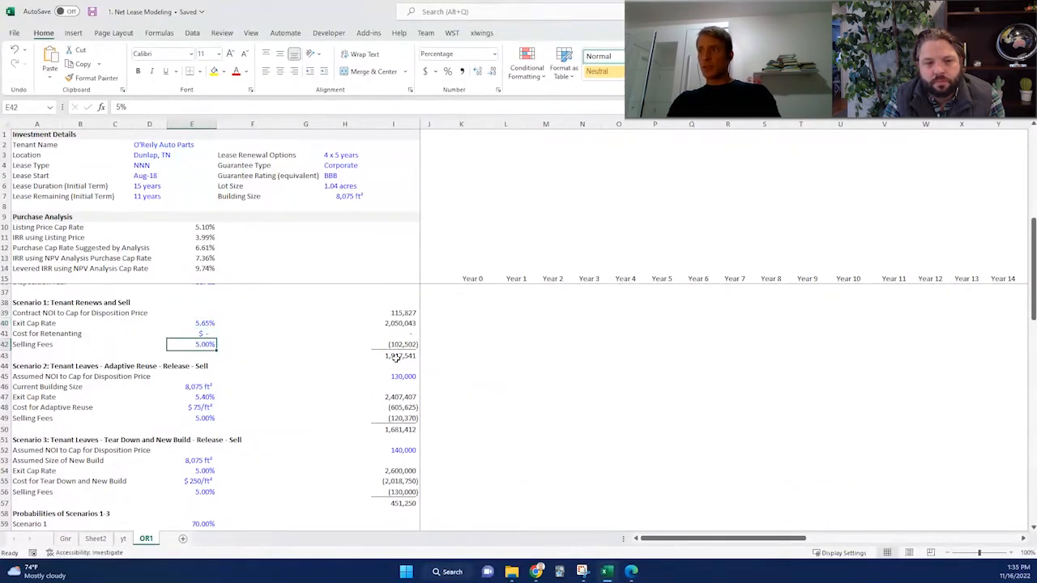
click(394, 357)
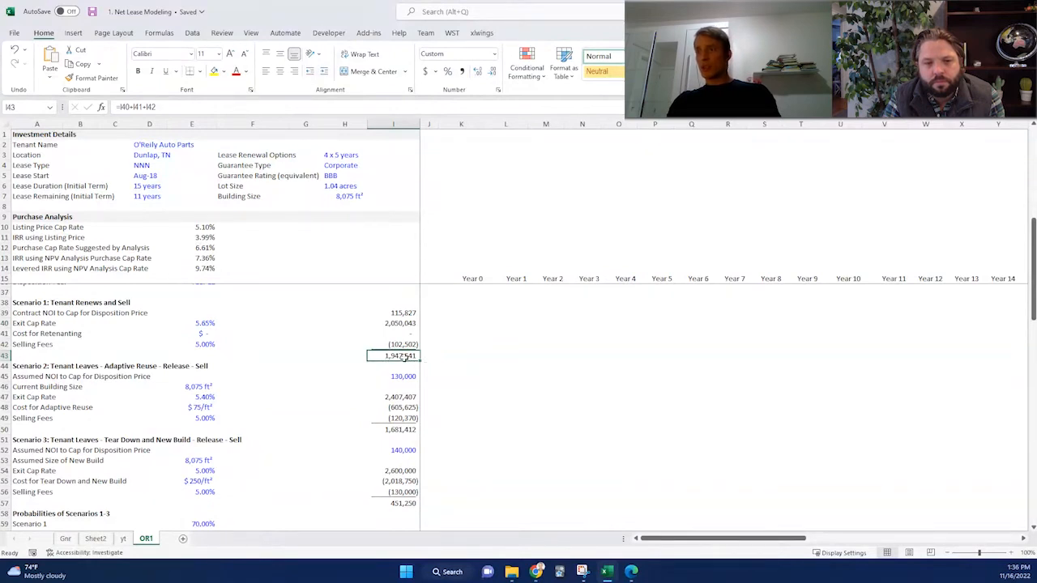
scroll(down, 3)
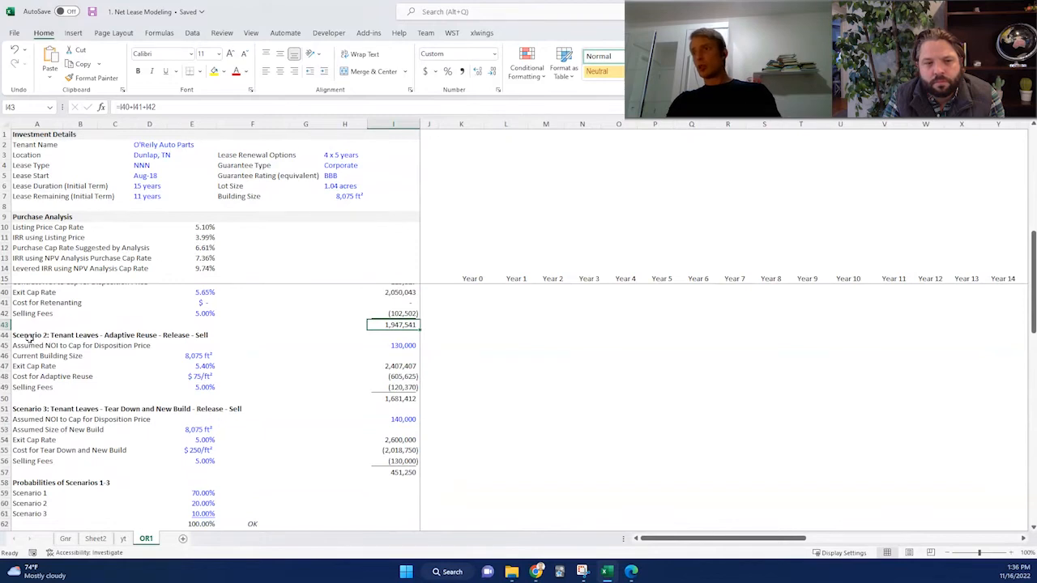
mouse_move(198, 358)
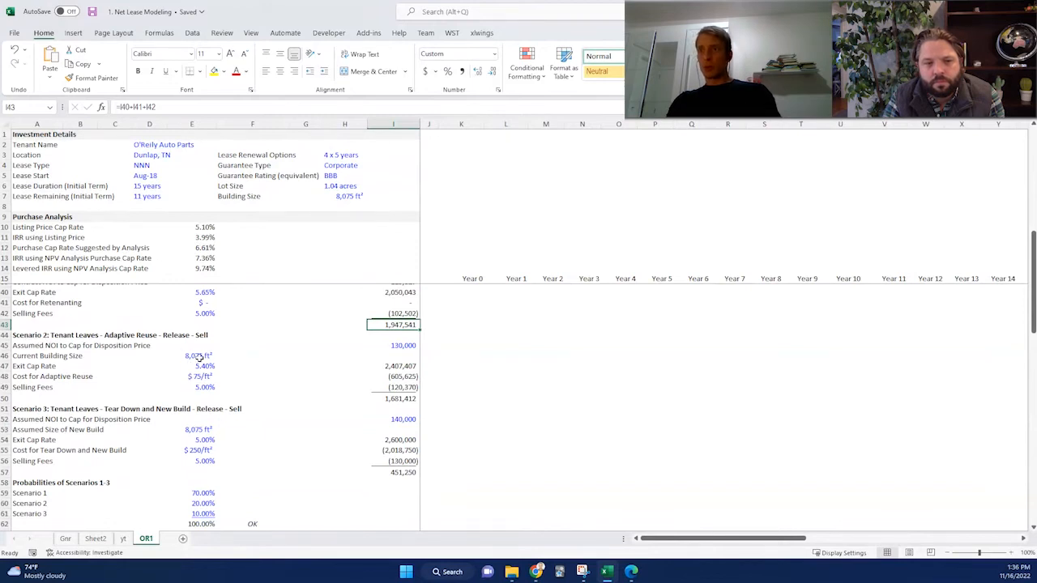
click(191, 356)
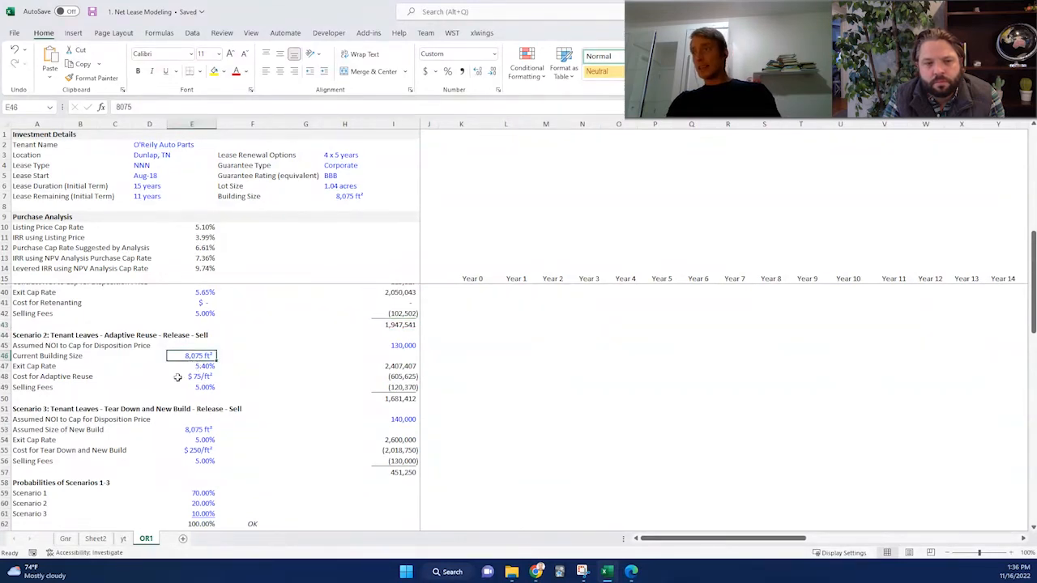
click(191, 376)
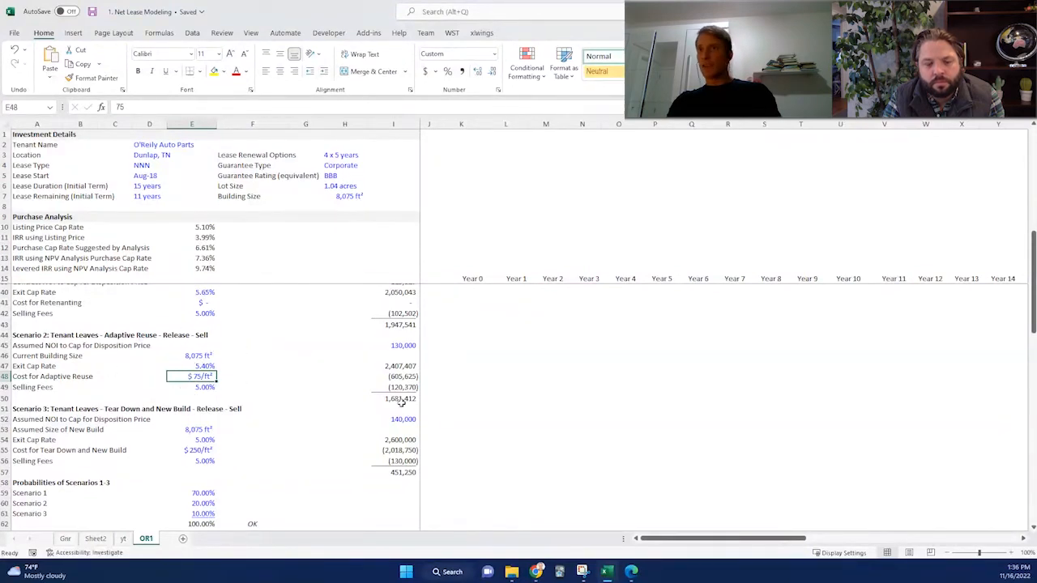
click(392, 399)
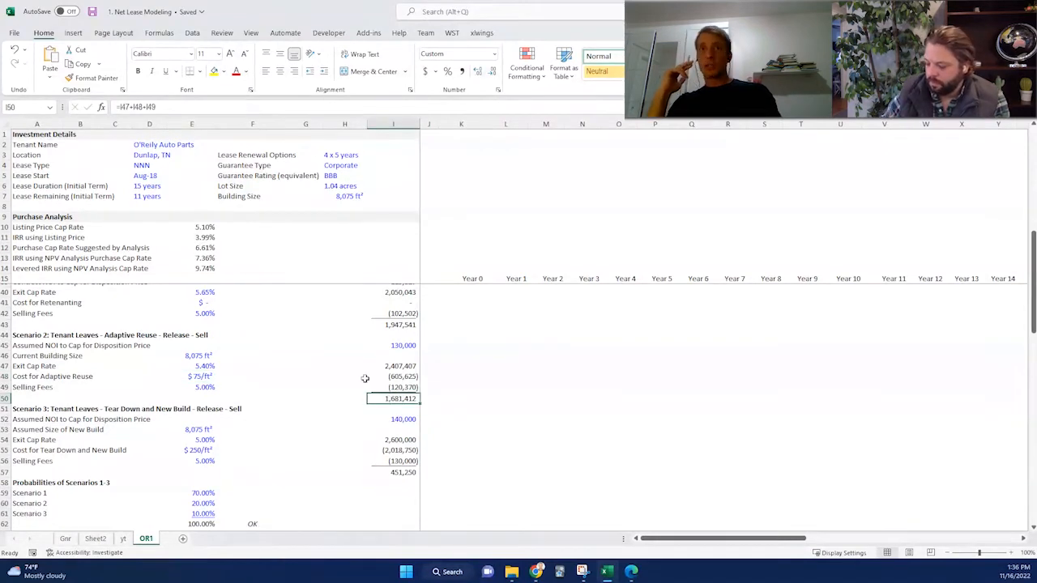
scroll(down, 3)
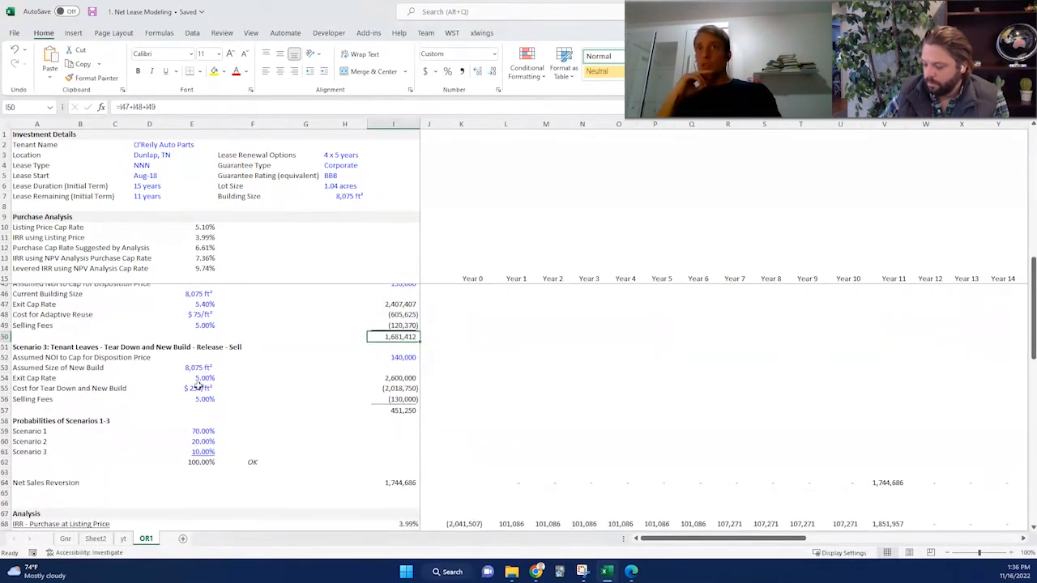
click(191, 389)
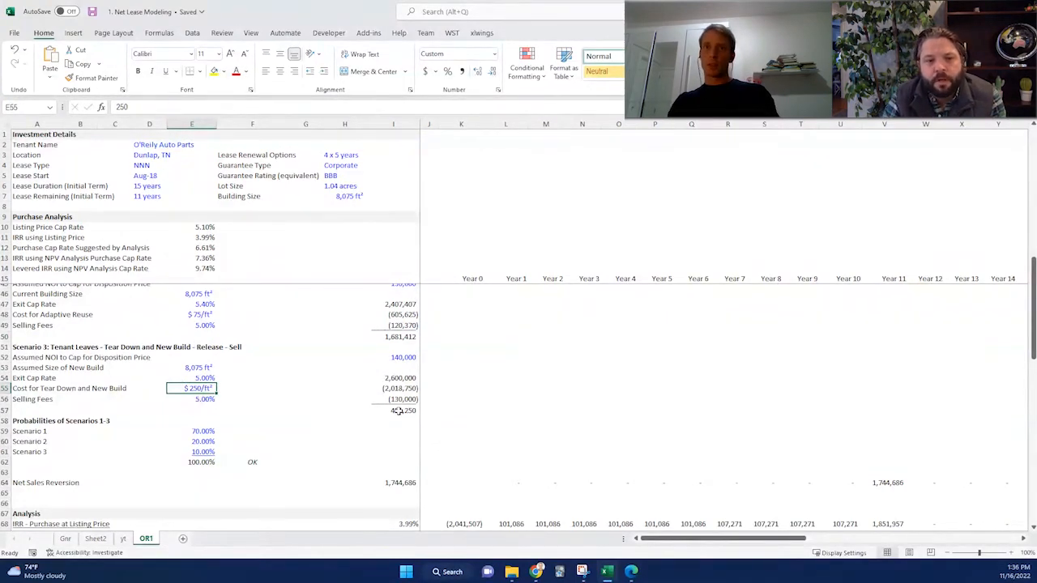
click(392, 412)
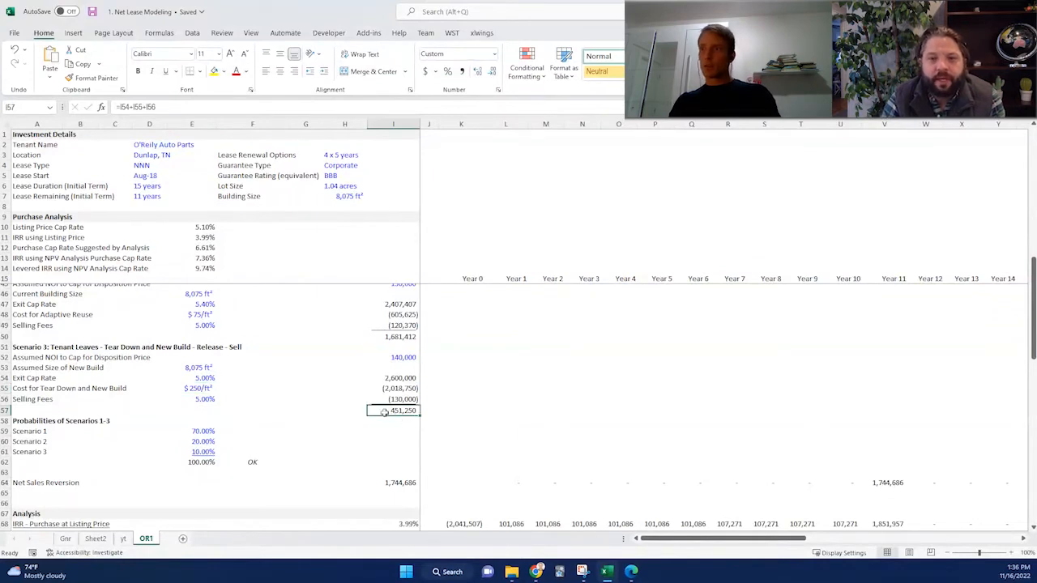
mouse_move(421, 344)
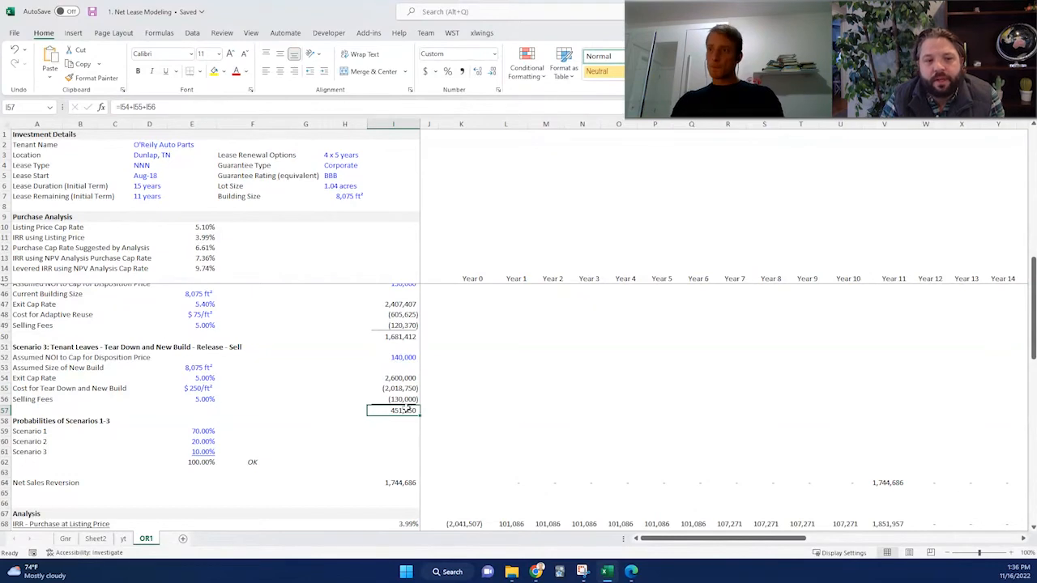
scroll(down, 3)
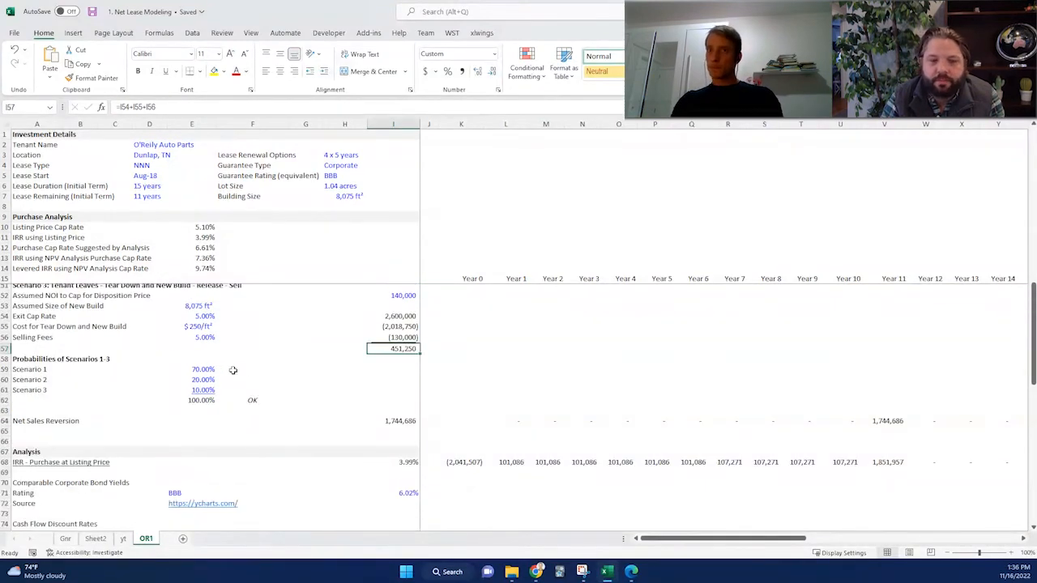
Select the Scenario 1 probability cell to reweight it toward 80%.
click(191, 369)
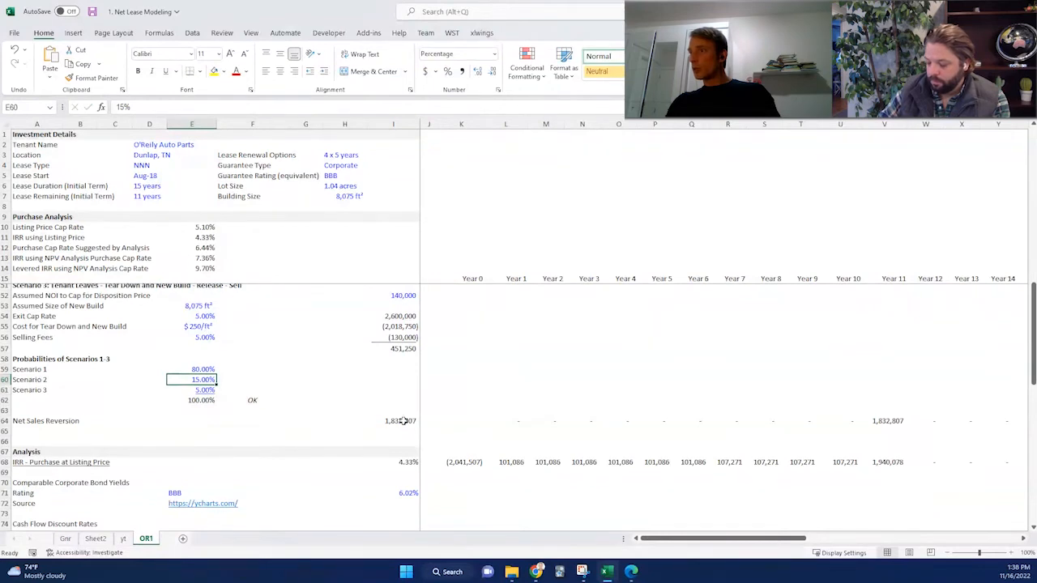
click(393, 421)
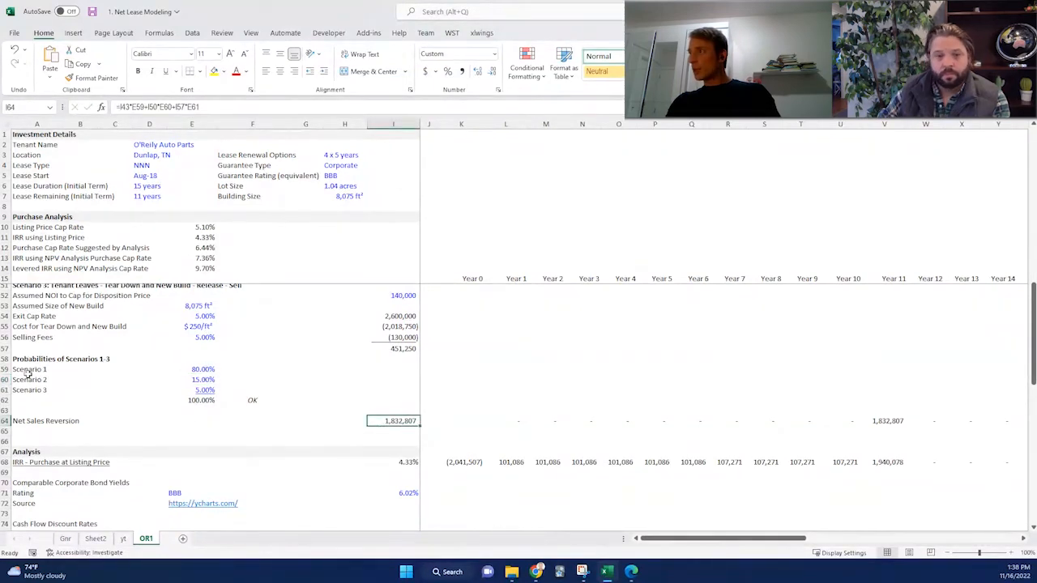
click(36, 370)
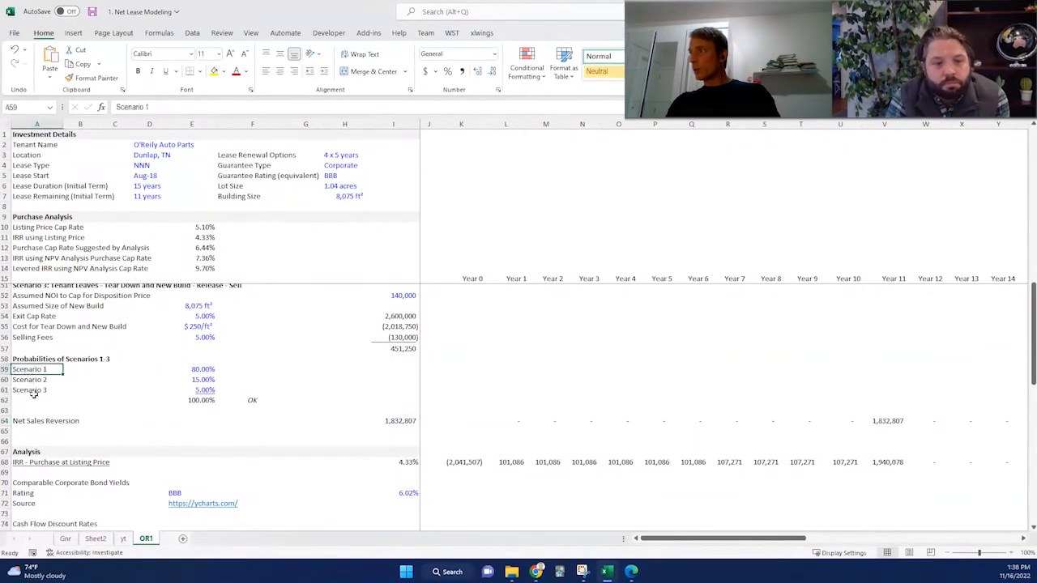
click(392, 422)
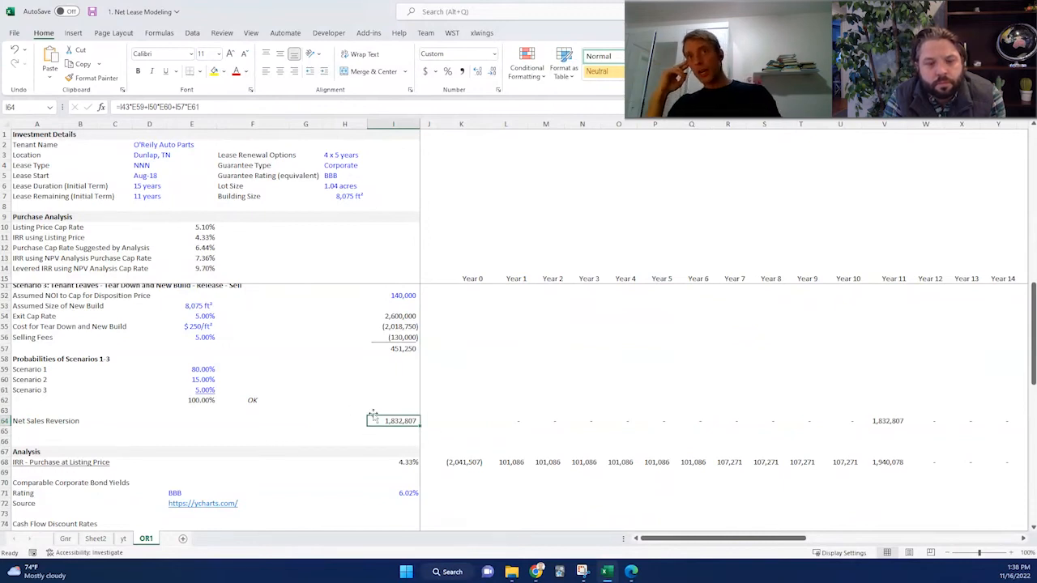
mouse_move(334, 398)
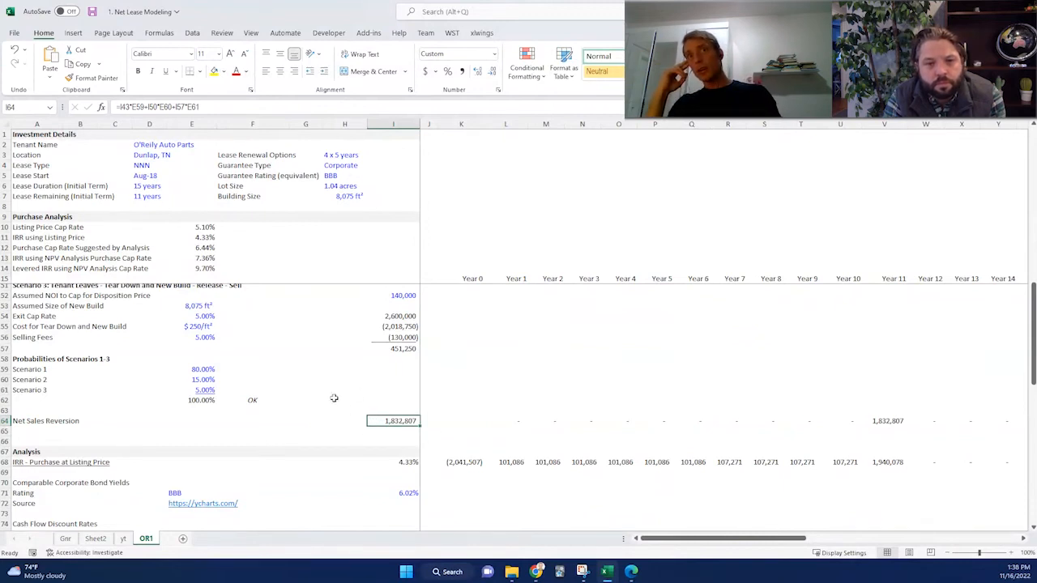
scroll(down, 3)
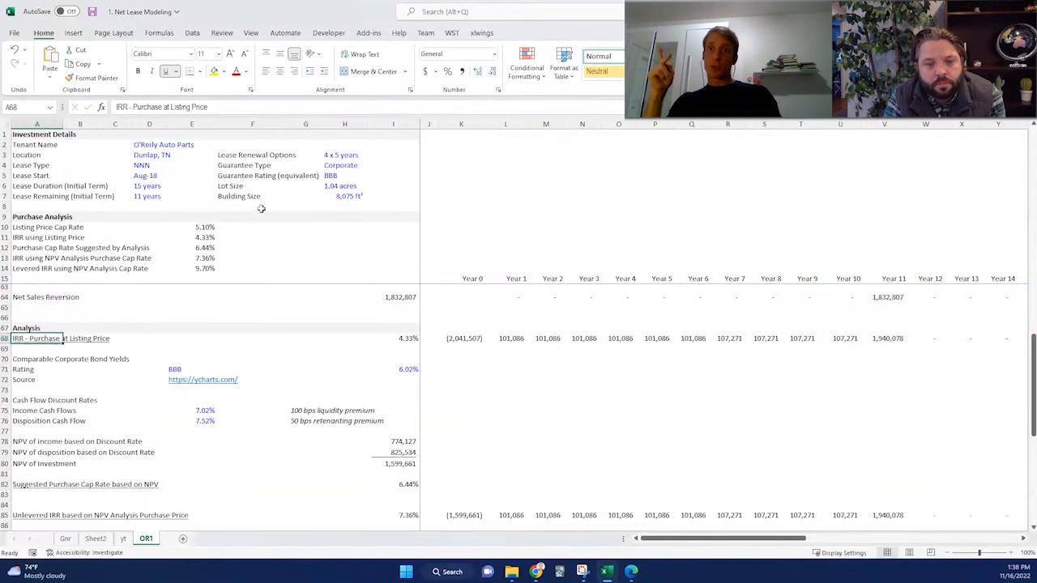
mouse_move(501, 340)
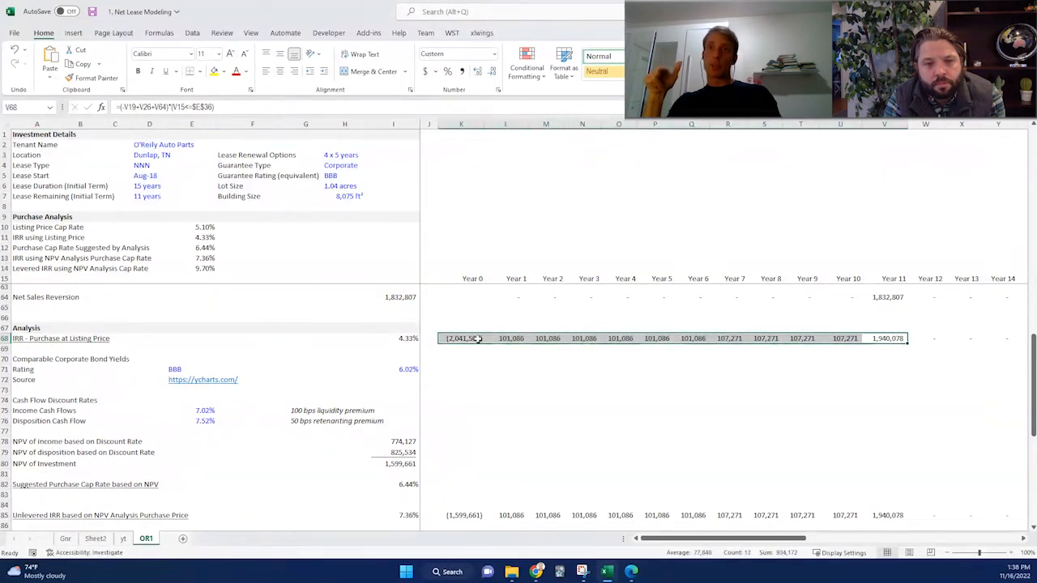
click(460, 369)
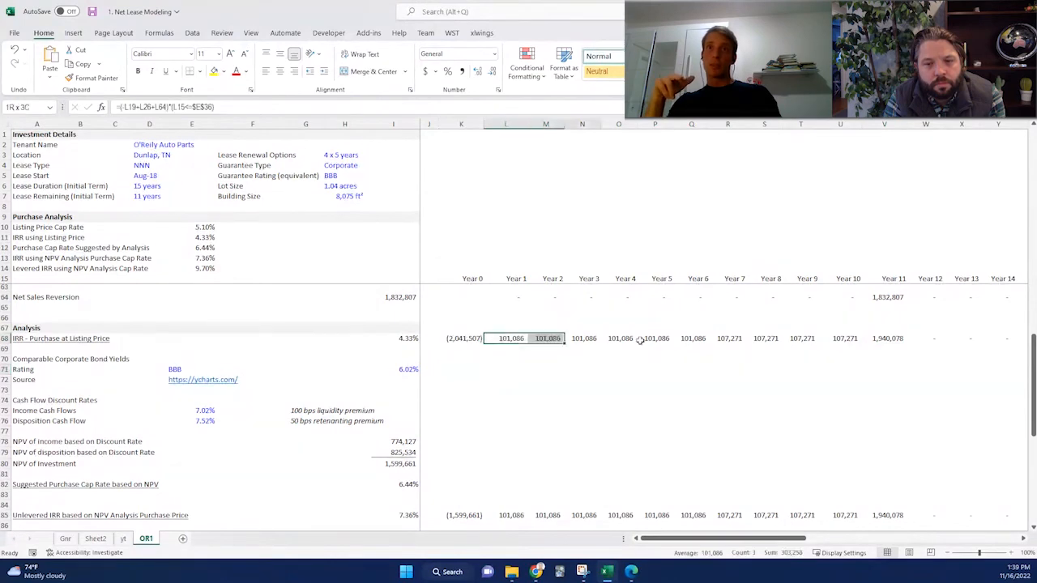
drag(510, 338, 844, 339)
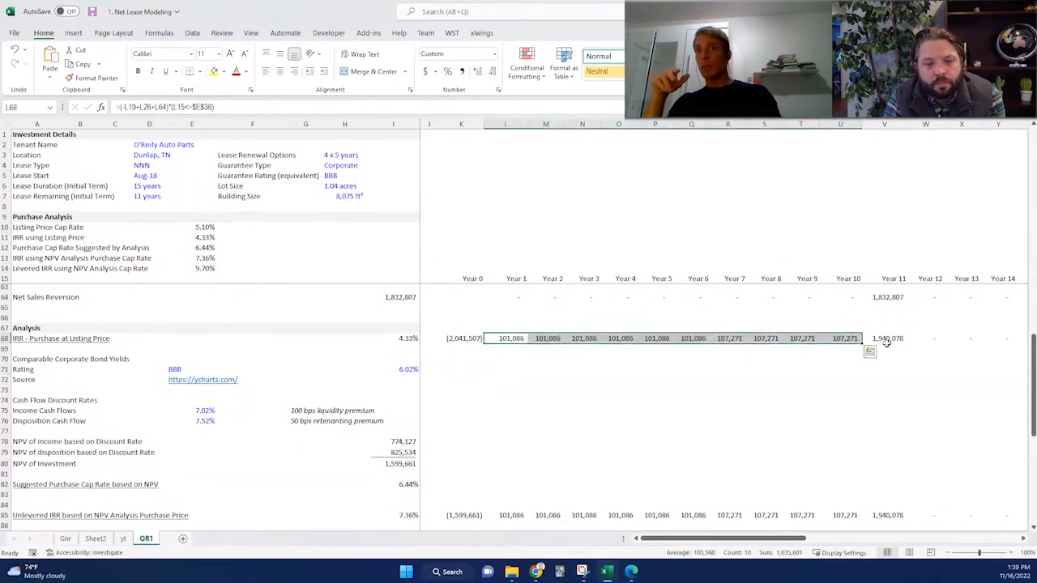
click(884, 339)
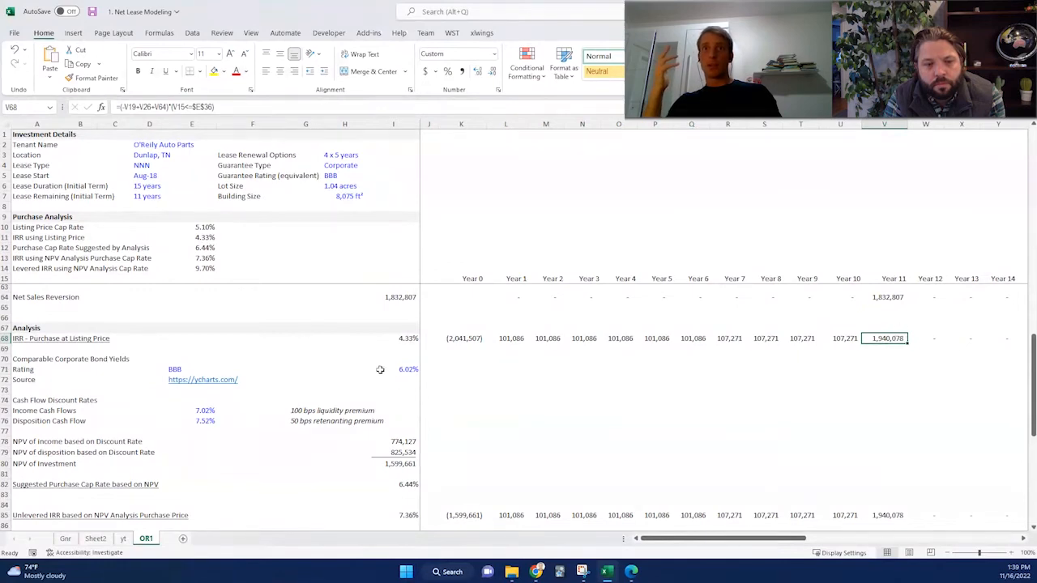
click(393, 339)
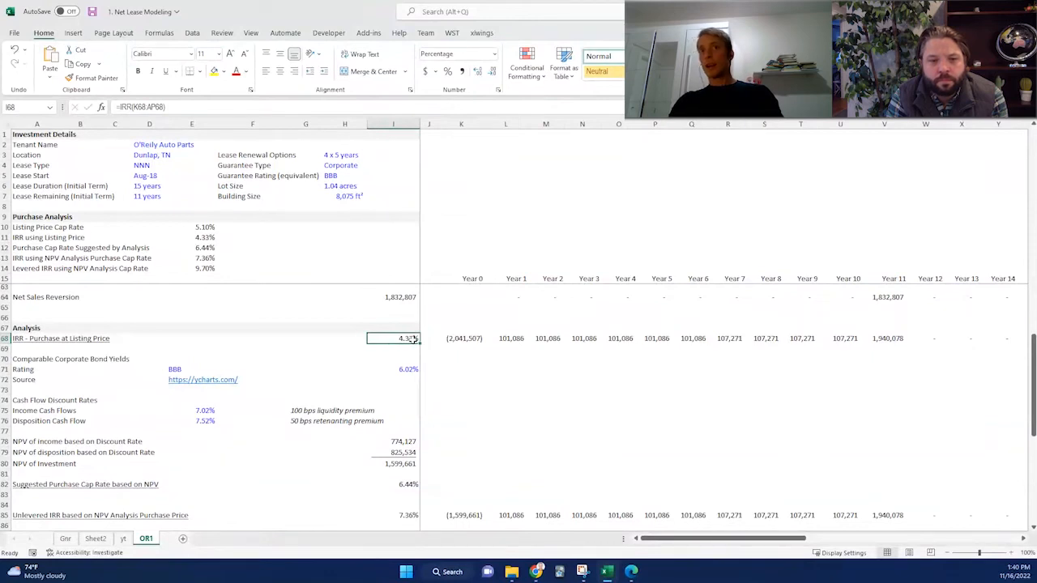
mouse_move(234, 350)
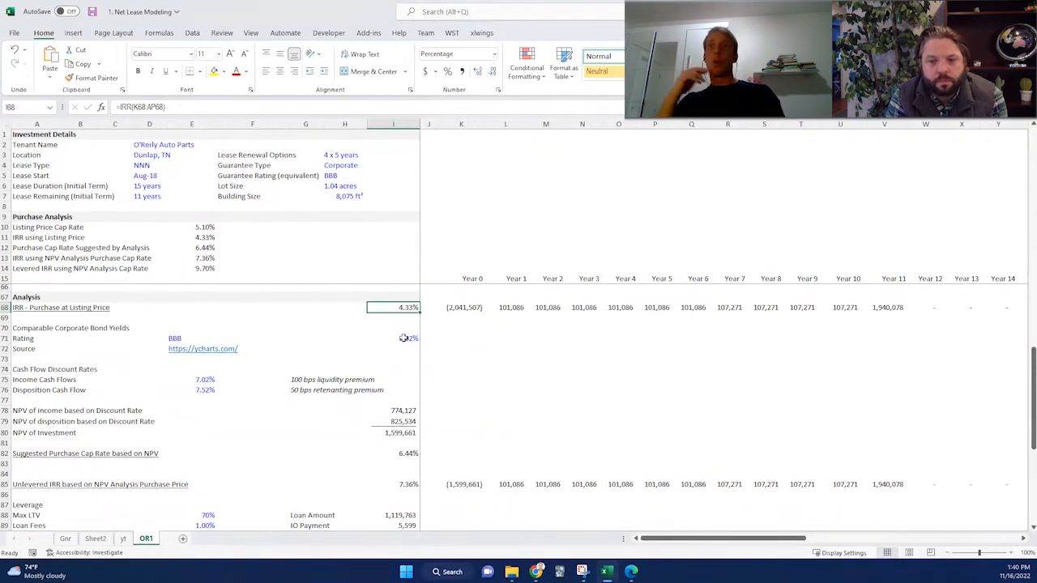
click(392, 339)
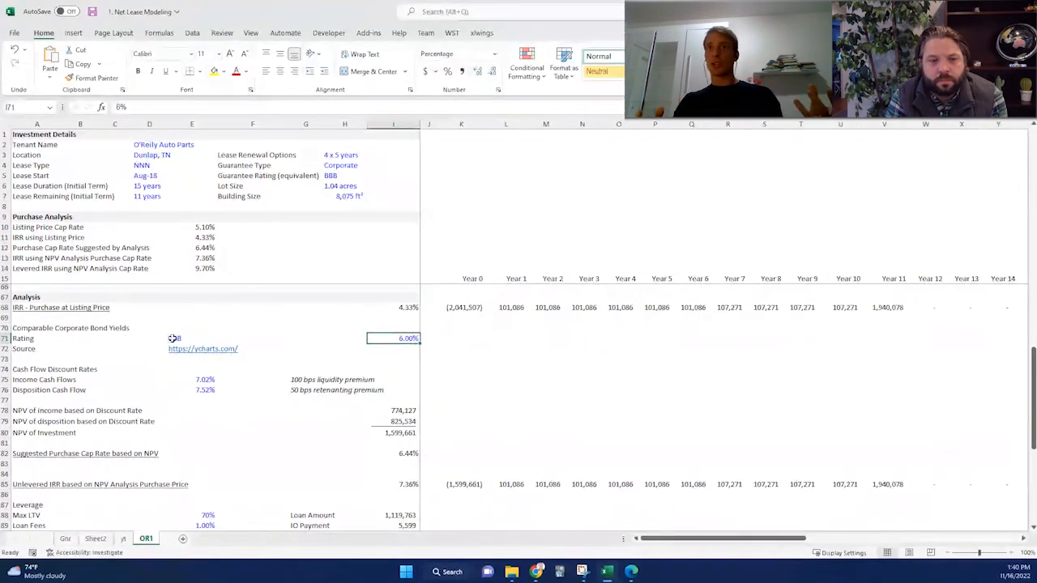
click(191, 339)
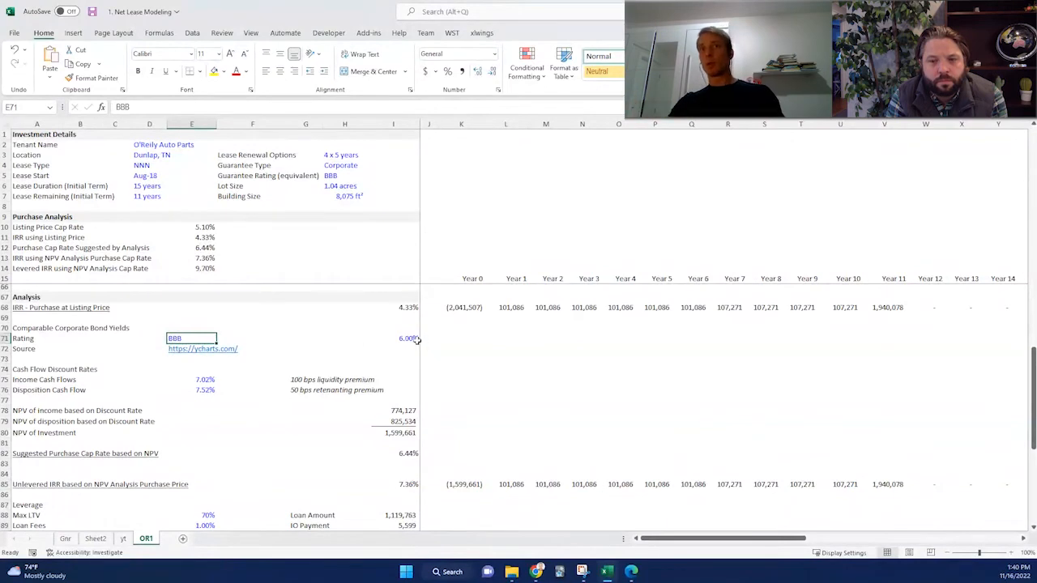
click(393, 338)
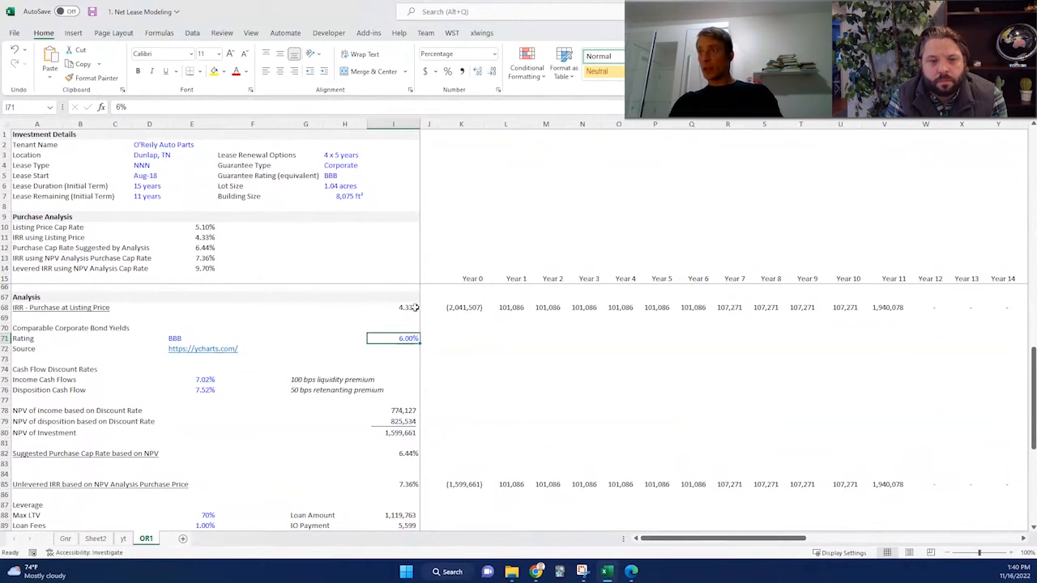
click(392, 308)
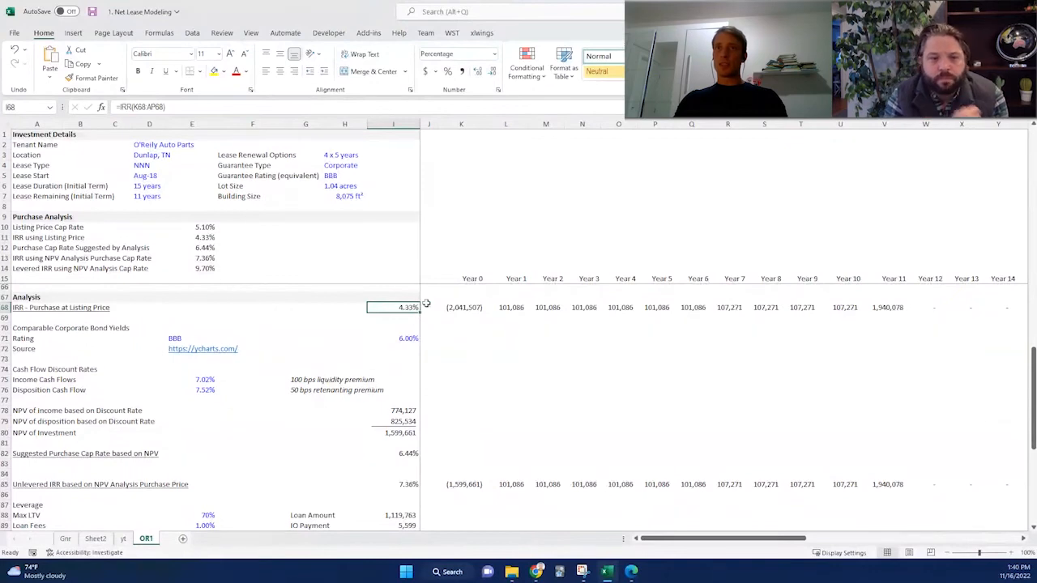
scroll(down, 3)
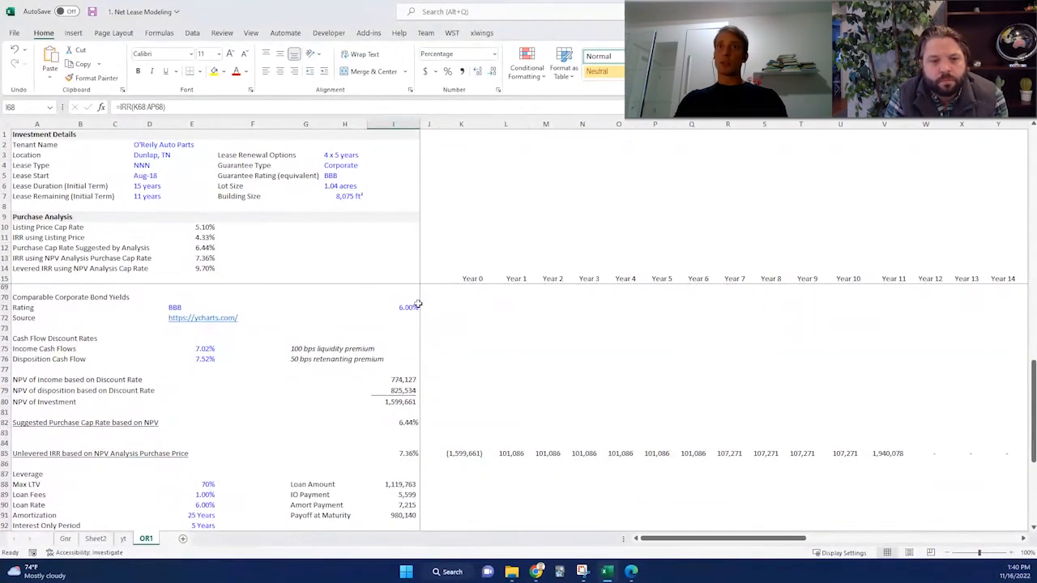
Lower the income cash flow discount rate to 6.5%, comparing it against the 6.00% BBB bond yield.
click(392, 308)
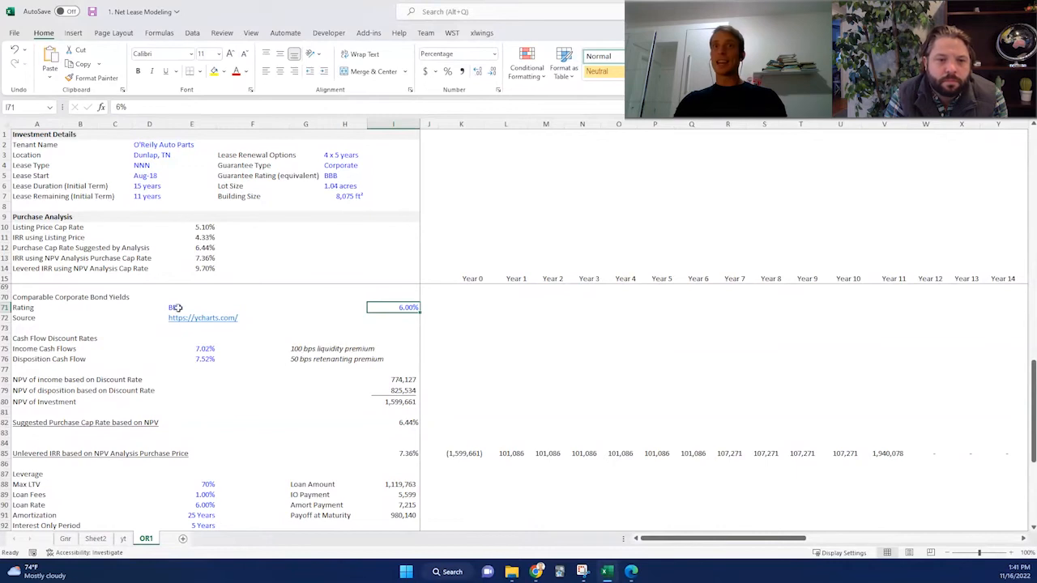
mouse_move(461, 308)
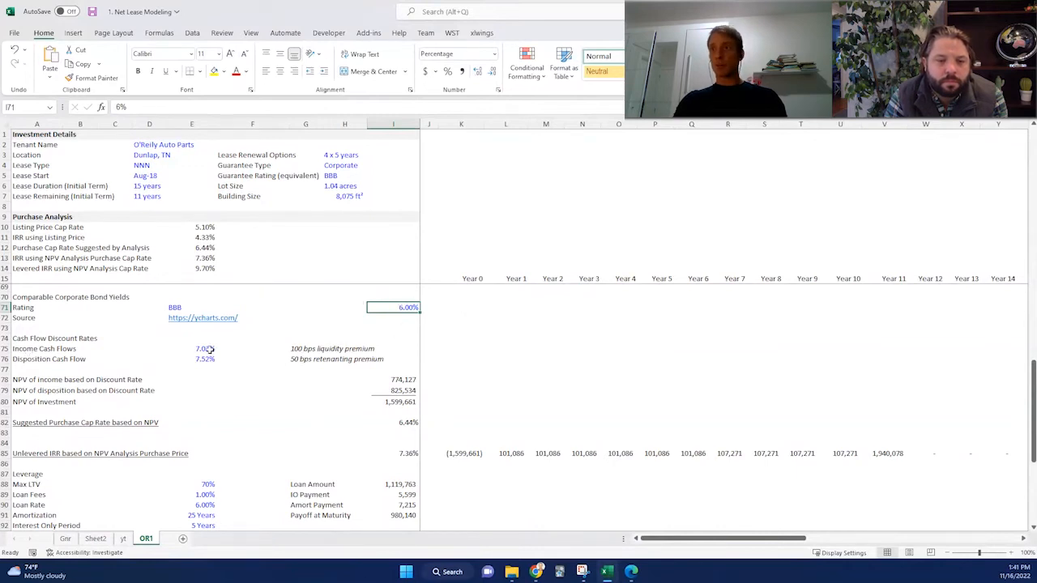
click(191, 348)
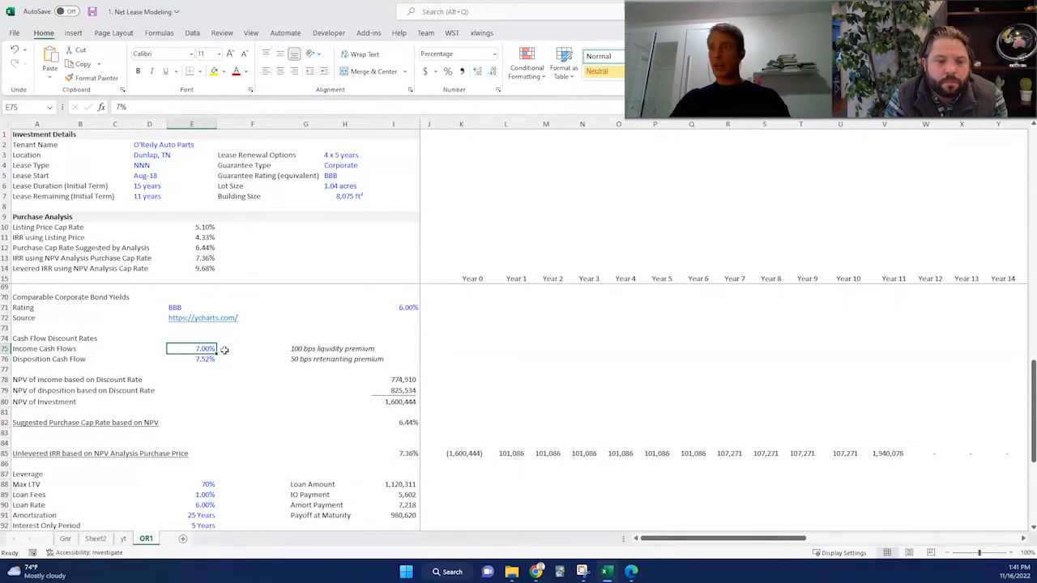
text(6.5%)
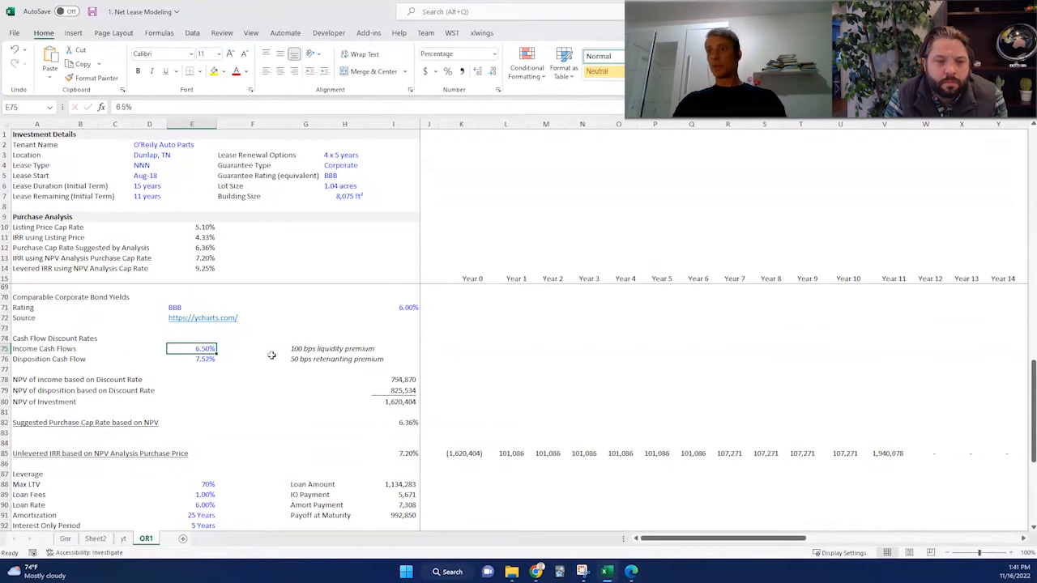
mouse_move(282, 306)
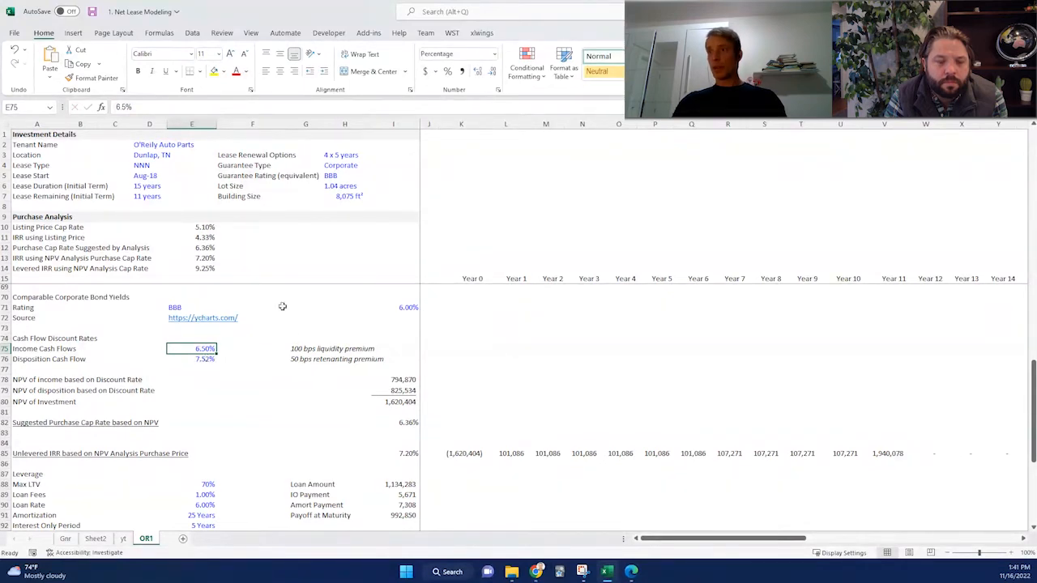
click(394, 308)
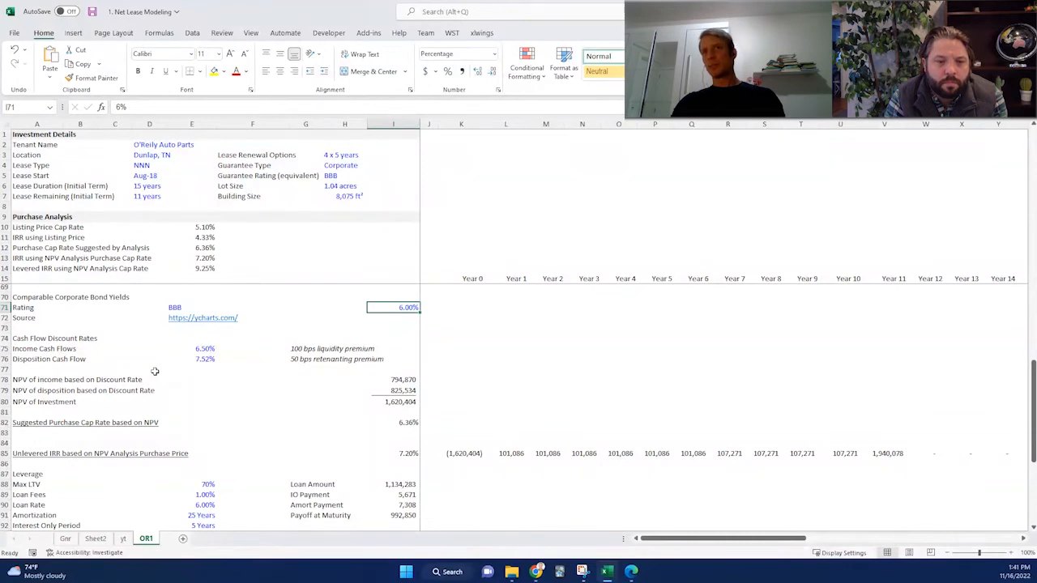
mouse_move(130, 334)
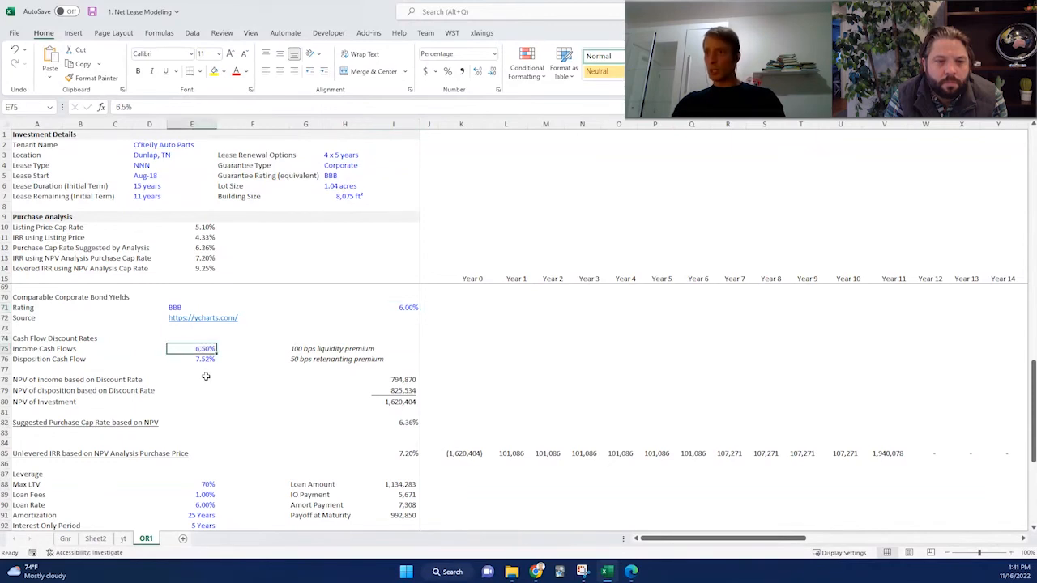
mouse_move(207, 341)
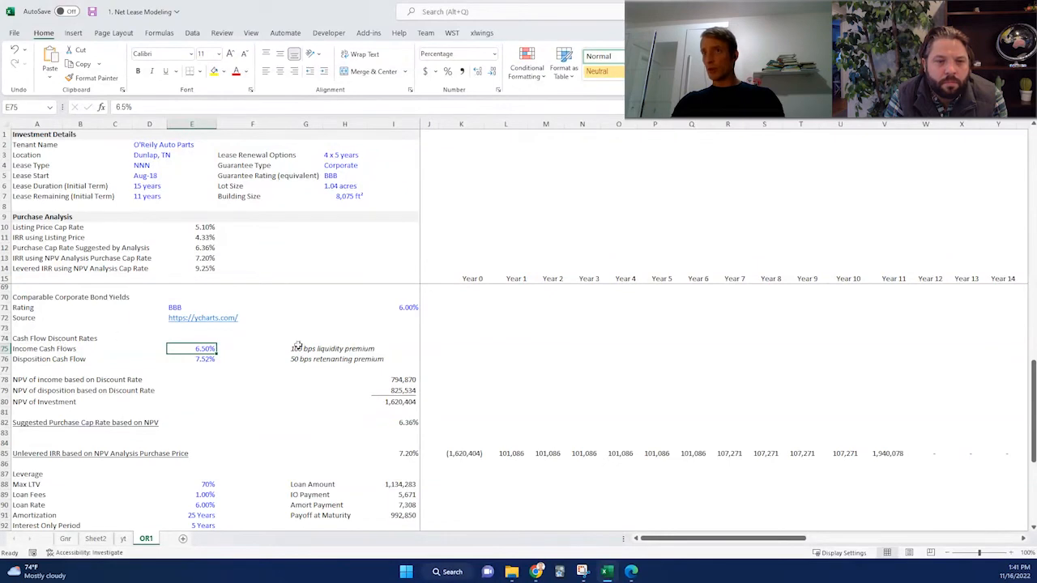
Enter a 7.5 discount rate after selecting the disposition and income cash flow rate cells.
click(205, 360)
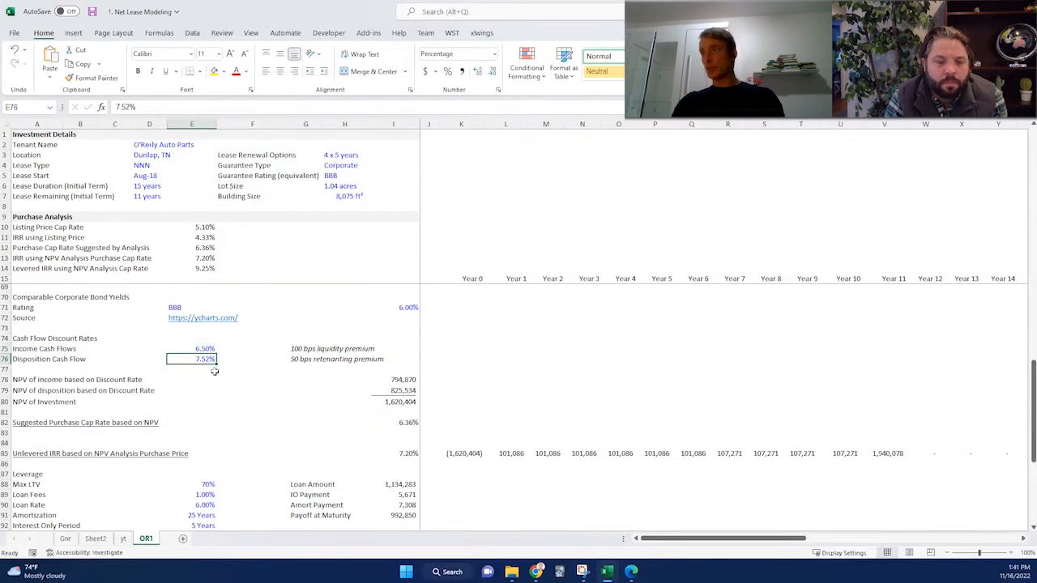
mouse_move(337, 391)
text(7)
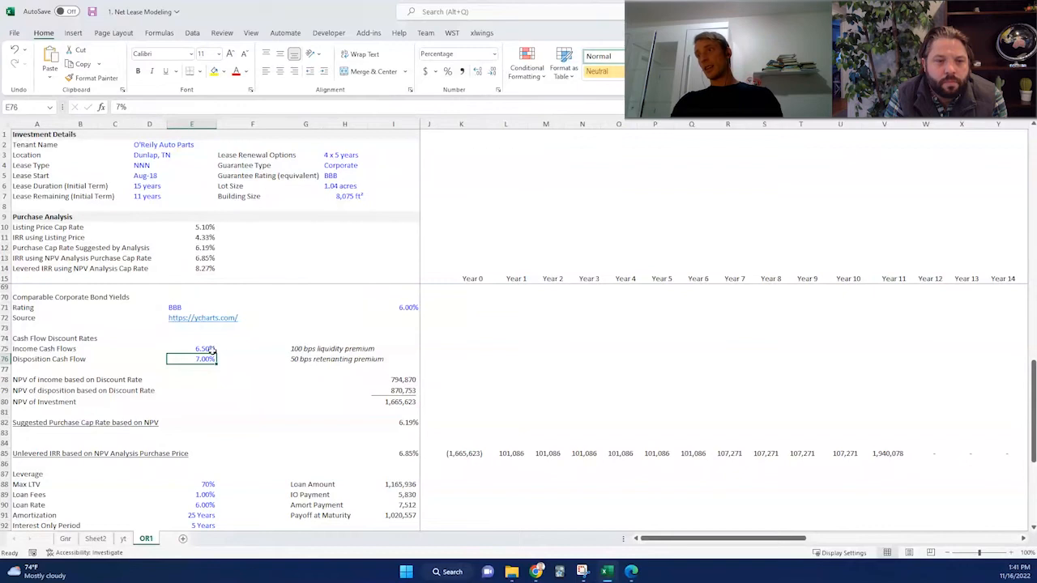
click(191, 348)
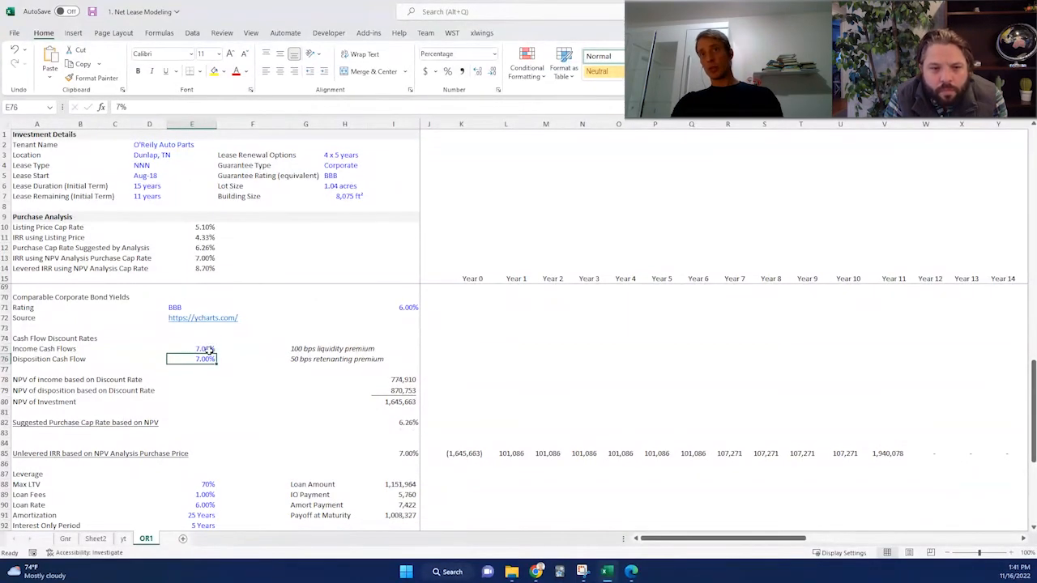
text(7.5)
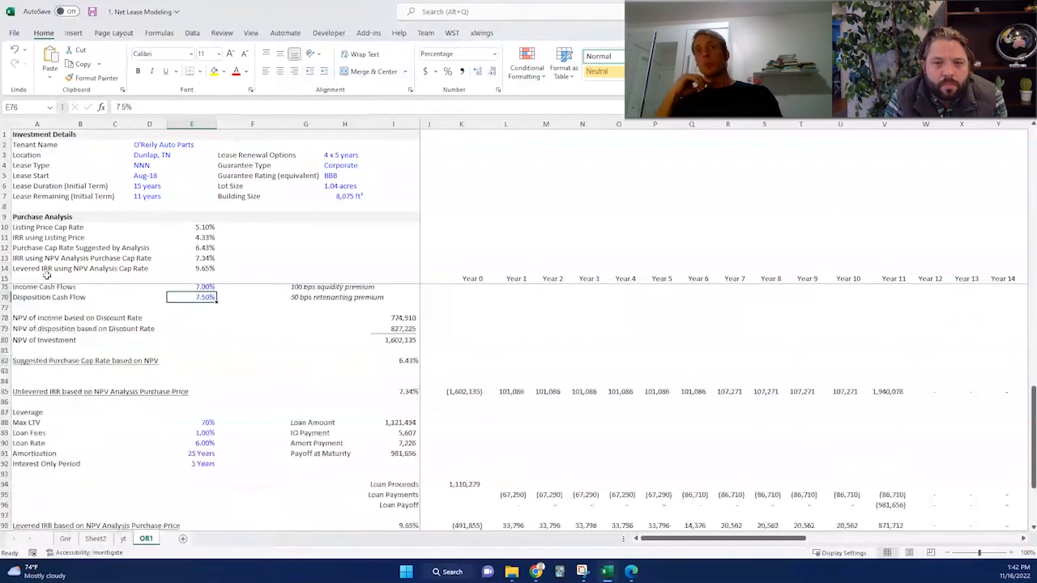
click(36, 318)
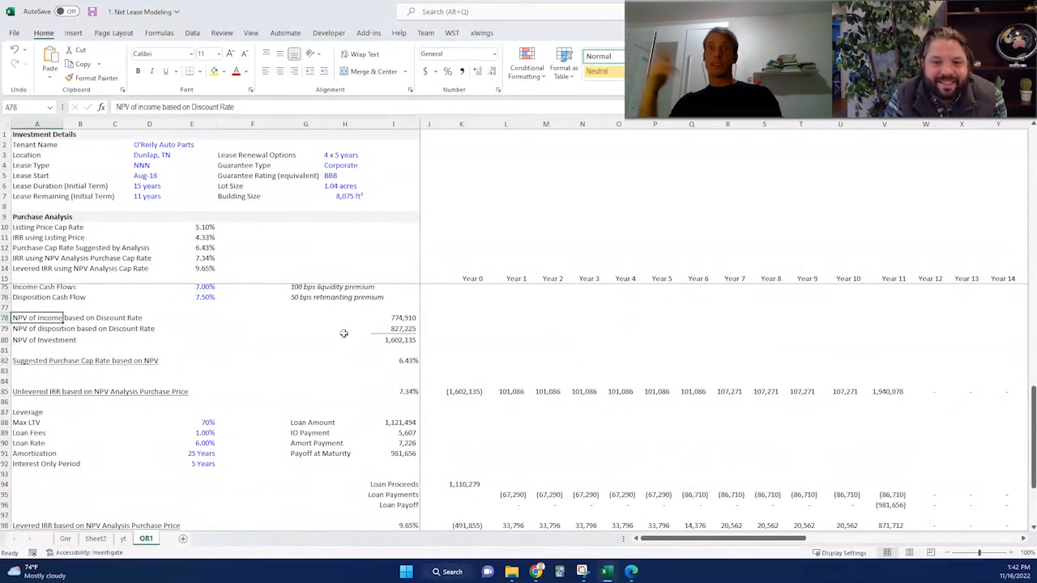
click(392, 316)
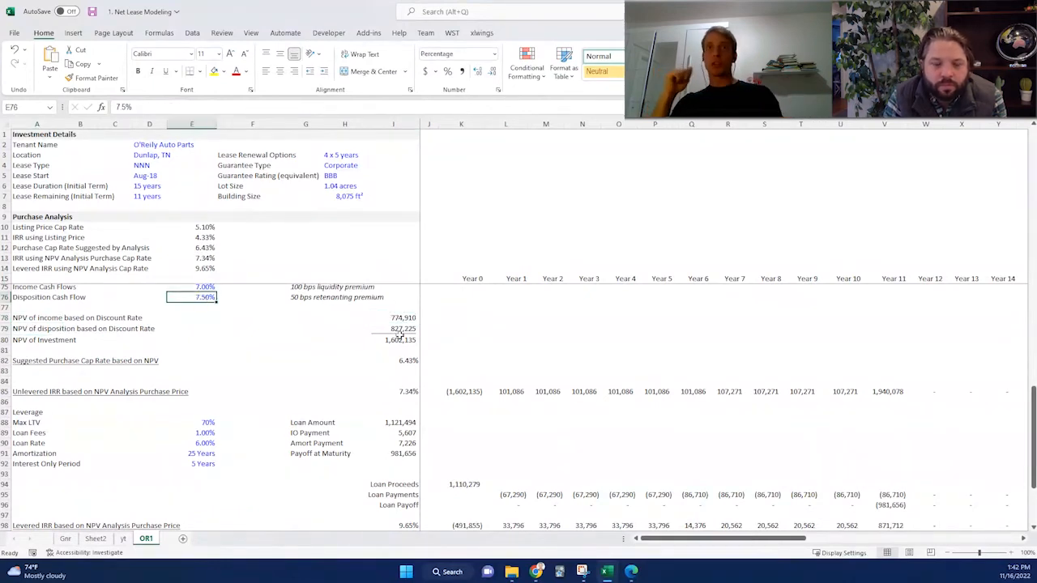
click(392, 327)
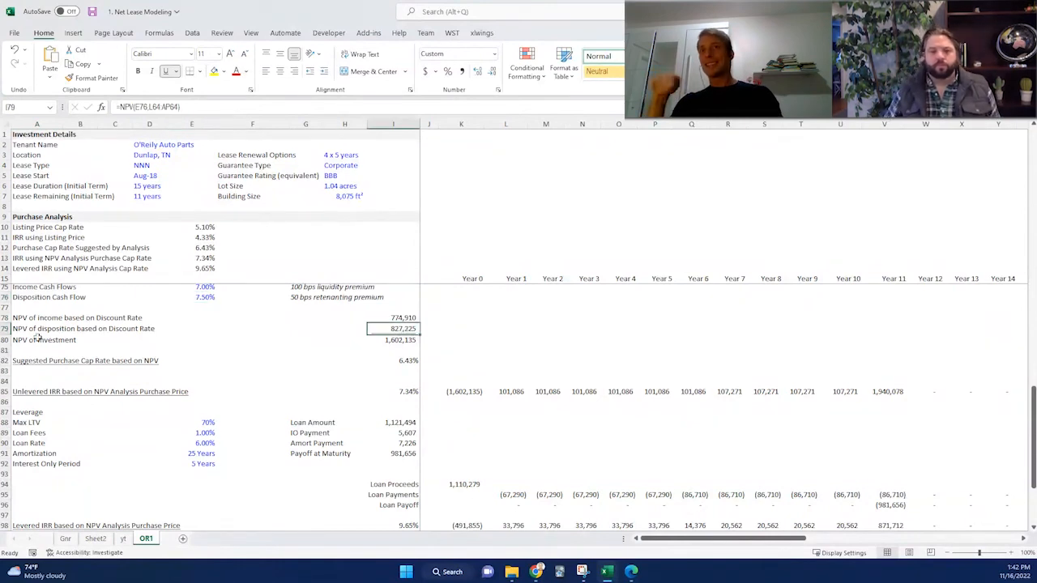
click(46, 340)
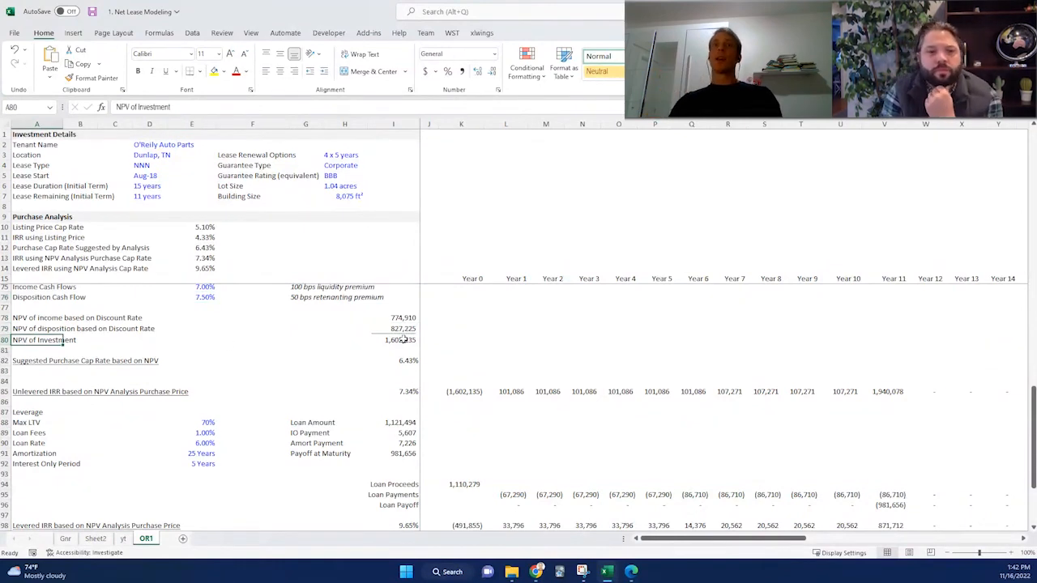
click(392, 341)
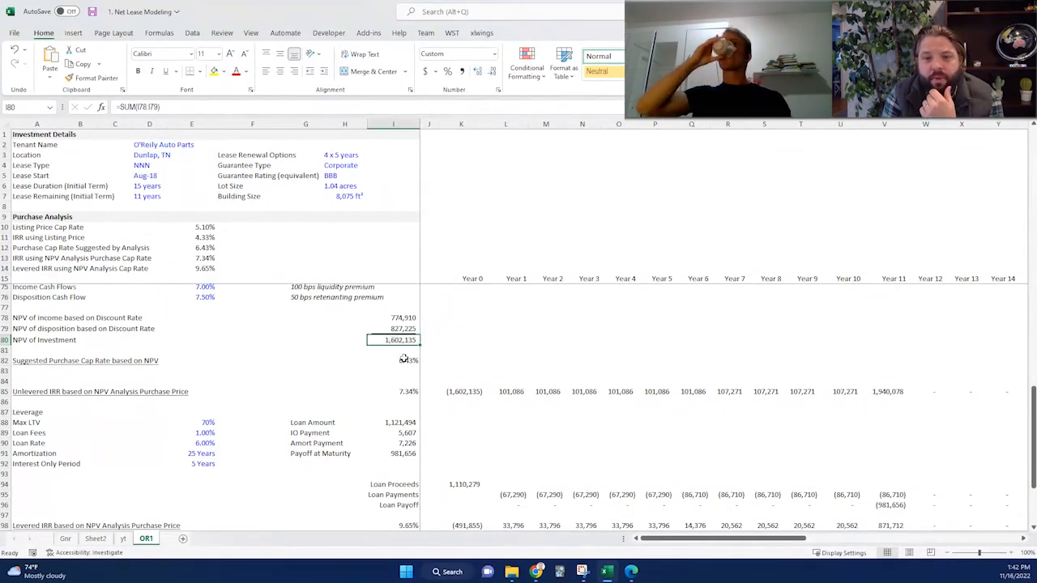
click(393, 359)
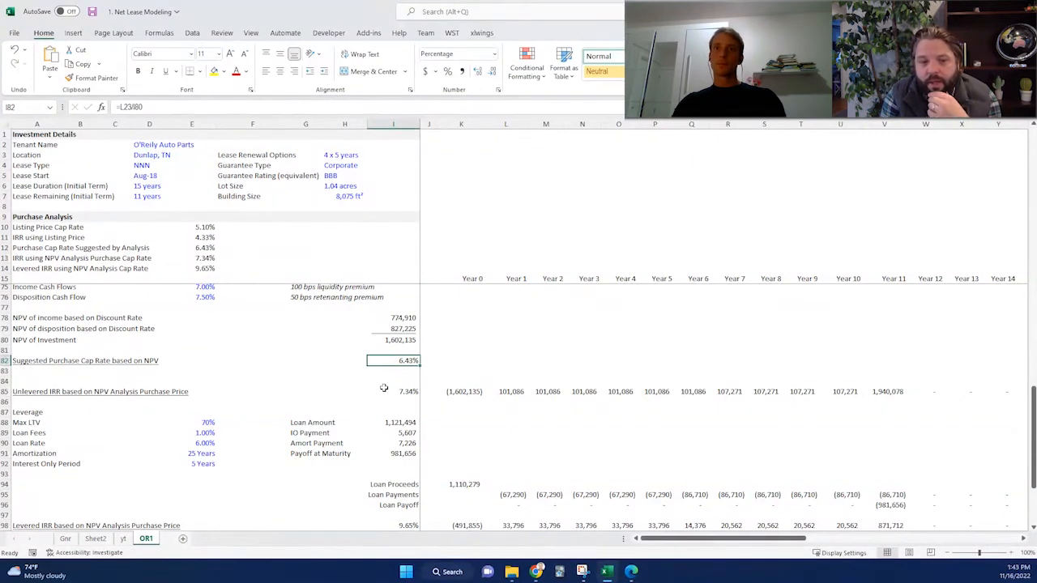
mouse_move(250, 391)
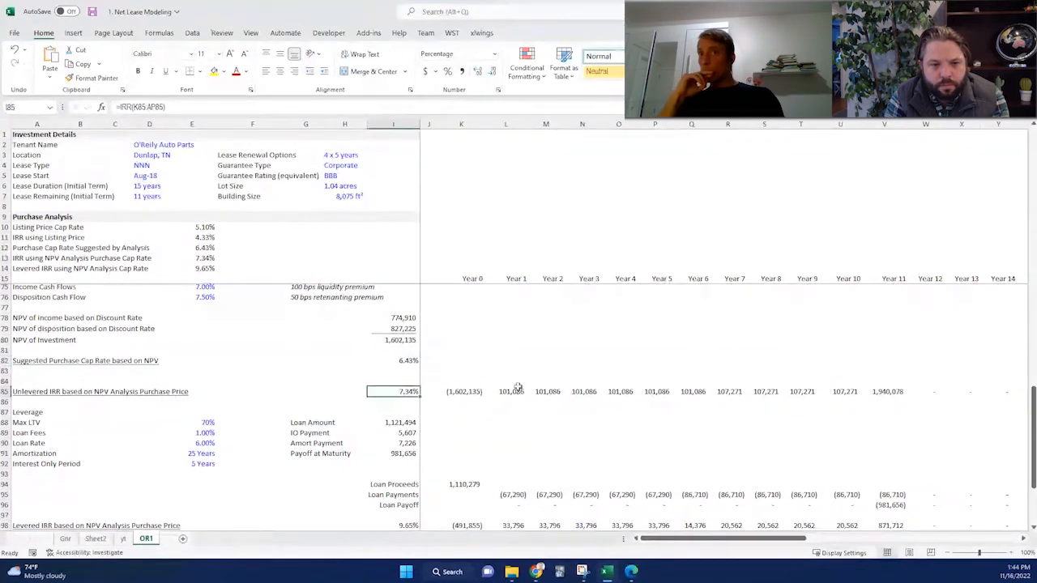
mouse_move(434, 293)
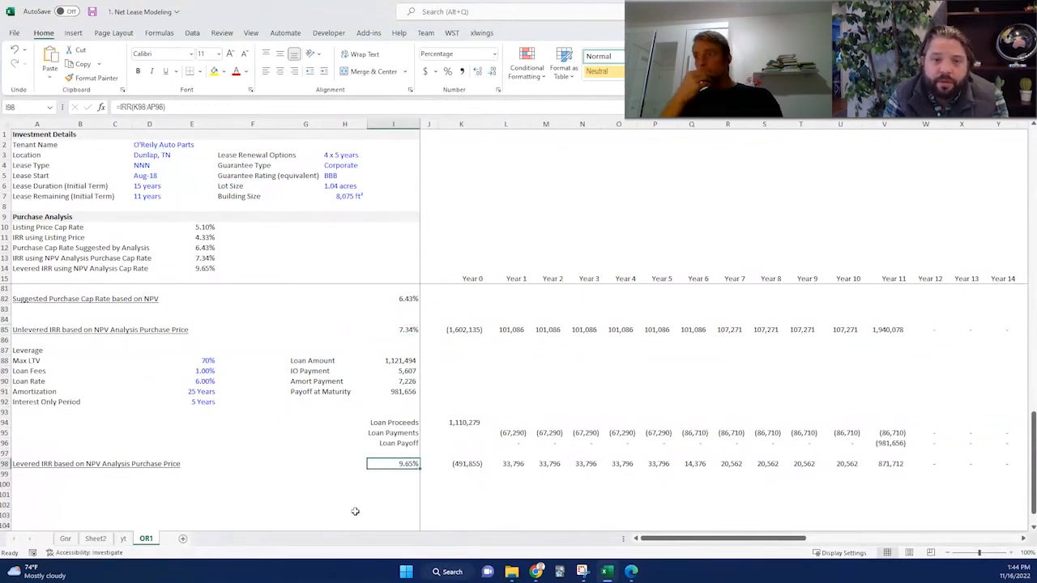
mouse_move(352, 502)
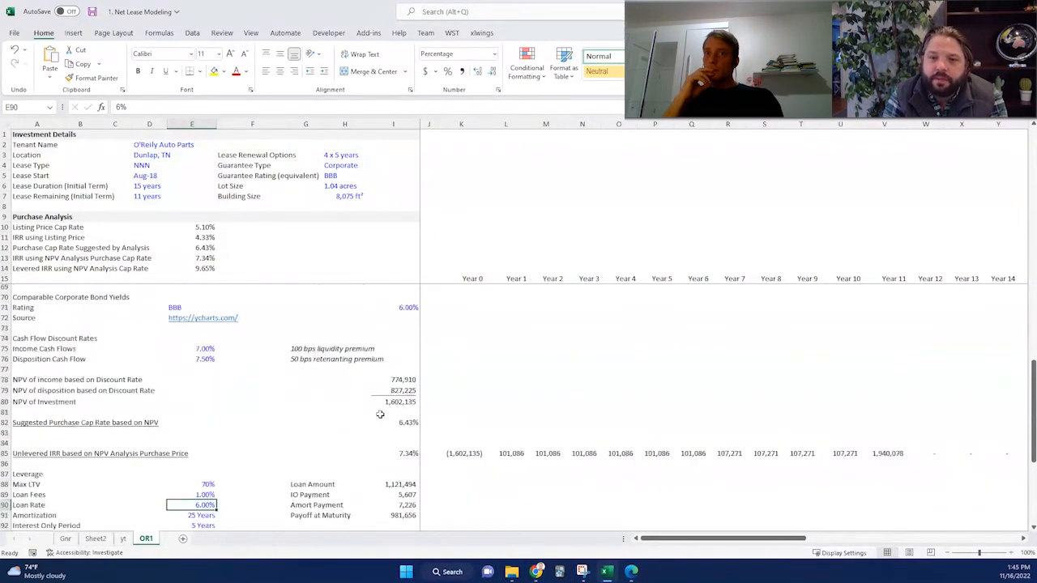
mouse_move(356, 413)
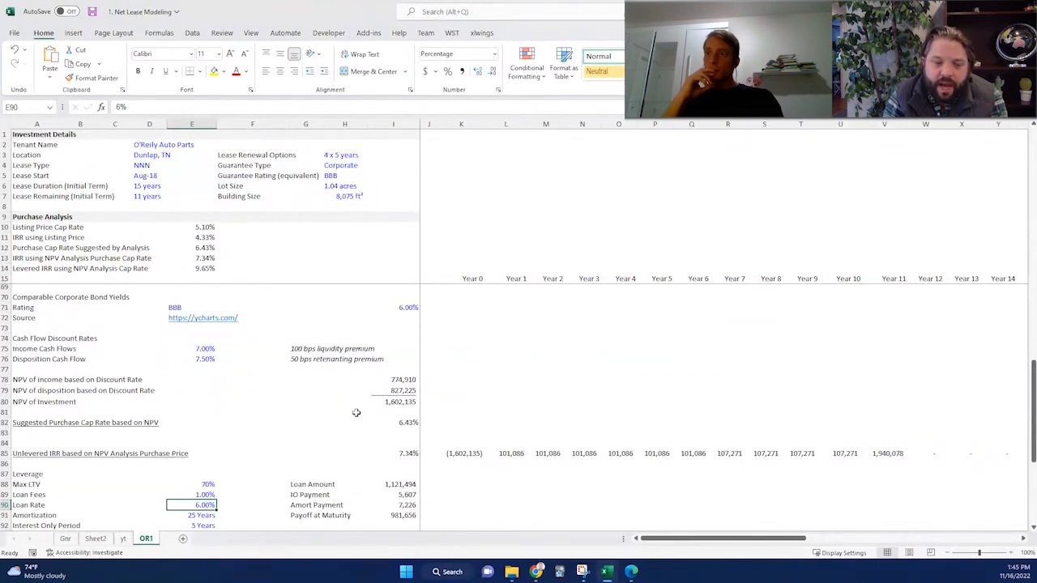
Review the loan amount formula and how the NPV of investment row is calculated.
scroll(down, 3)
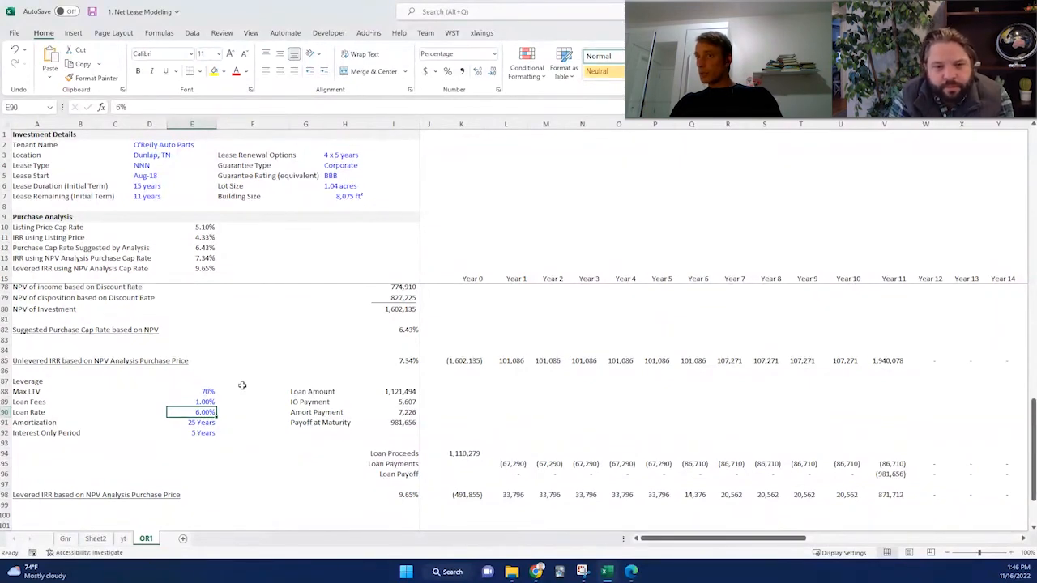
mouse_move(236, 388)
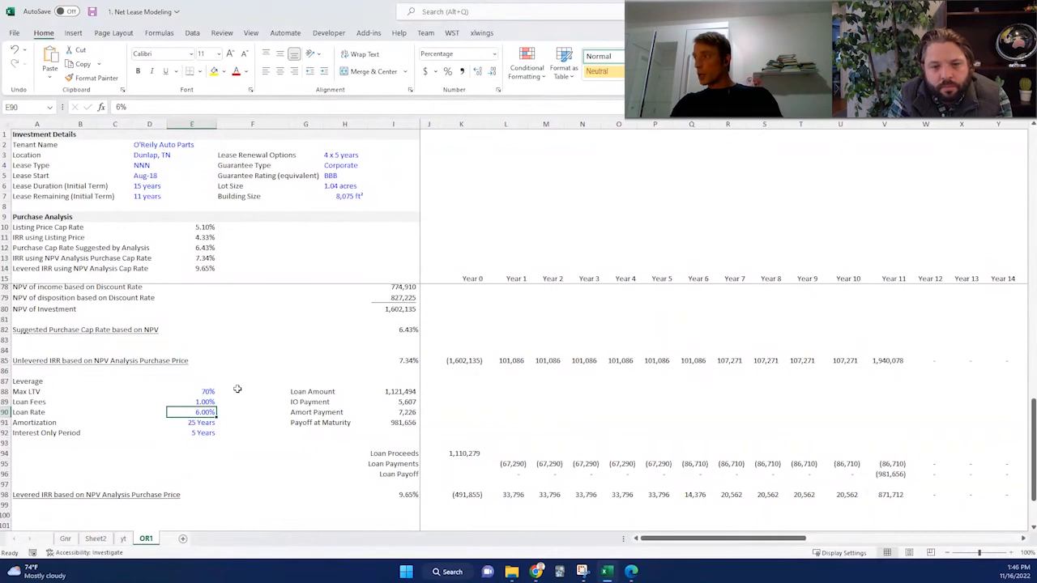
mouse_move(237, 402)
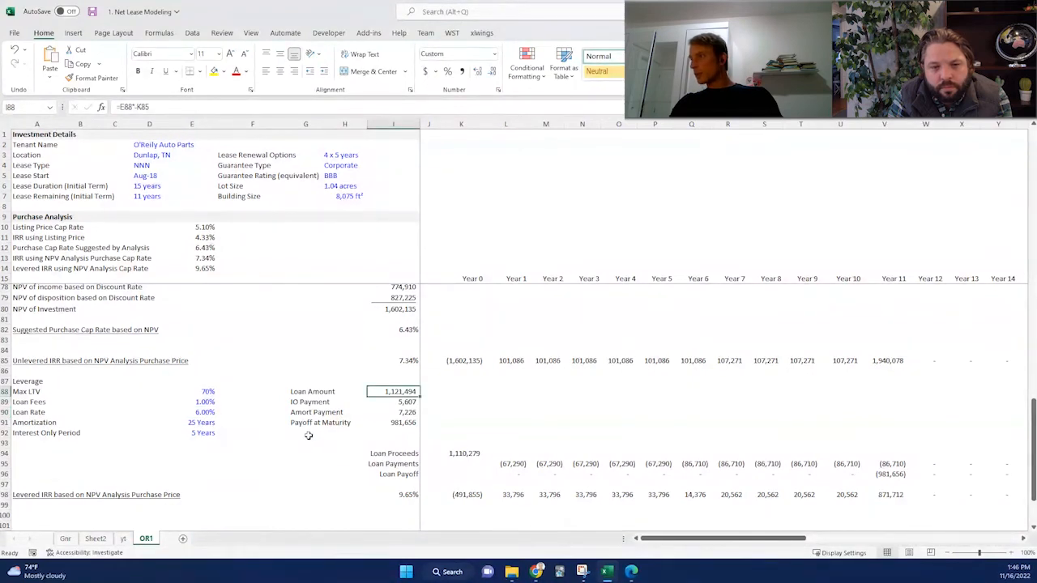
click(304, 431)
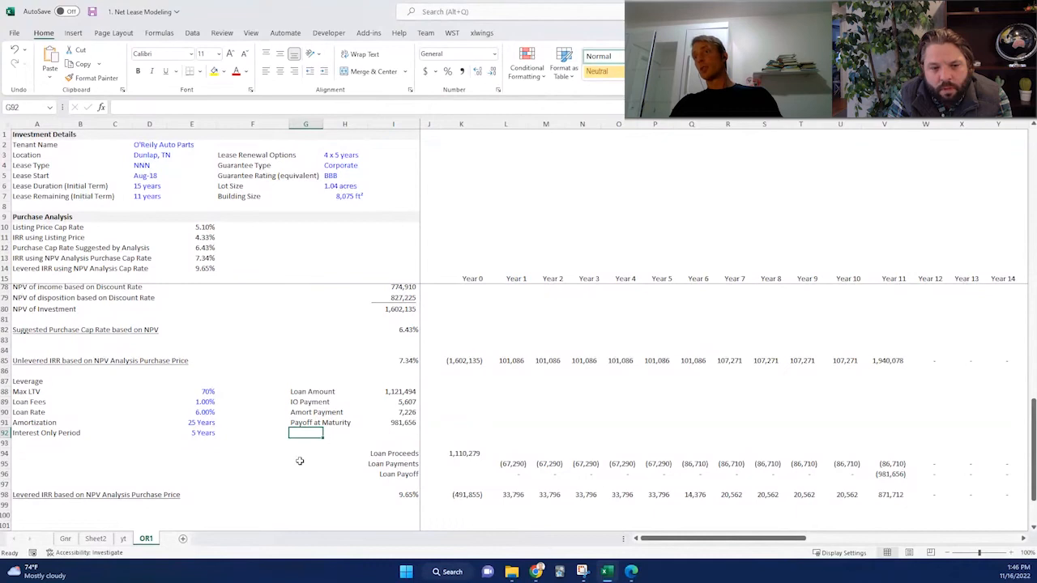
click(44, 307)
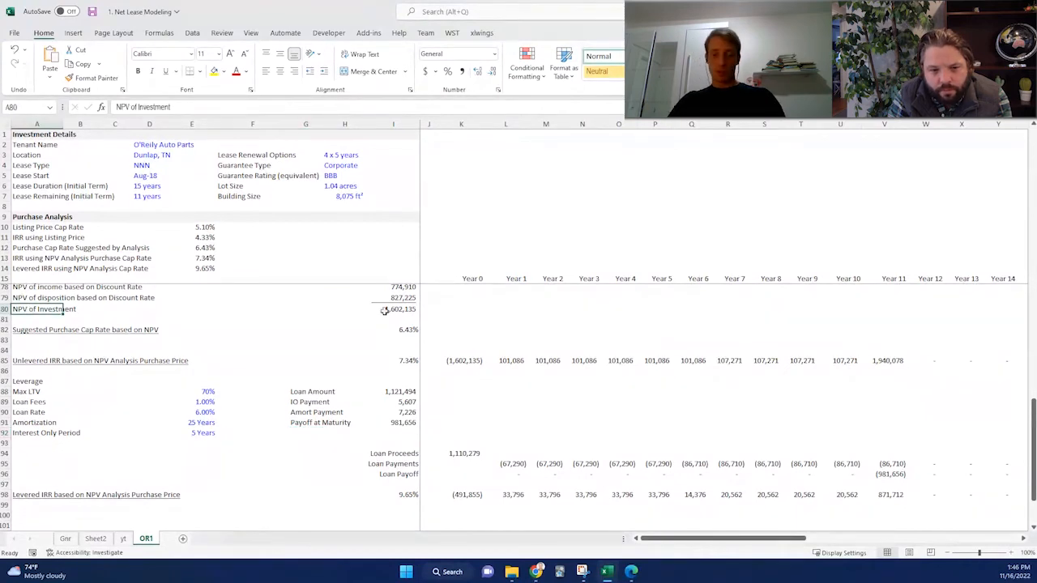
click(392, 308)
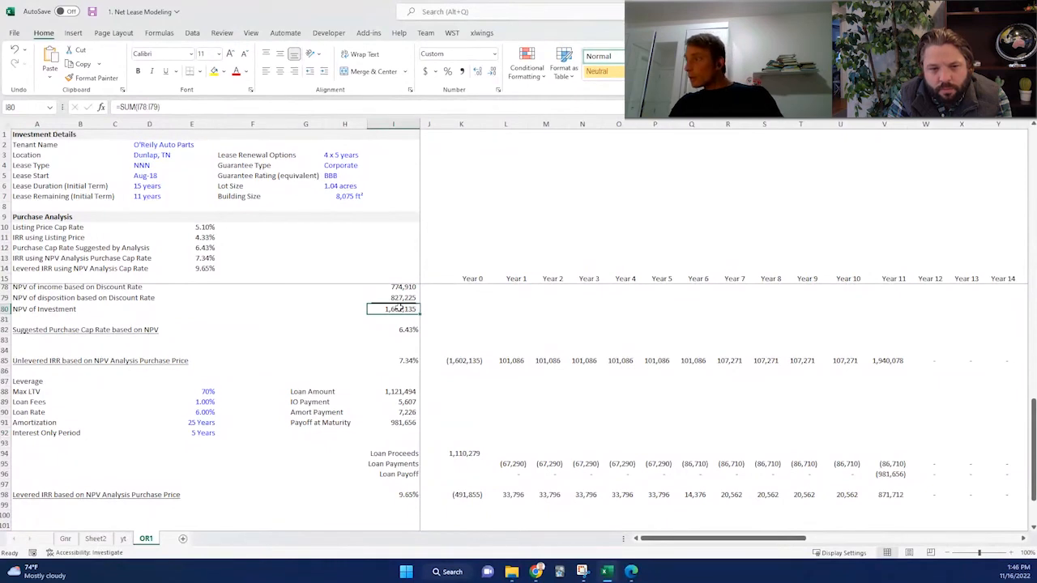
mouse_move(275, 440)
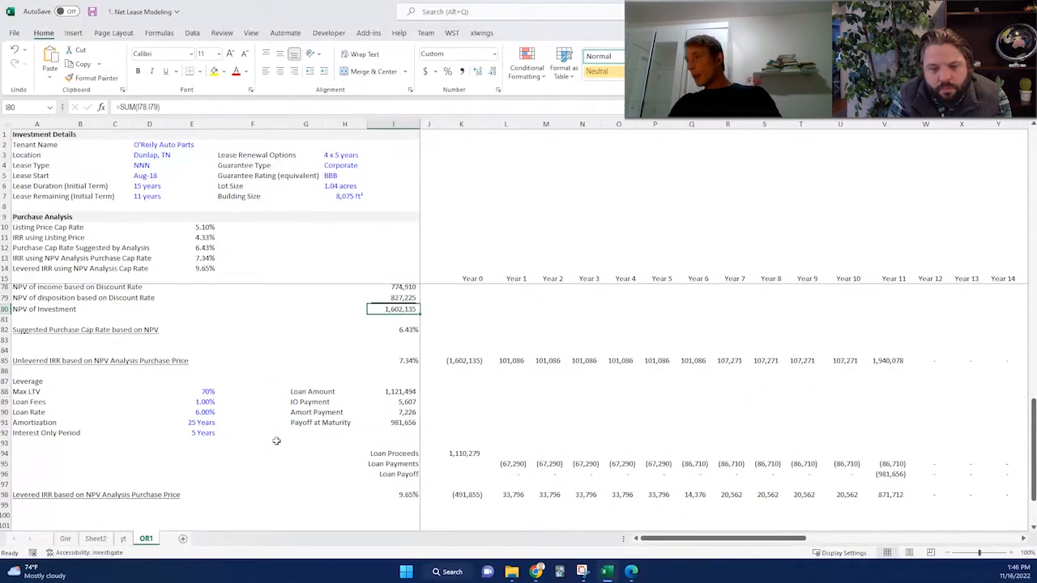
scroll(down, 3)
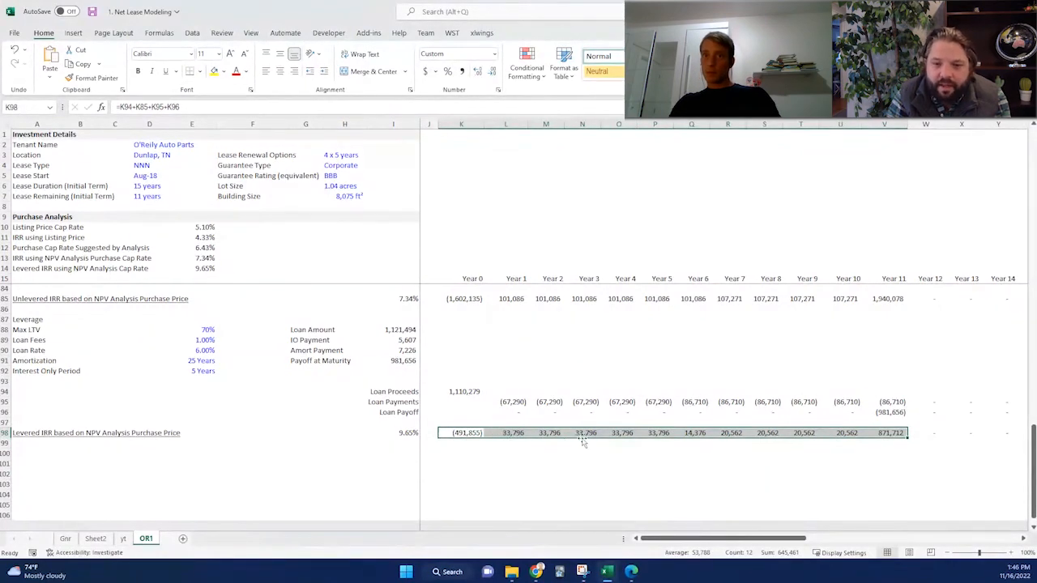
mouse_move(662, 431)
text(0)
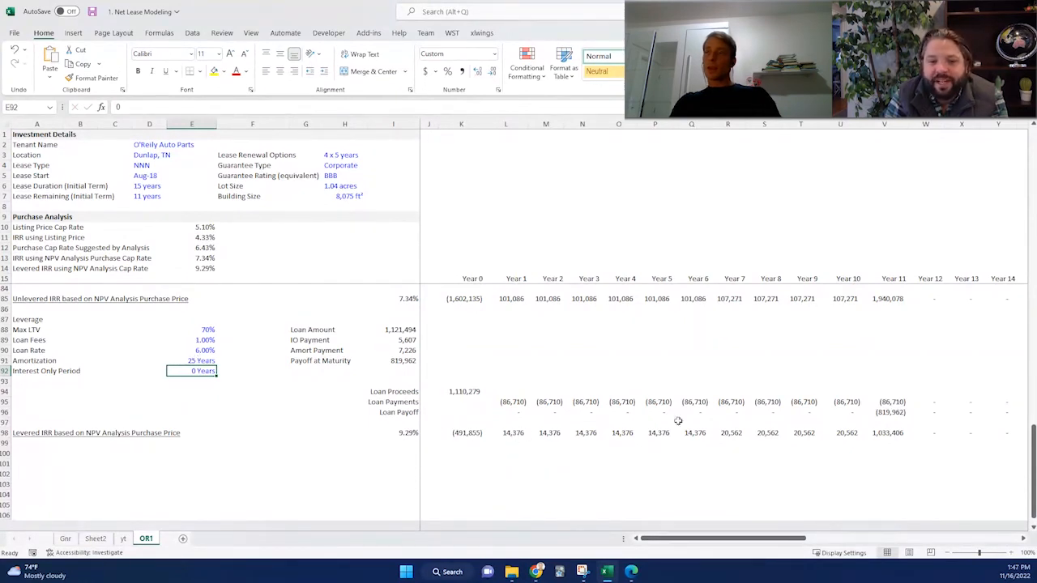
click(461, 433)
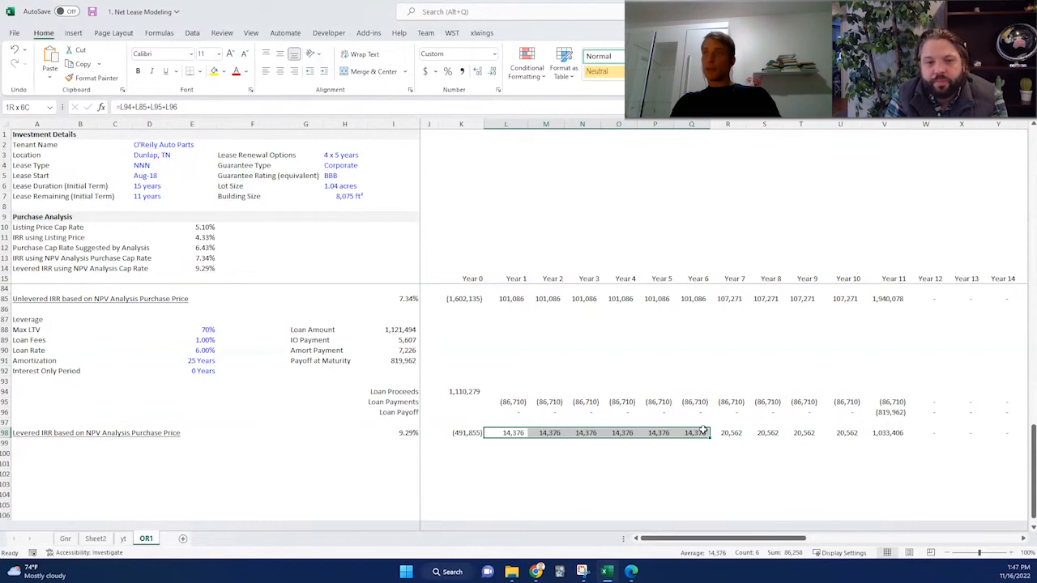
click(731, 433)
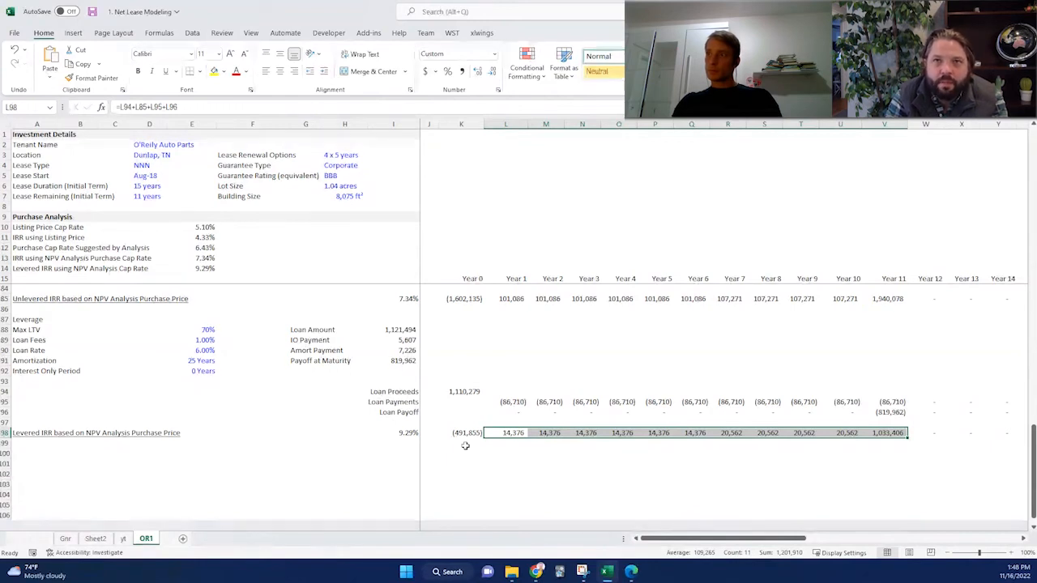
mouse_move(641, 495)
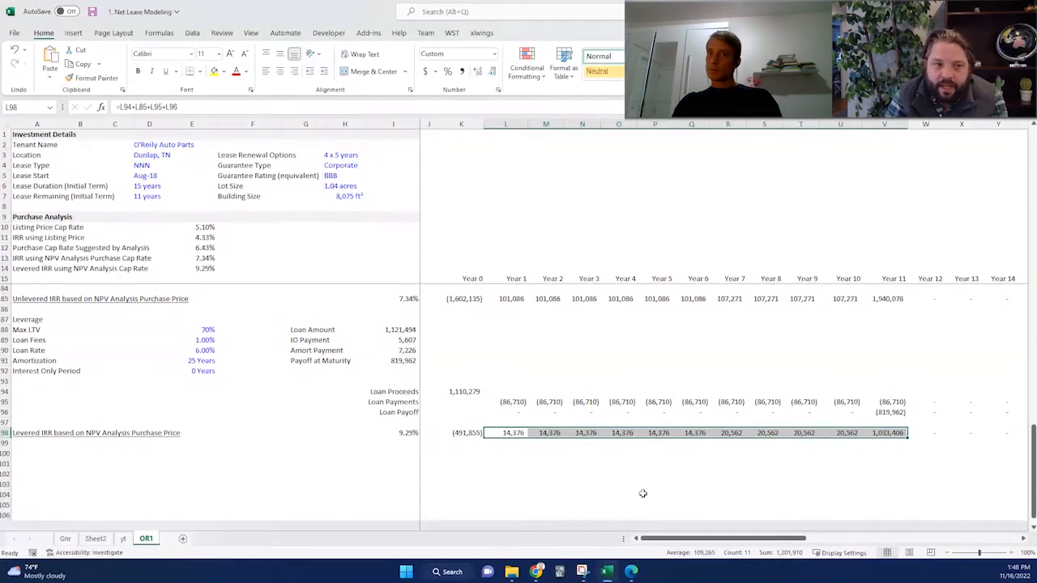
mouse_move(567, 467)
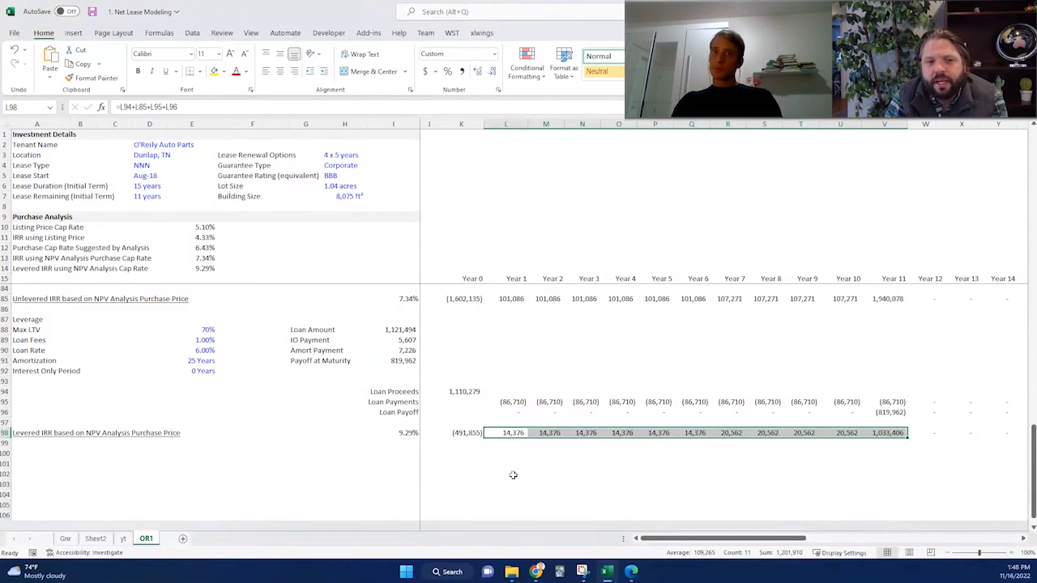
Clear the levered cash flow selection by selecting an empty cell.
click(505, 473)
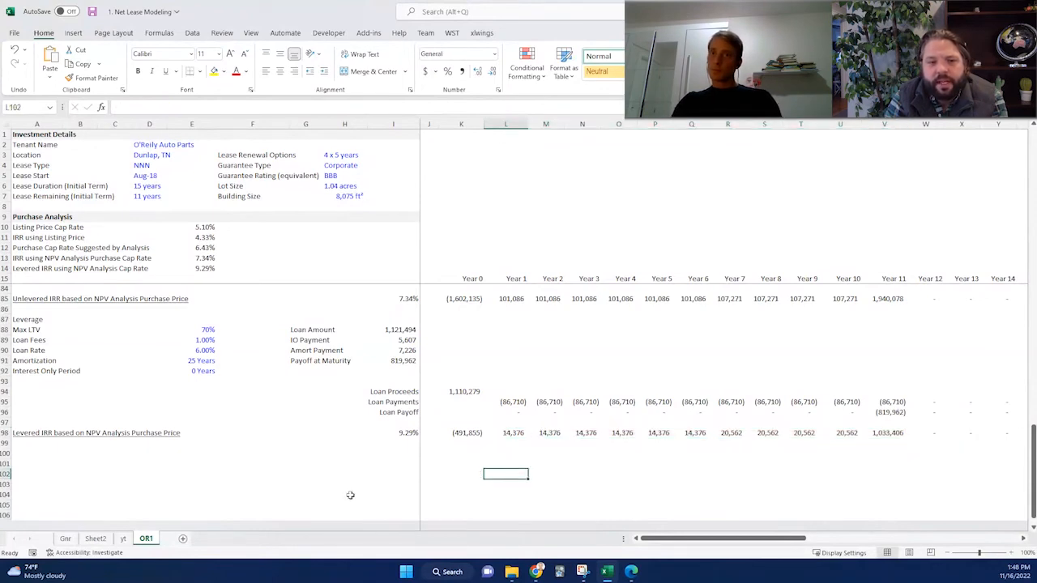
mouse_move(382, 493)
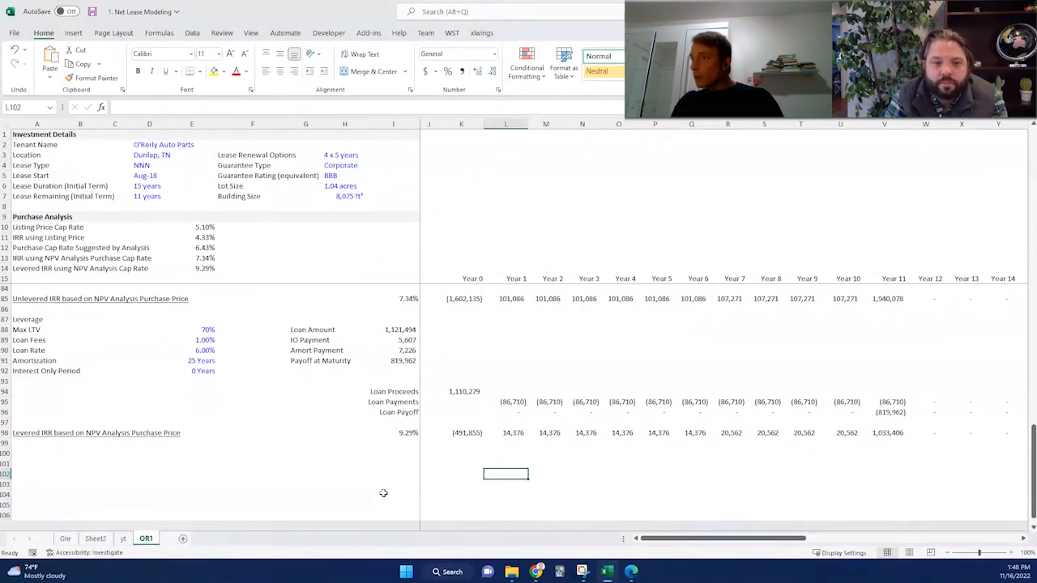
mouse_move(204, 384)
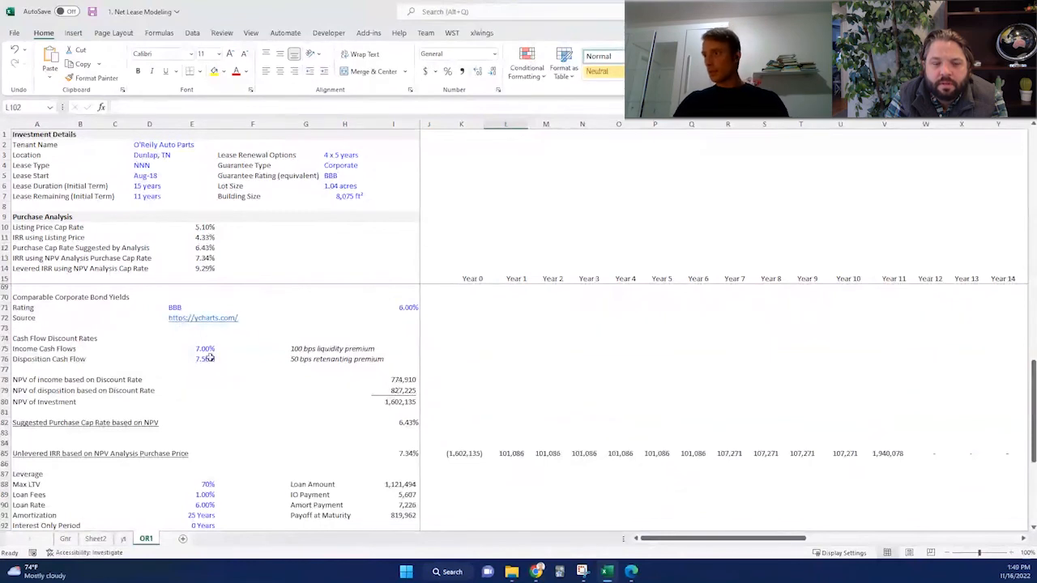
Trial discount rates of 5.10%, 5.00%, 4.8%, 4.85% and 5.00% in the income cash flow cell.
click(204, 360)
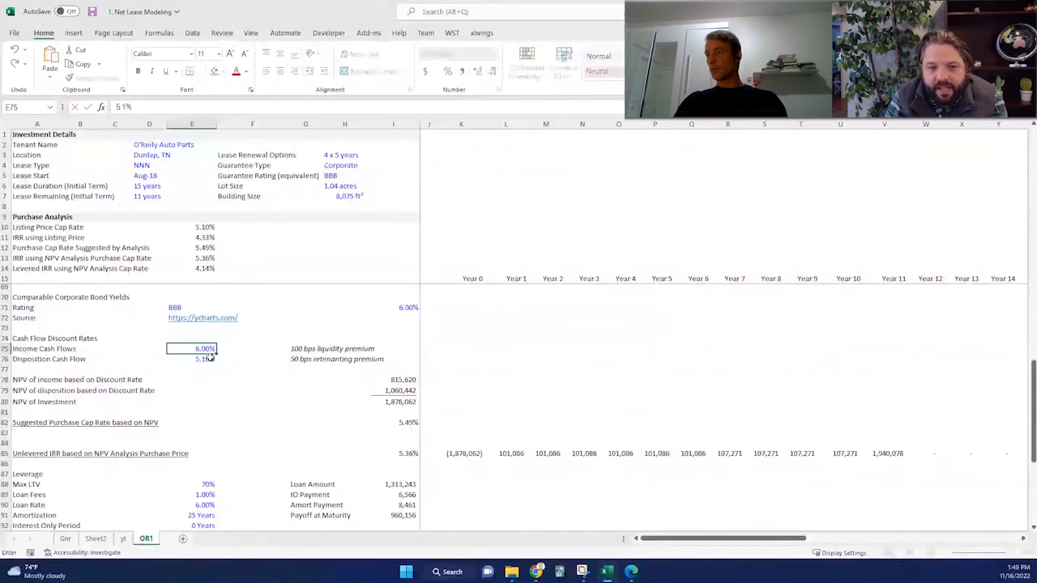
text(5.10%)
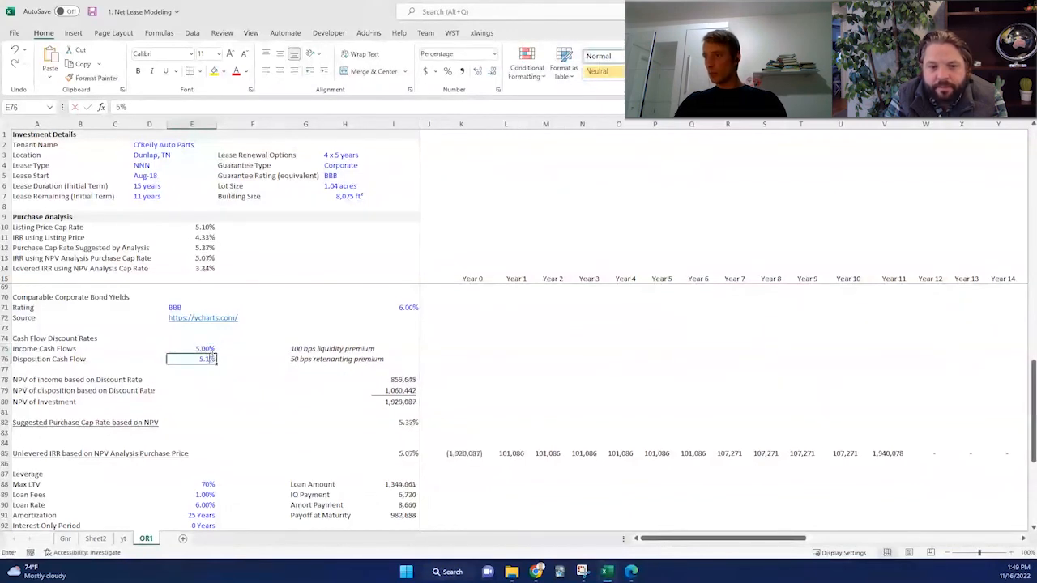
text(5.00%)
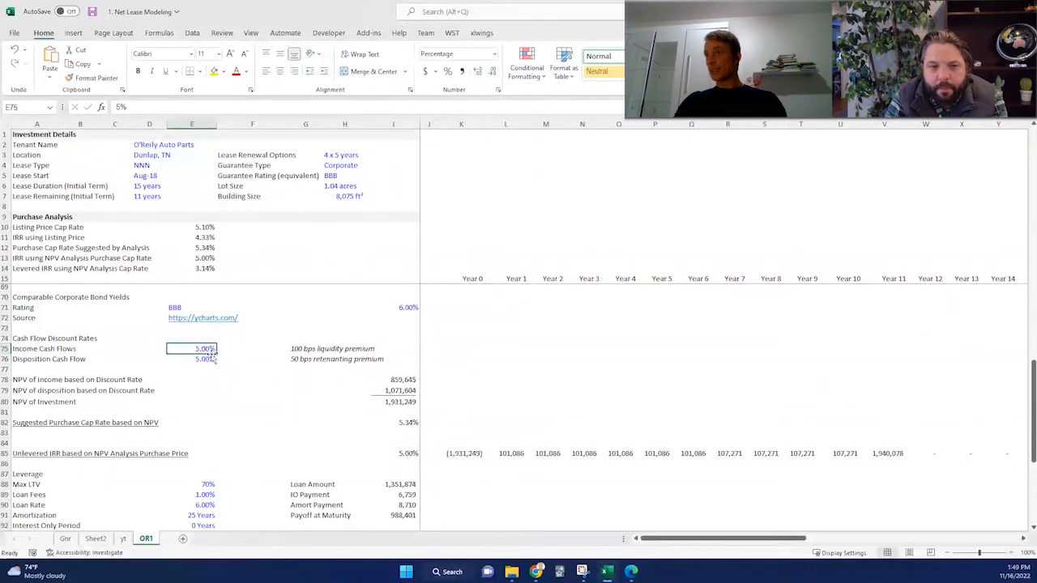
text(4.8%)
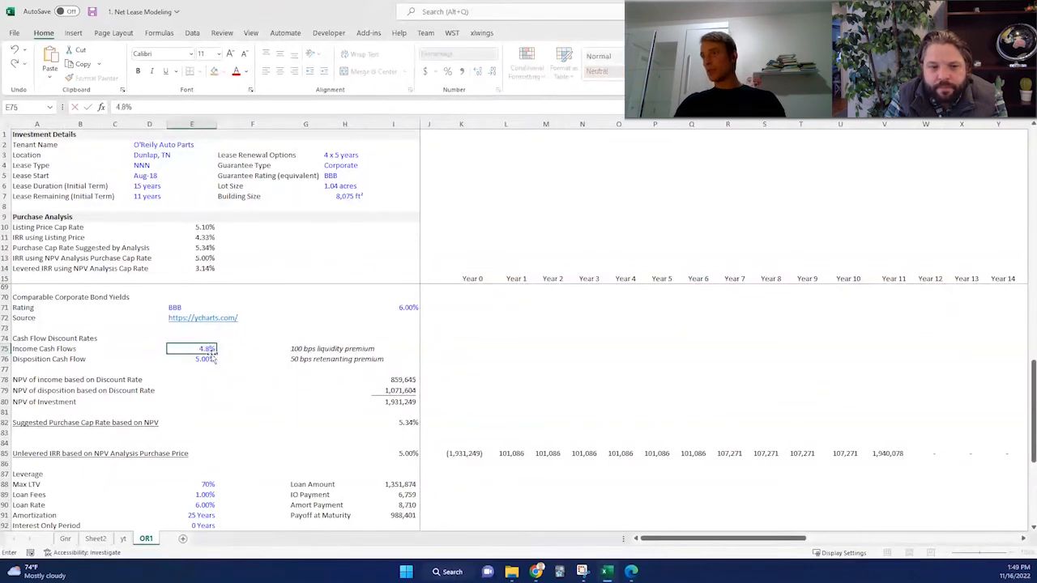
text(4.85%)
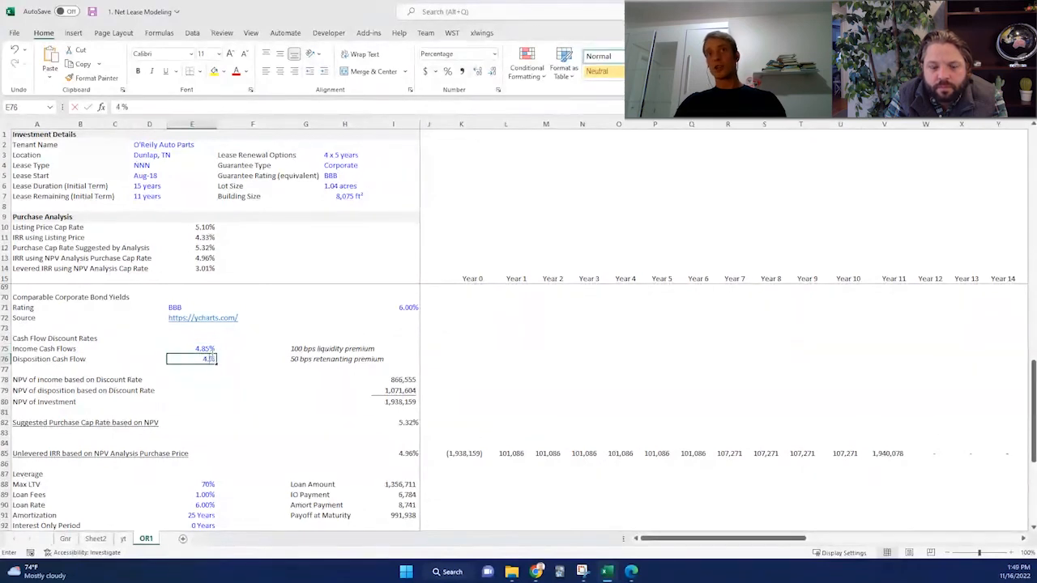
text(5.00%)
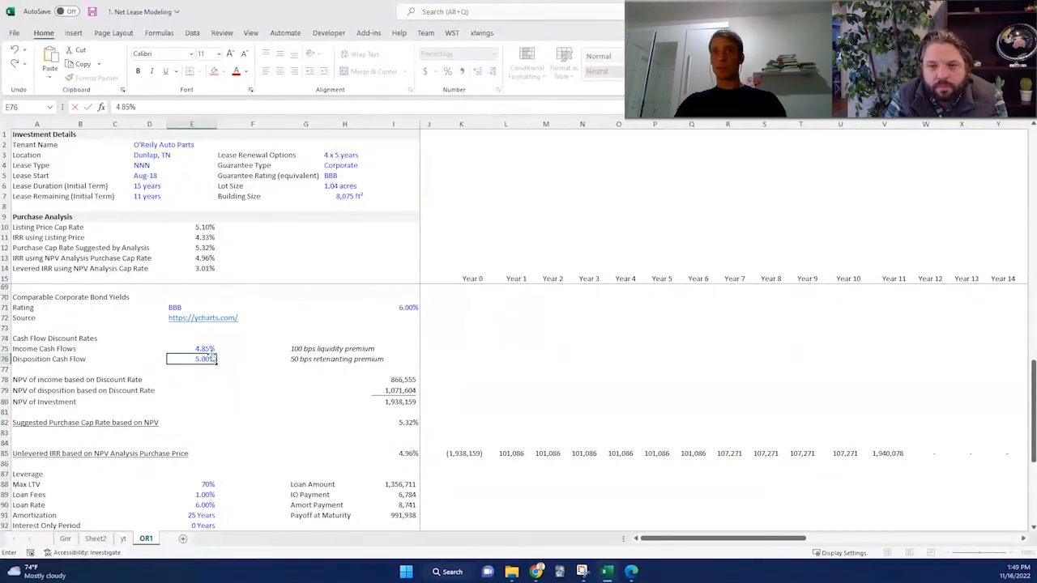
Settle on 4.75% income and 4.65% disposition rates and check the updated NPV of investment.
click(192, 348)
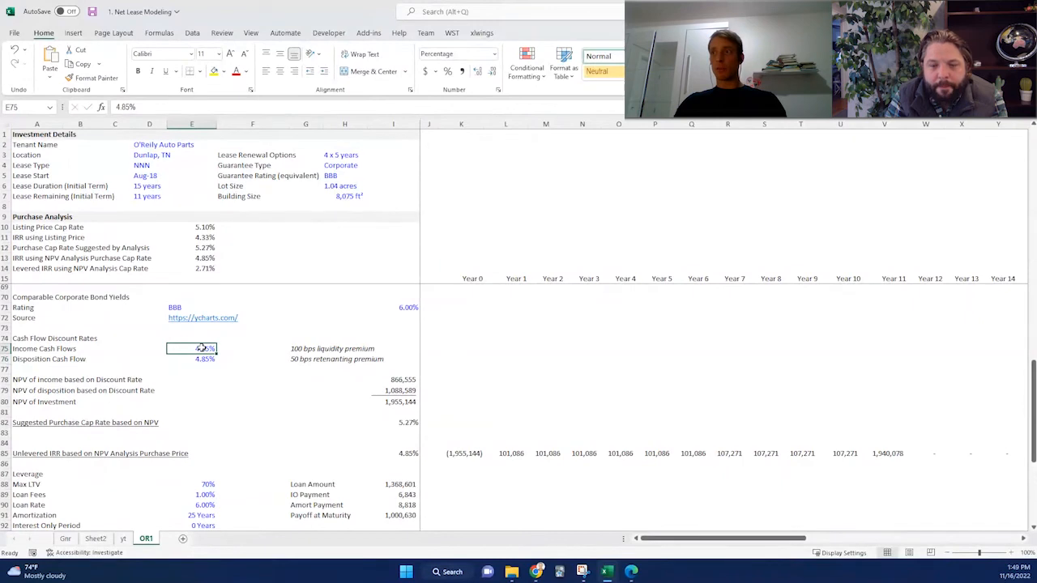
text(4.75%)
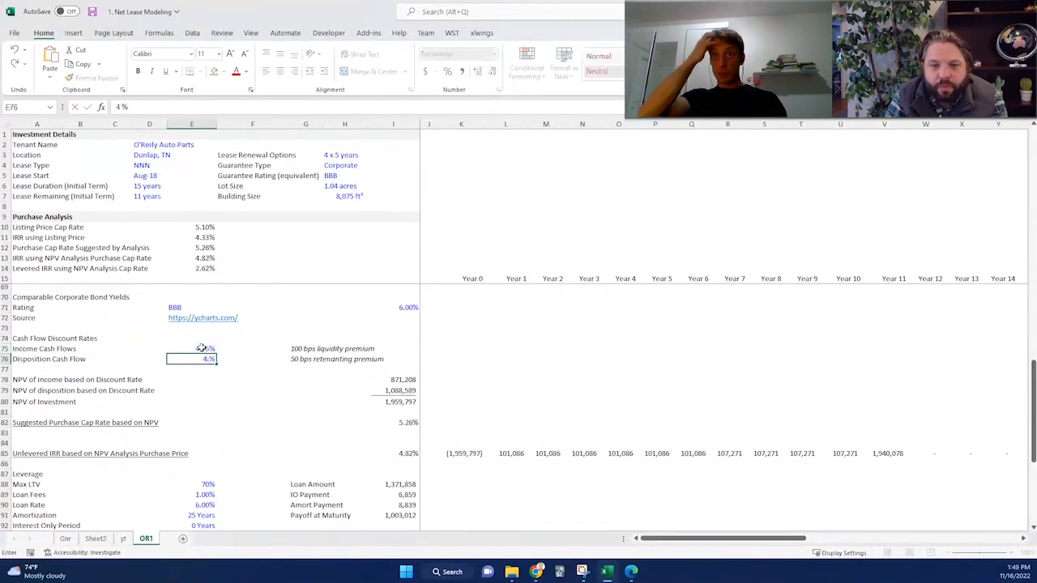
text(4.75%)
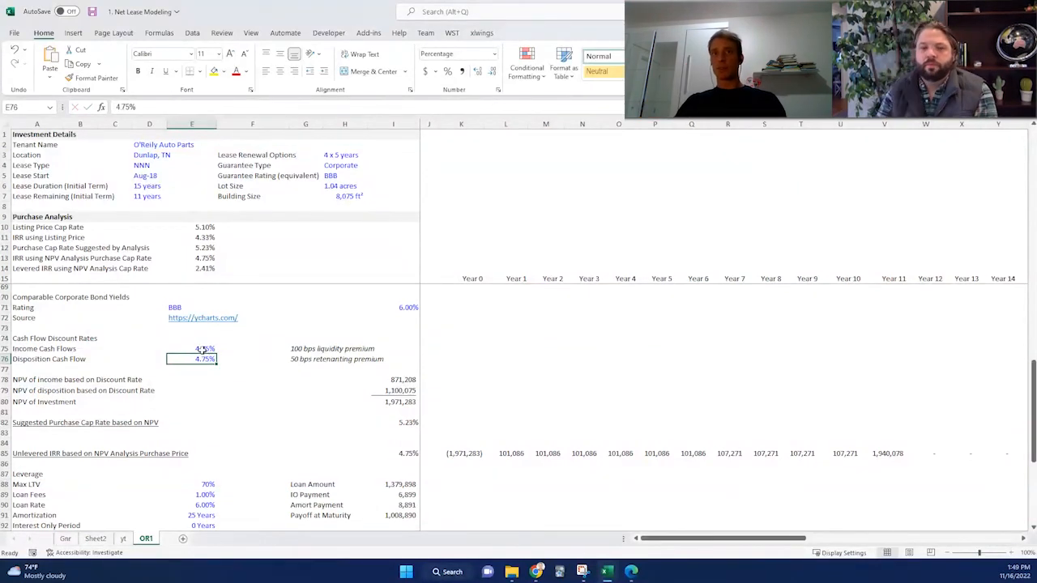
text(4.65%)
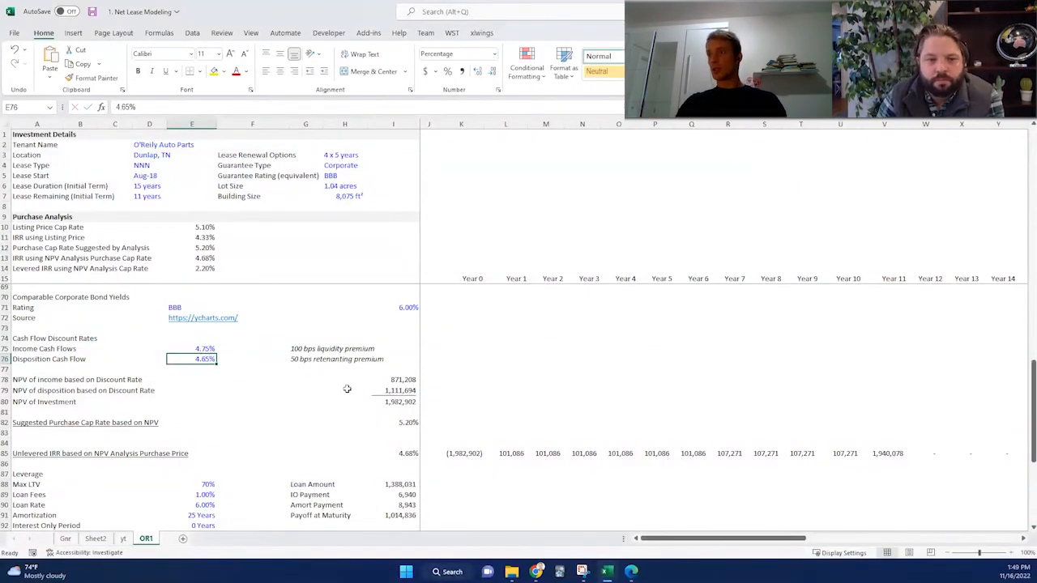
click(392, 401)
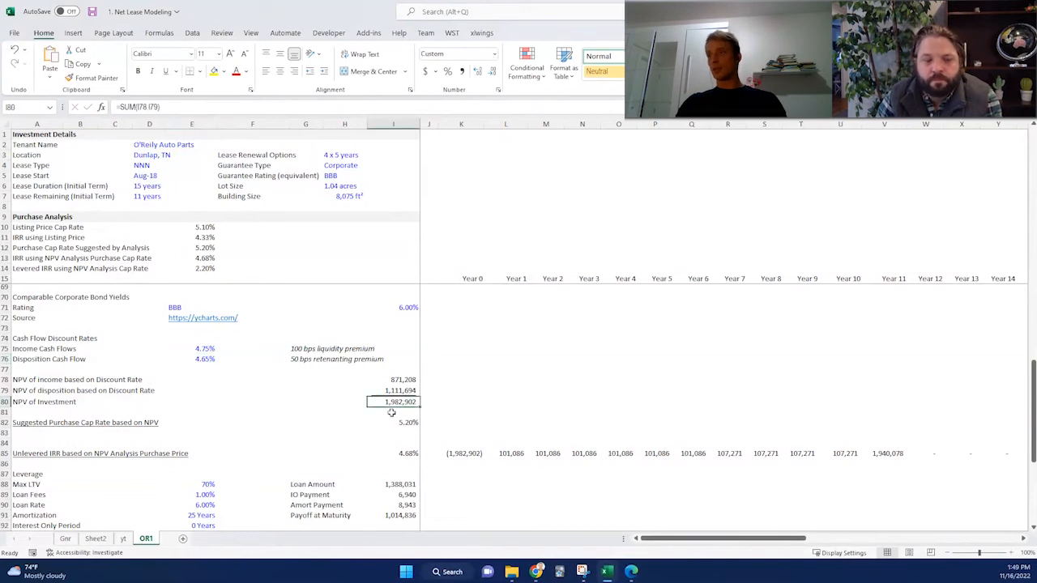
scroll(down, 3)
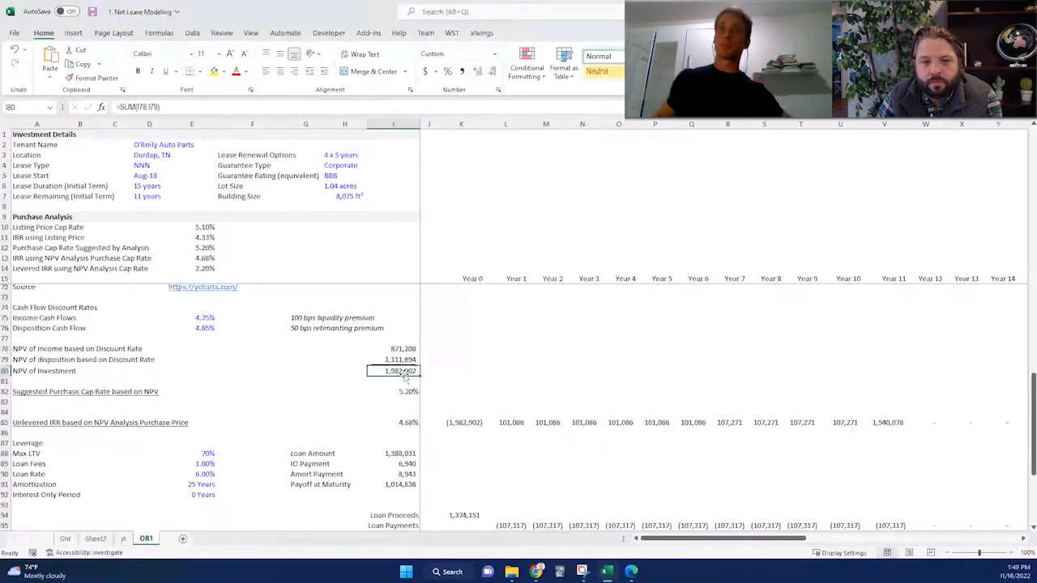
scroll(down, 3)
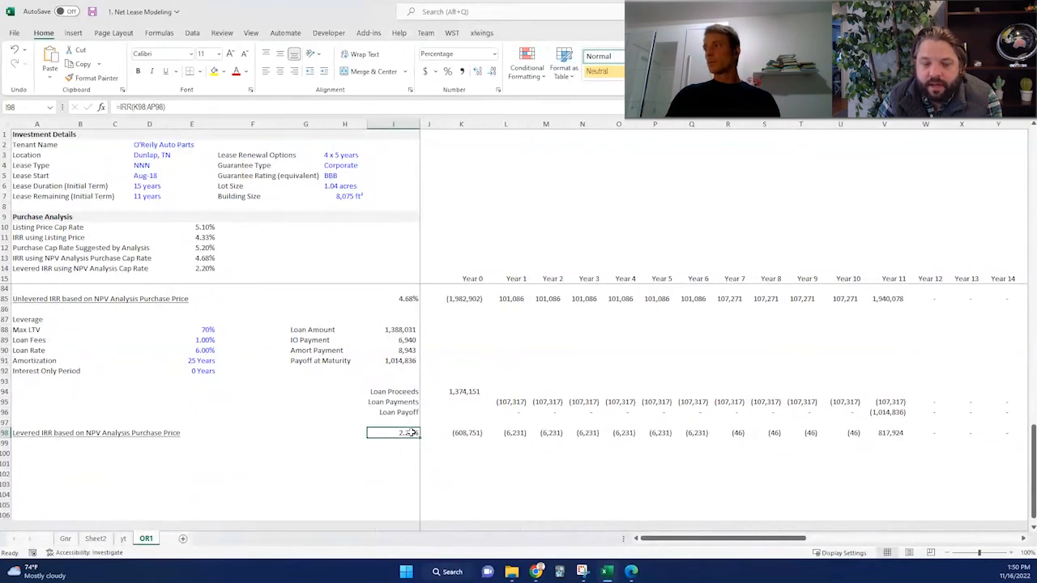
mouse_move(378, 341)
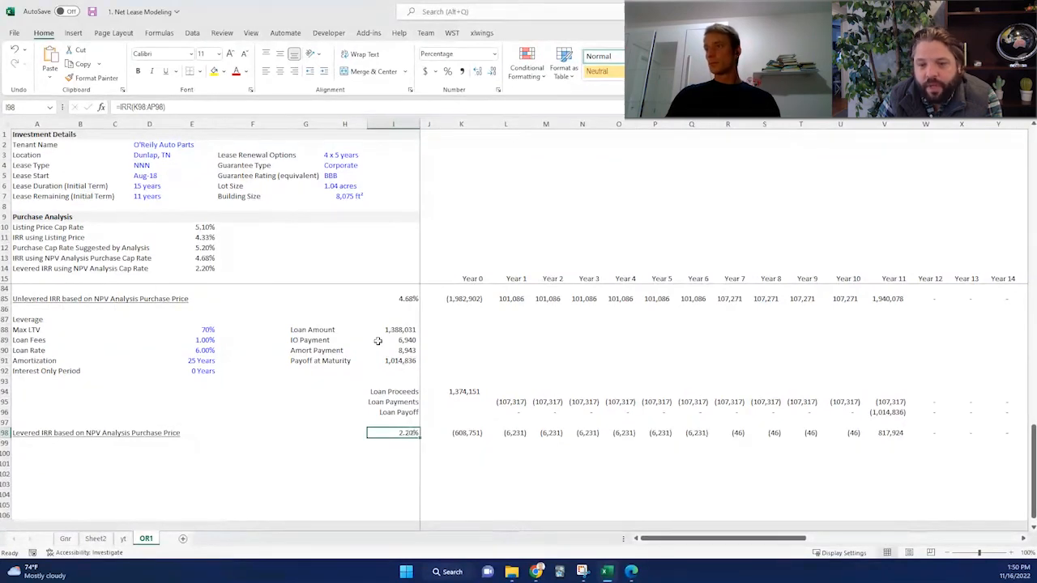
click(392, 298)
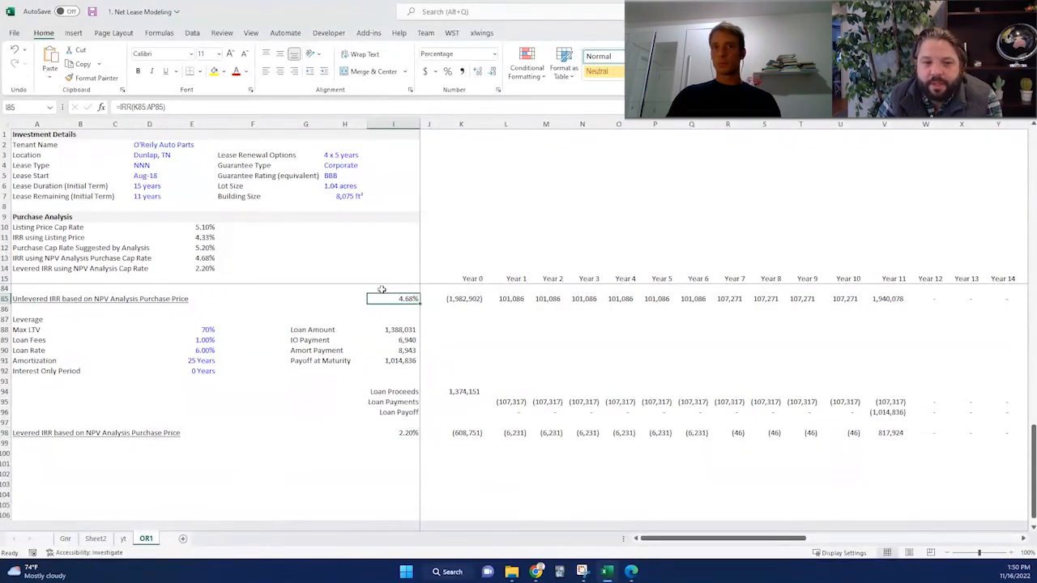
mouse_move(385, 390)
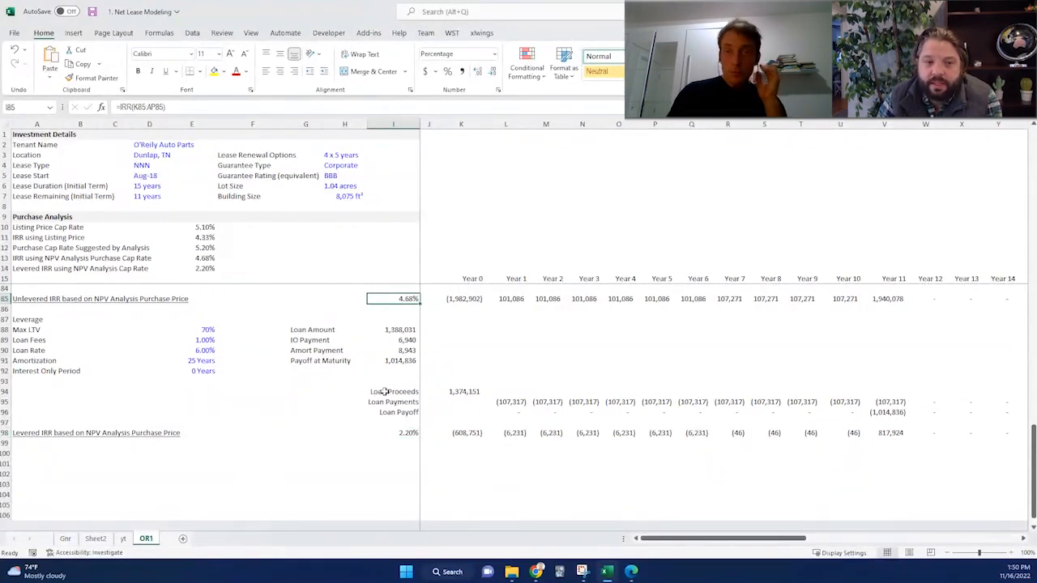
click(392, 431)
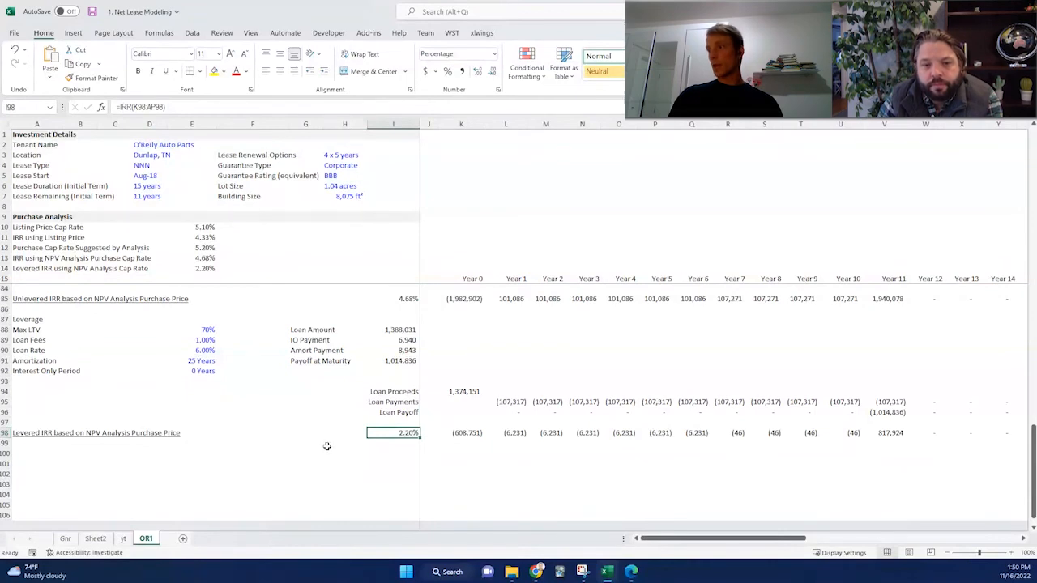
mouse_move(324, 444)
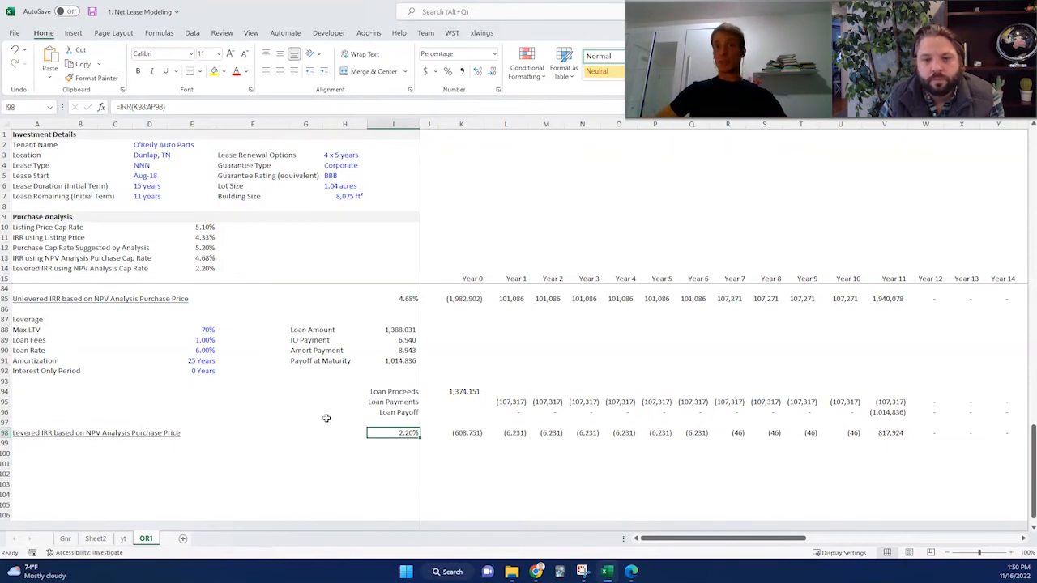
click(191, 330)
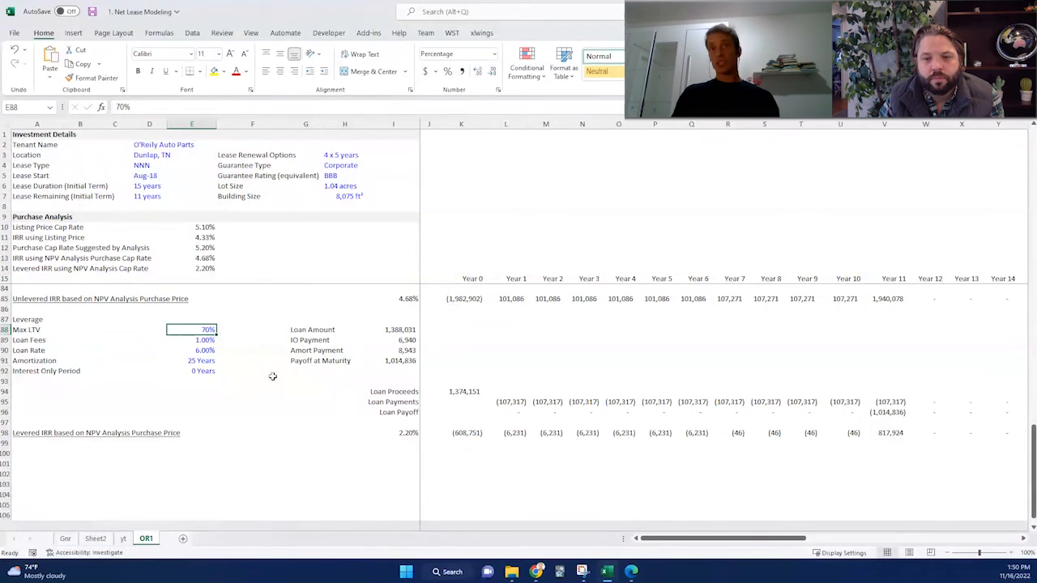
Set Max LTV to 50%, then check the Year 0 levered cash flow formula and the 3.50% levered IRR.
text(50%)
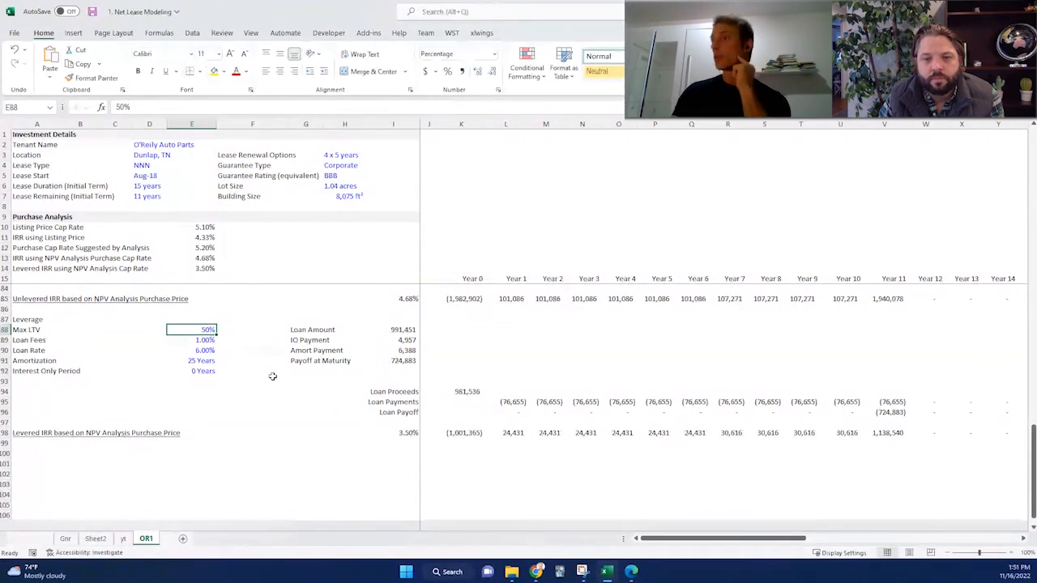
click(460, 431)
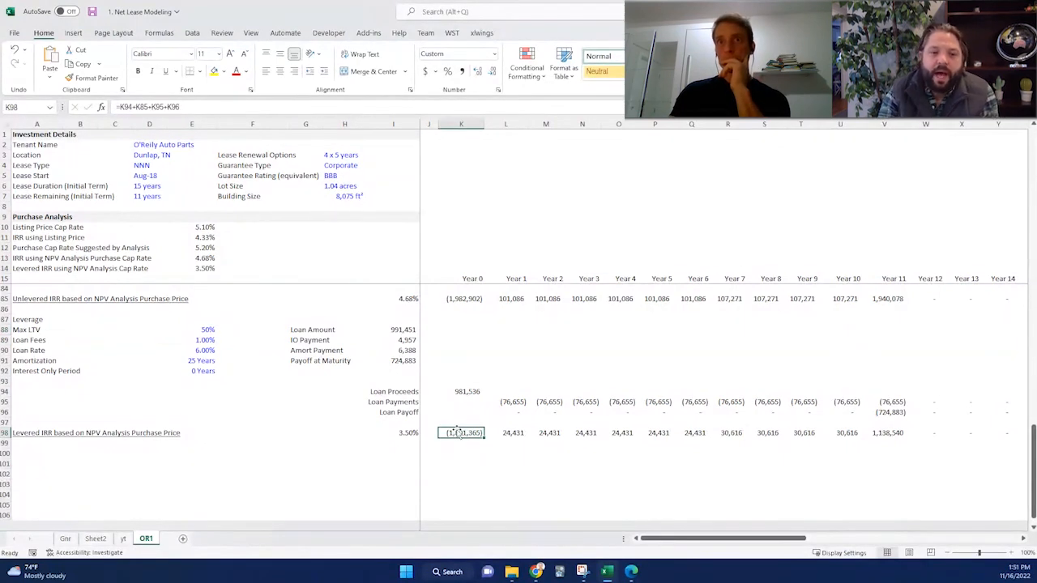
drag(460, 431, 732, 431)
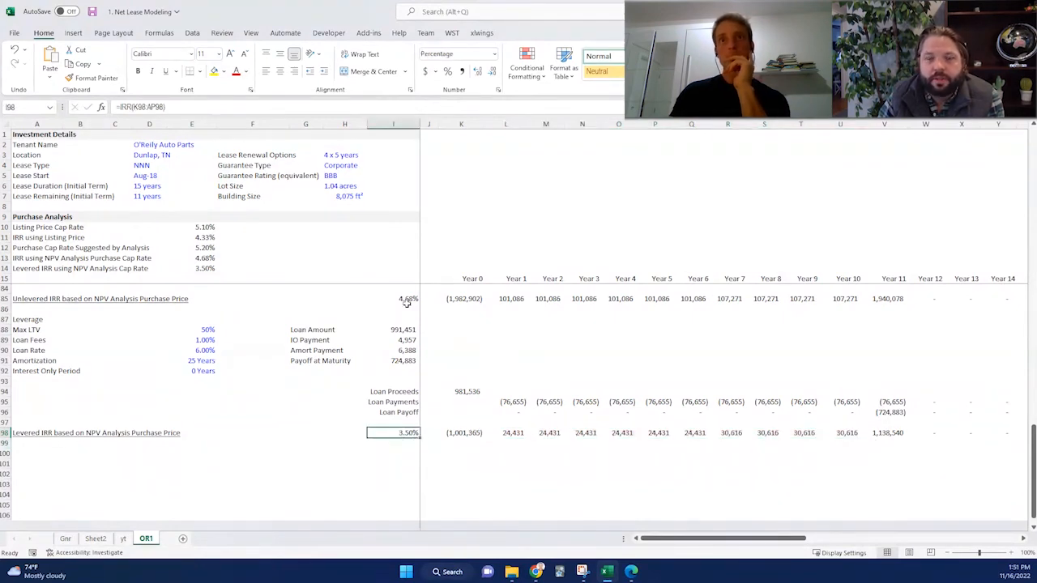
click(393, 299)
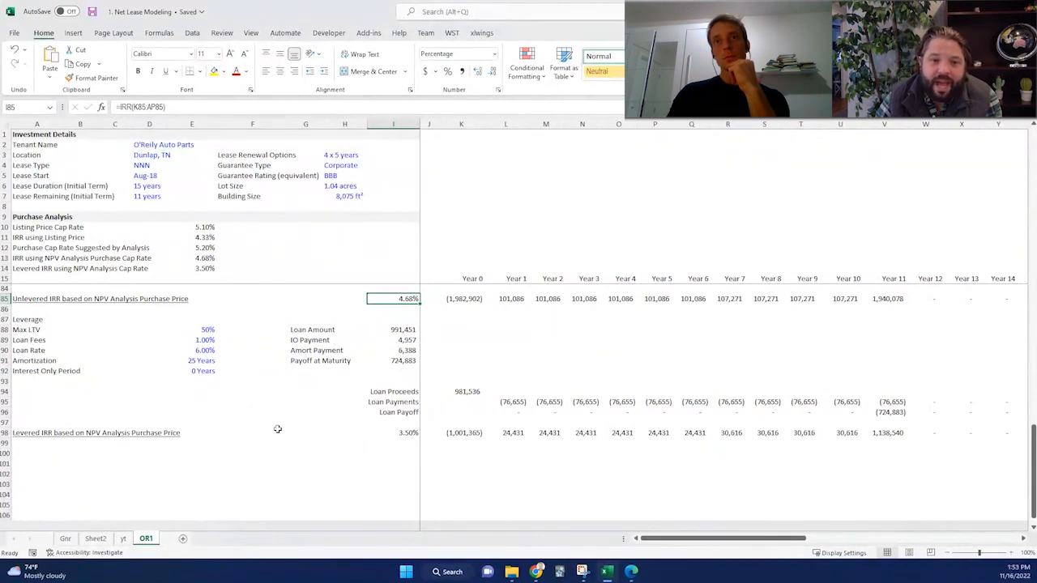
mouse_move(275, 425)
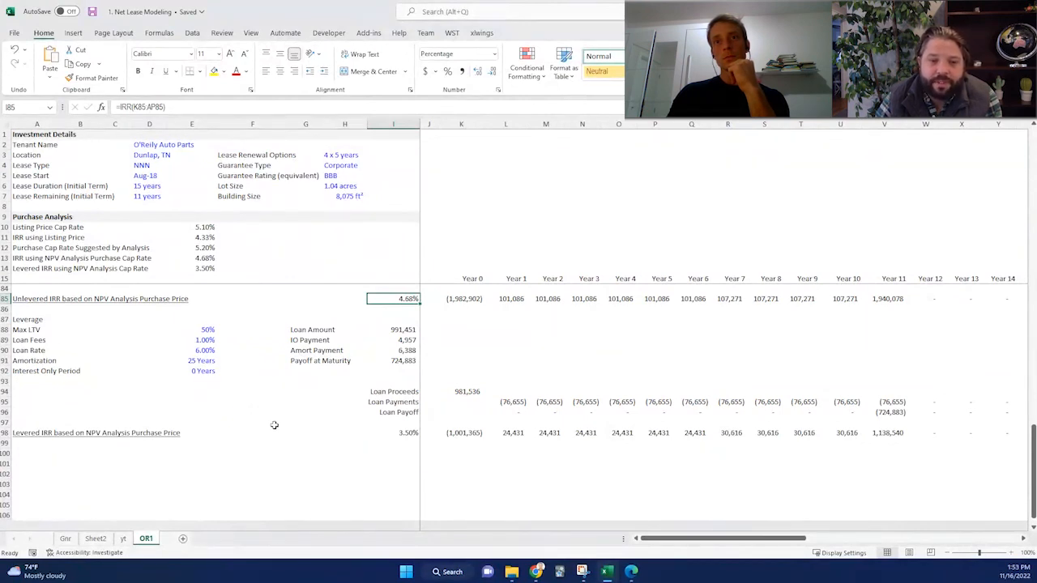
mouse_move(273, 418)
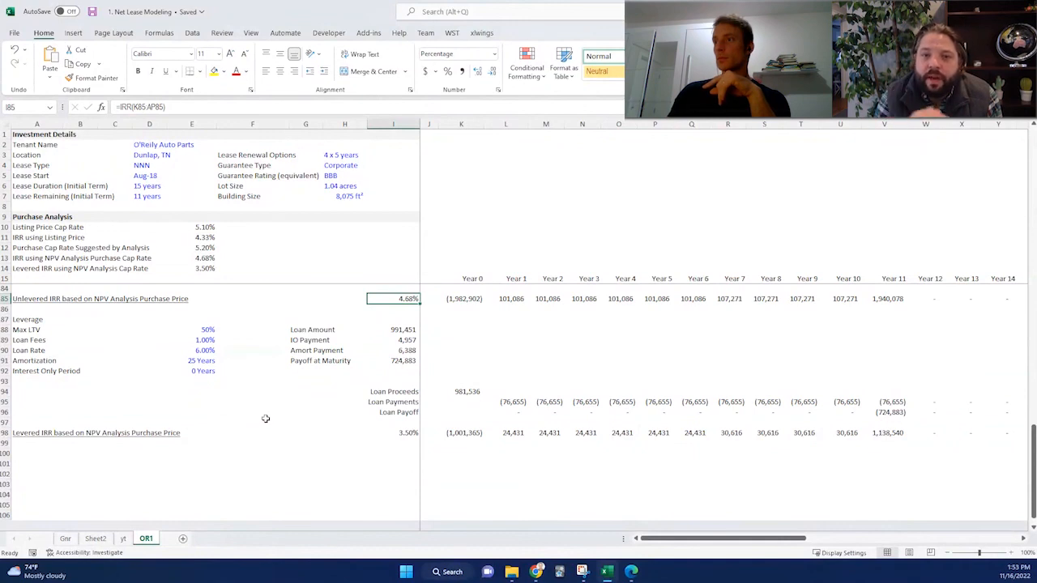
mouse_move(262, 418)
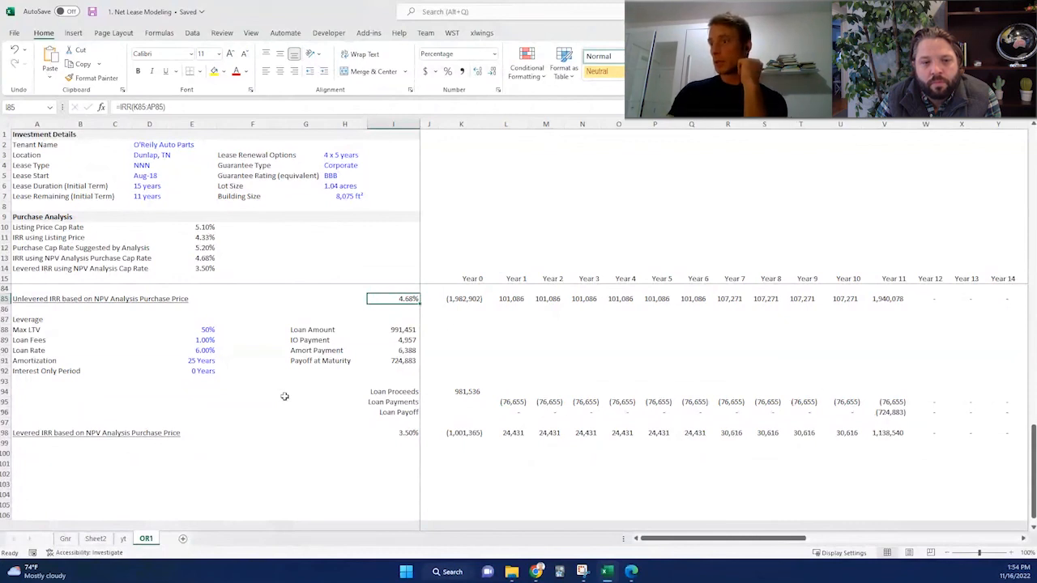
mouse_move(278, 405)
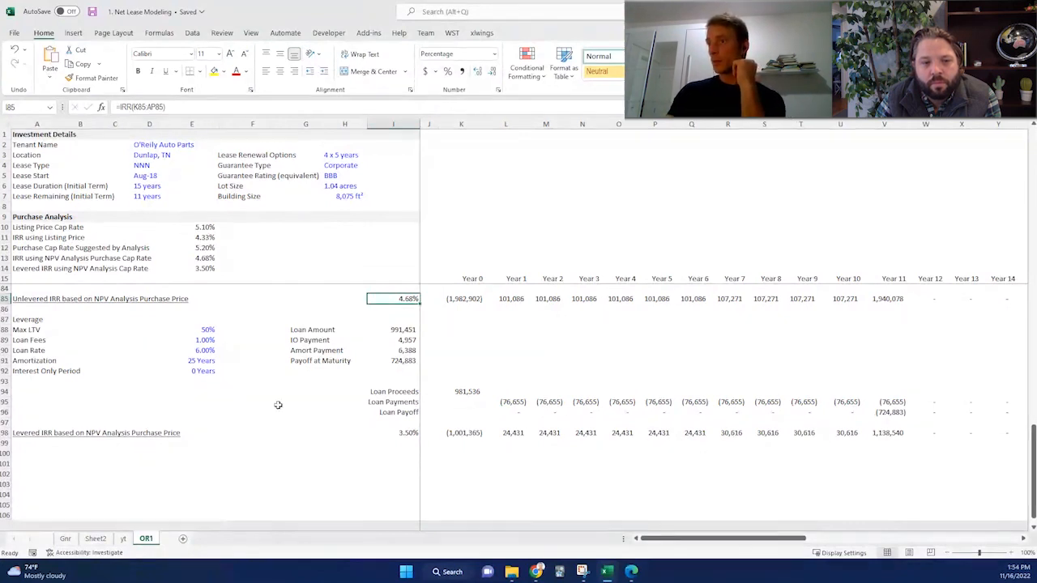
mouse_move(284, 421)
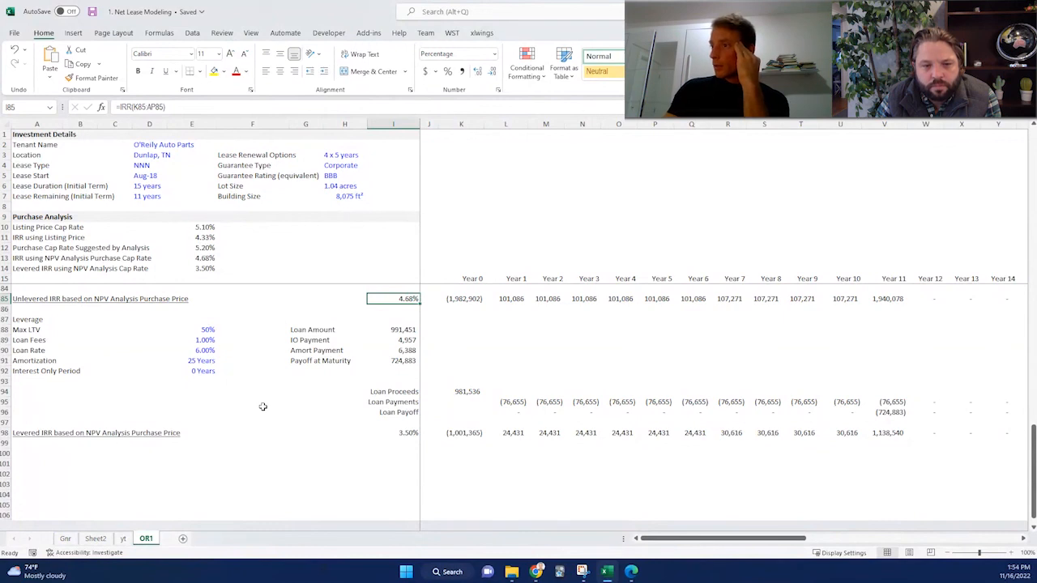
mouse_move(401, 434)
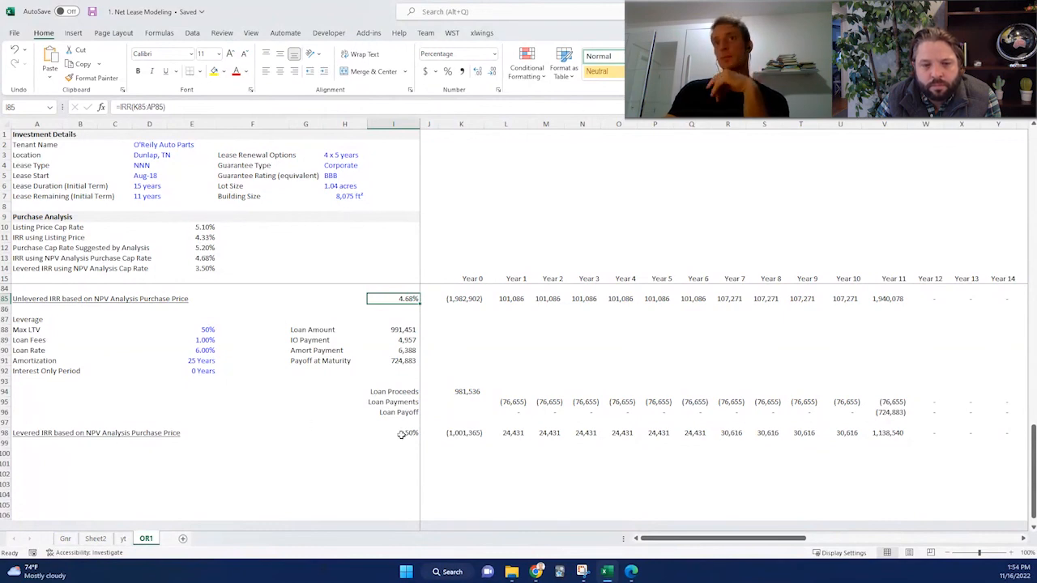
Set the first scenario probability to 100% and enter 4.80% discount-rate trials.
click(408, 433)
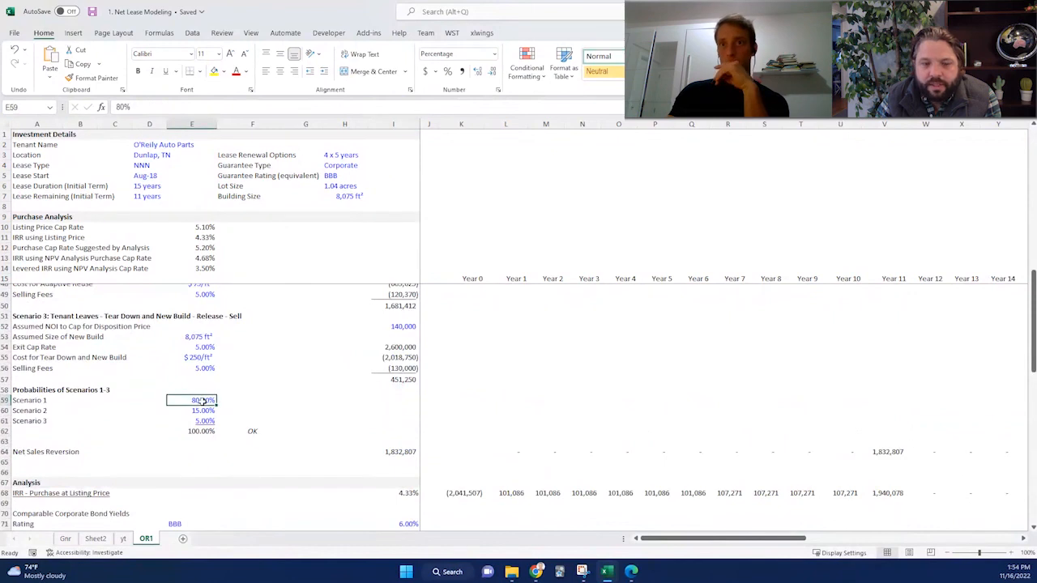
text(100%)
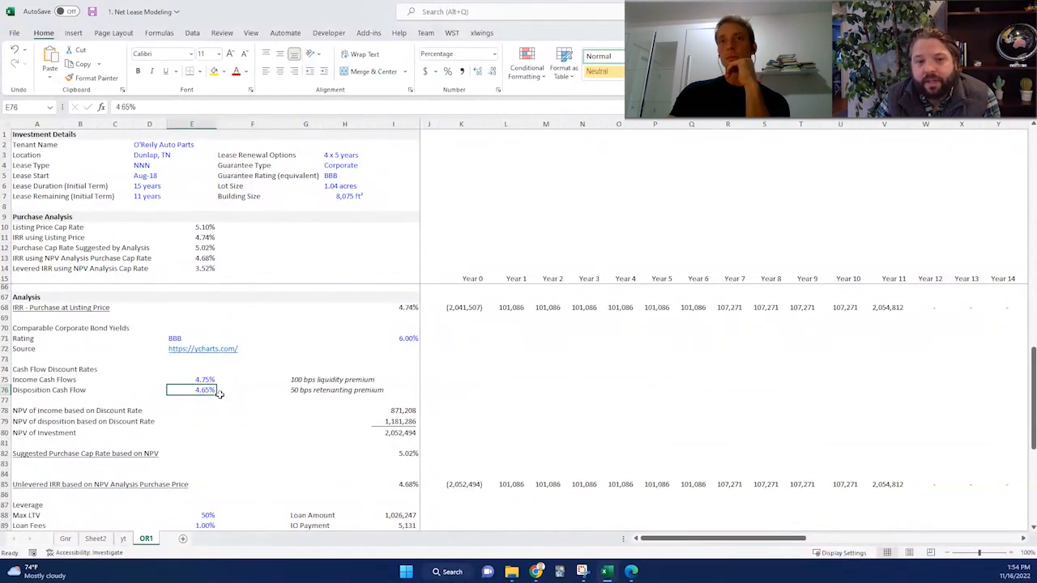
text(4.8%)
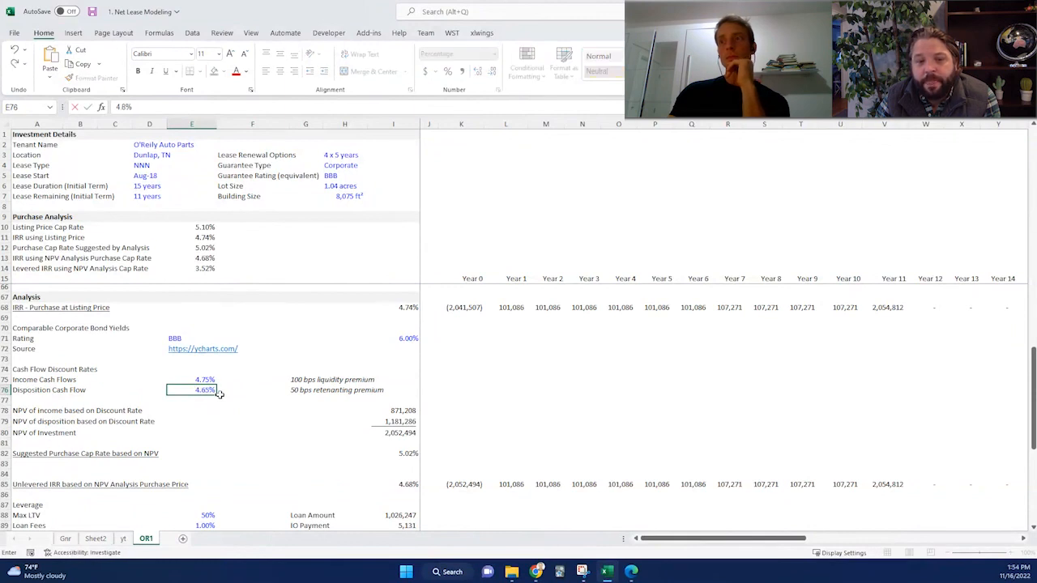
text(4.80%)
click(191, 379)
text(5)
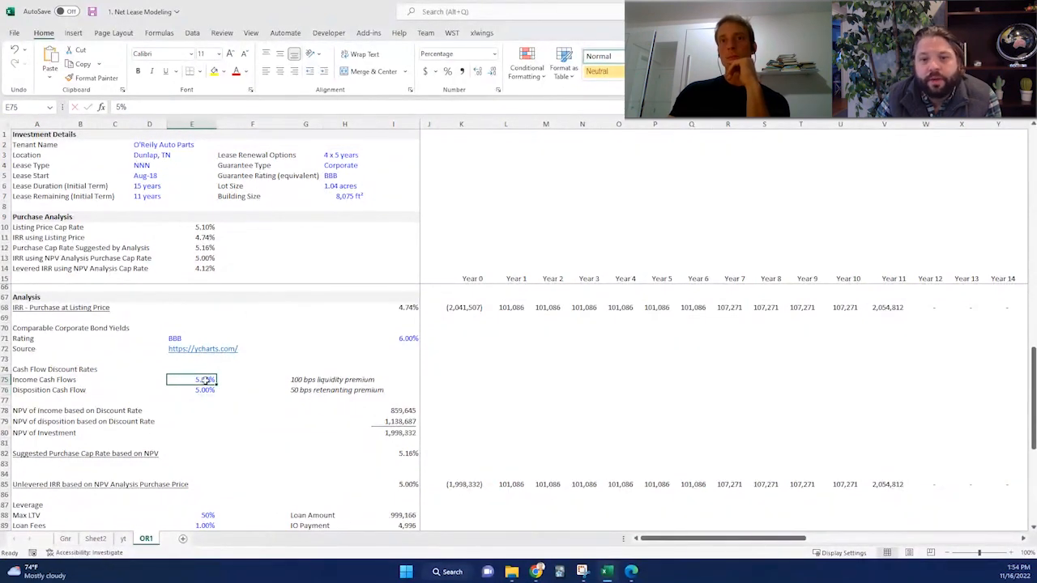
scroll(down, 3)
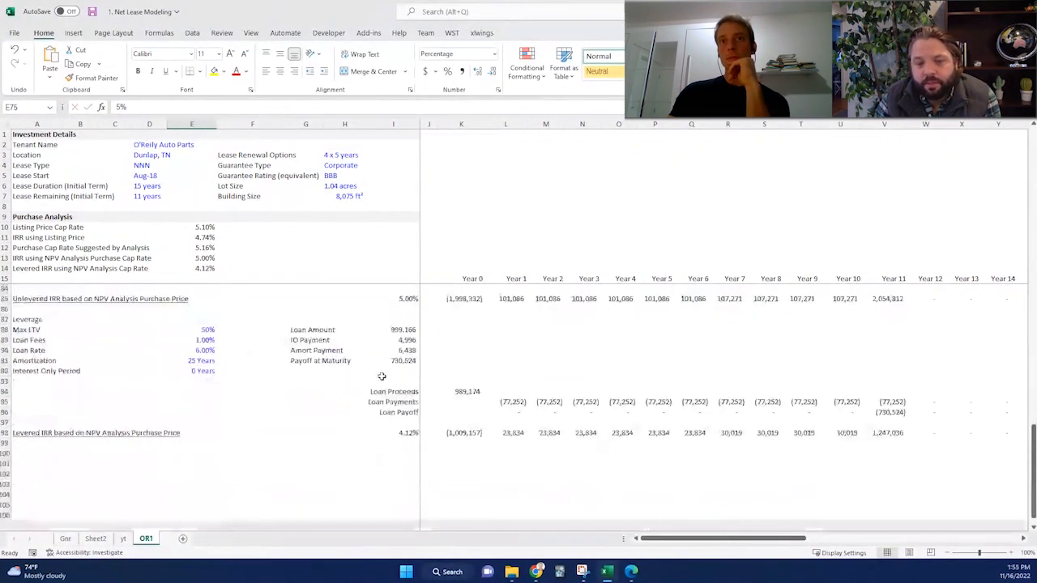
click(392, 433)
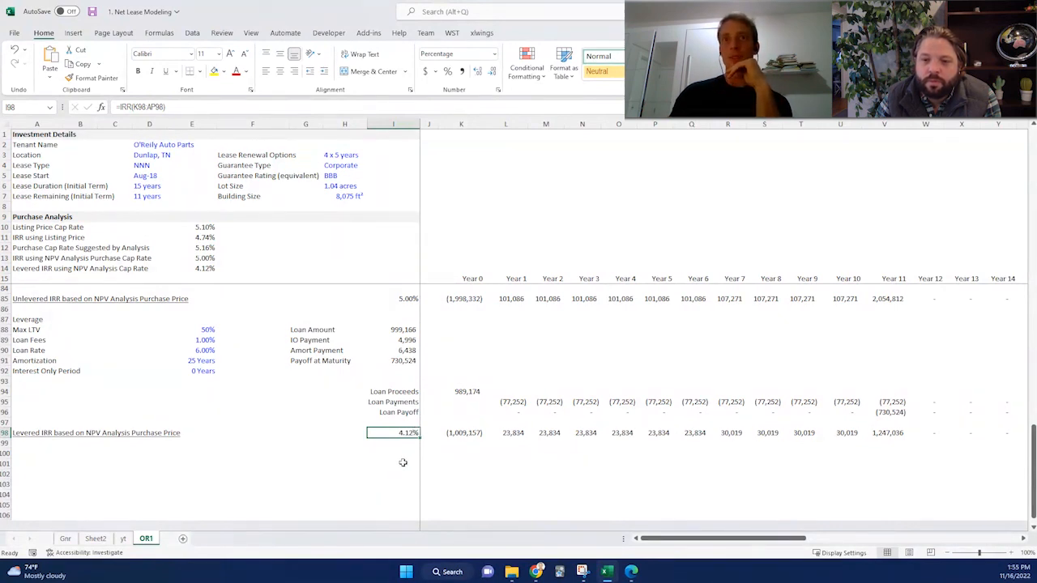
mouse_move(381, 470)
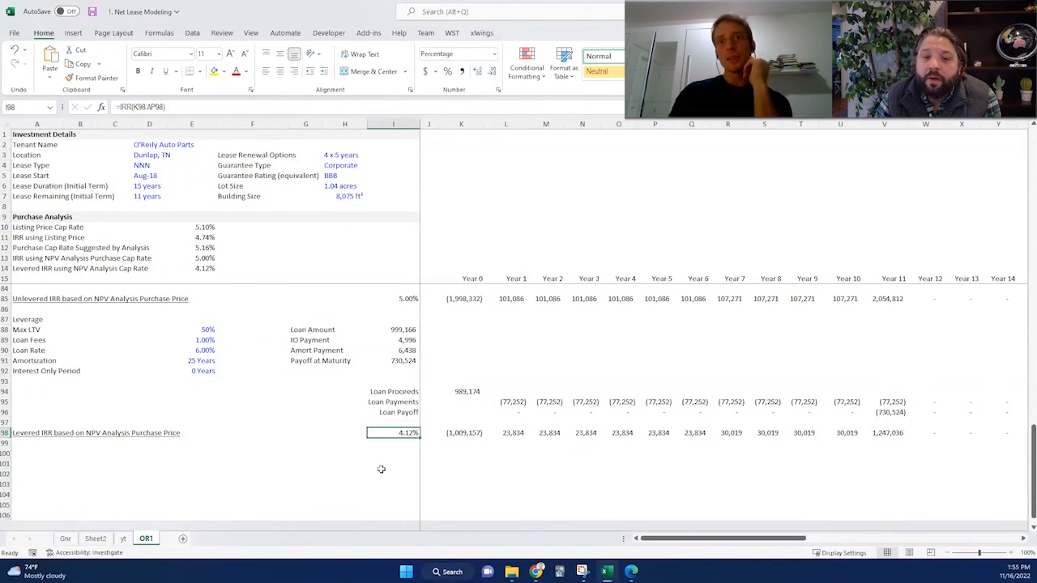
mouse_move(366, 470)
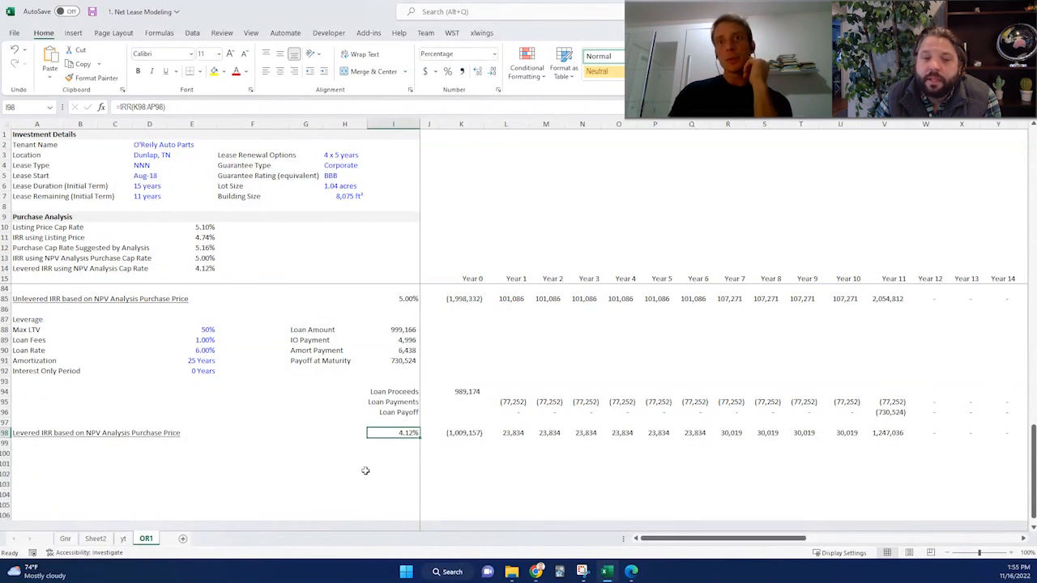
mouse_move(363, 470)
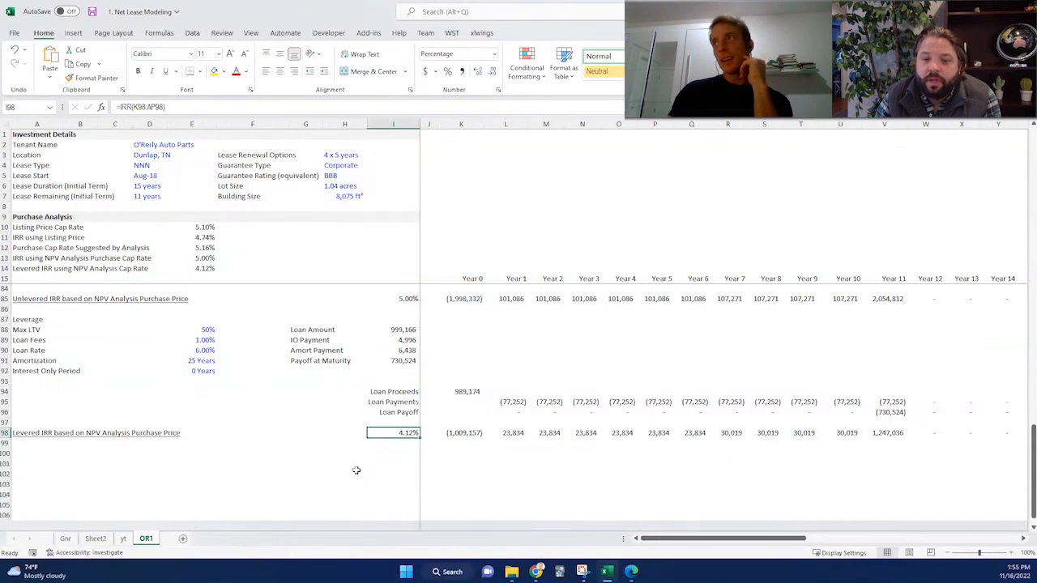
mouse_move(348, 468)
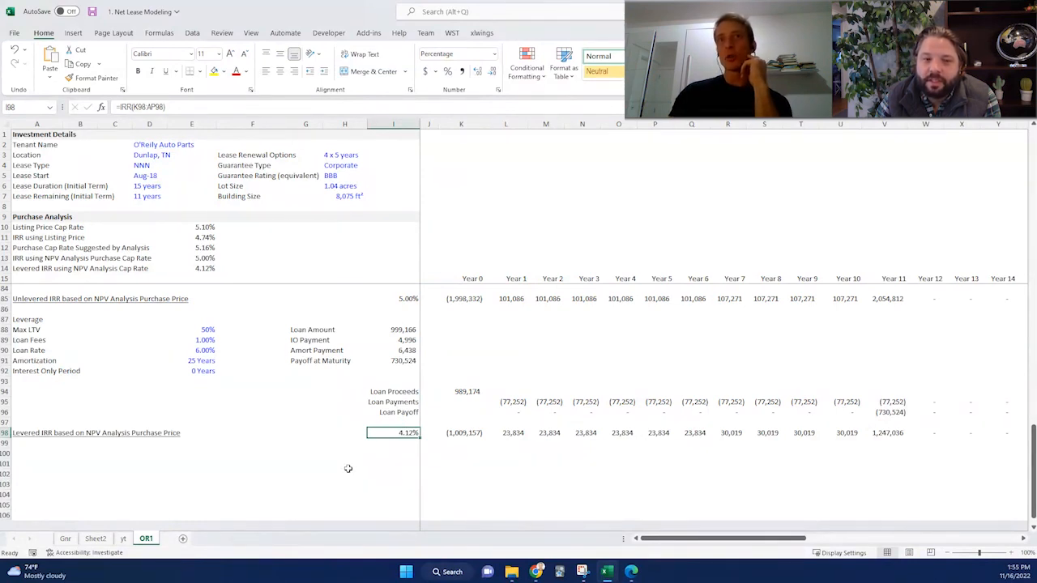
mouse_move(391, 457)
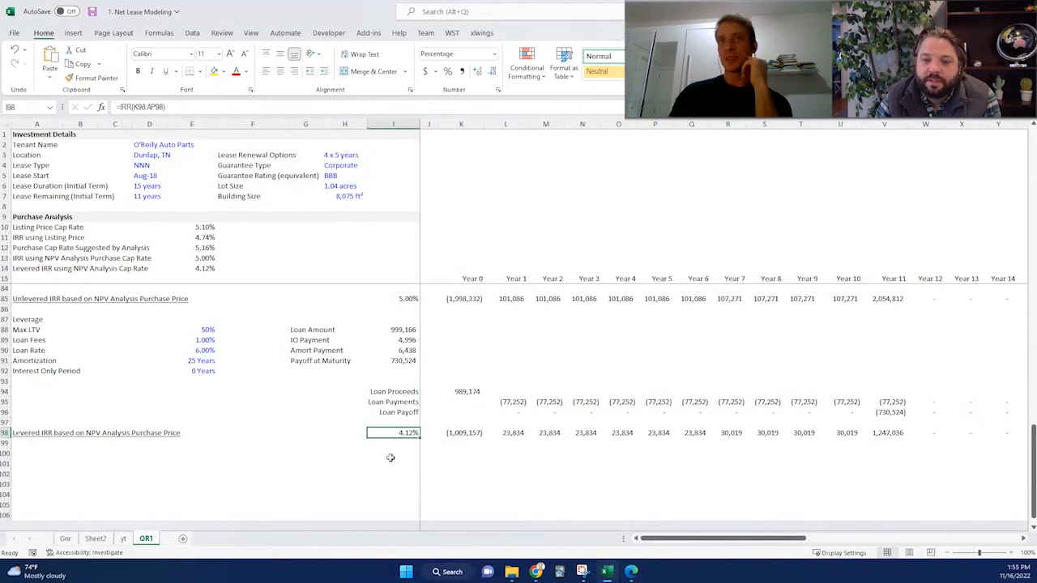